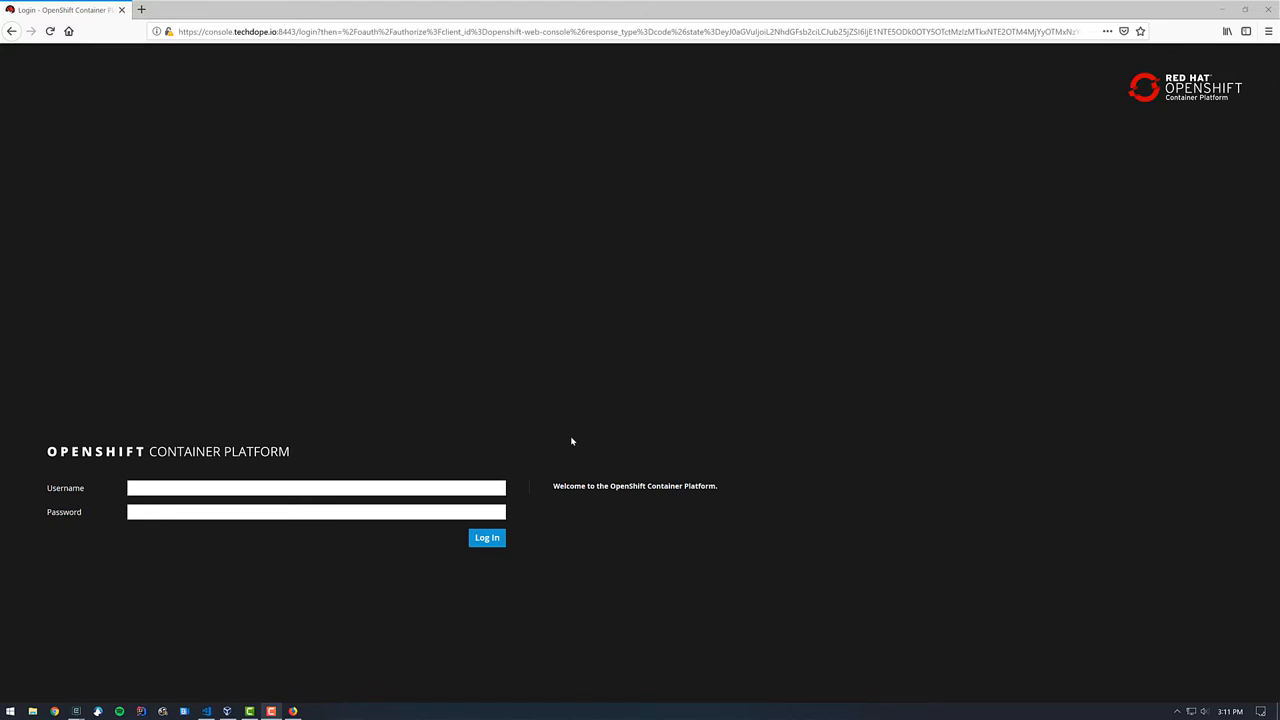
{"action": "left_click", "coordinate": [316, 488]}
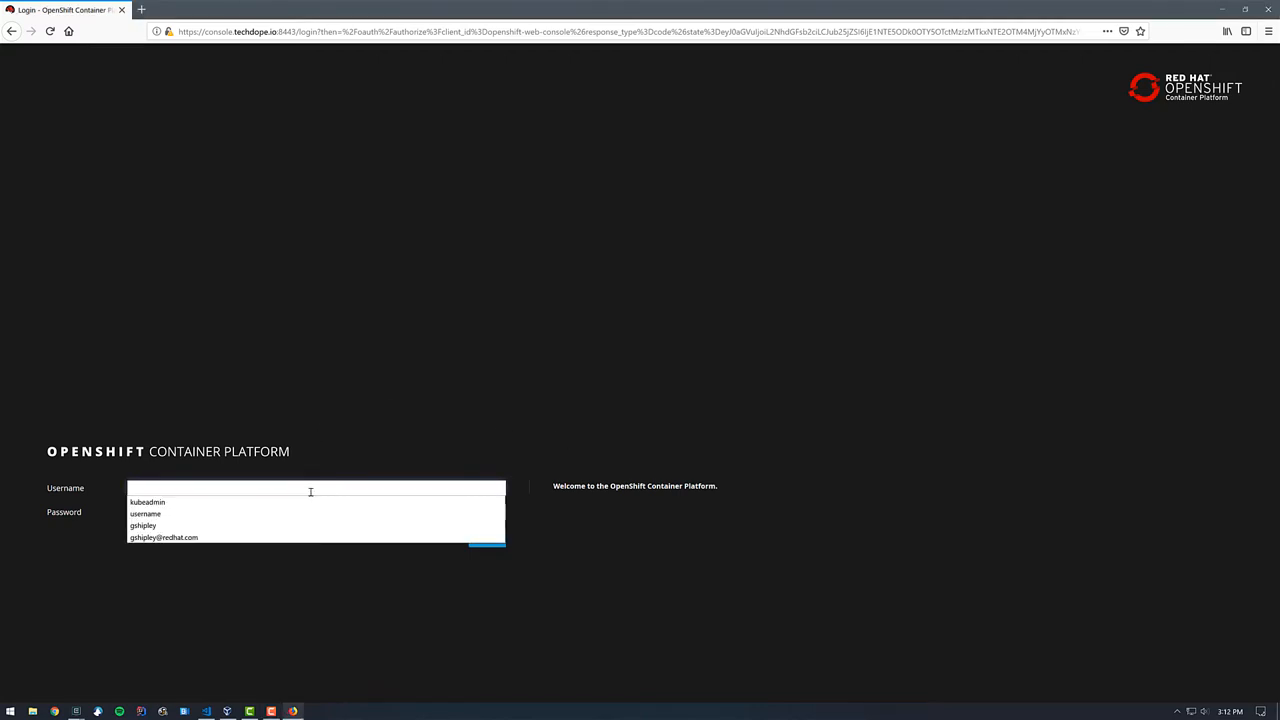
{"action": "type", "text": "gshipley"}
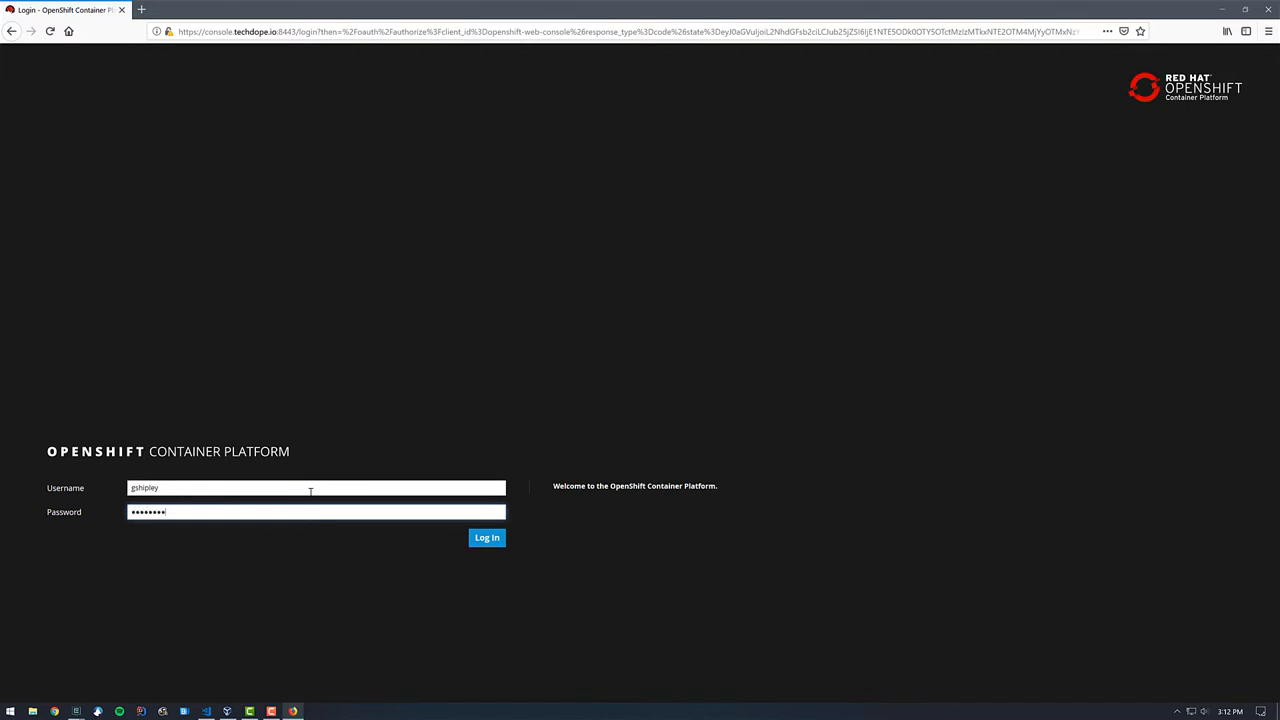
{"action": "left_click", "coordinate": [488, 536]}
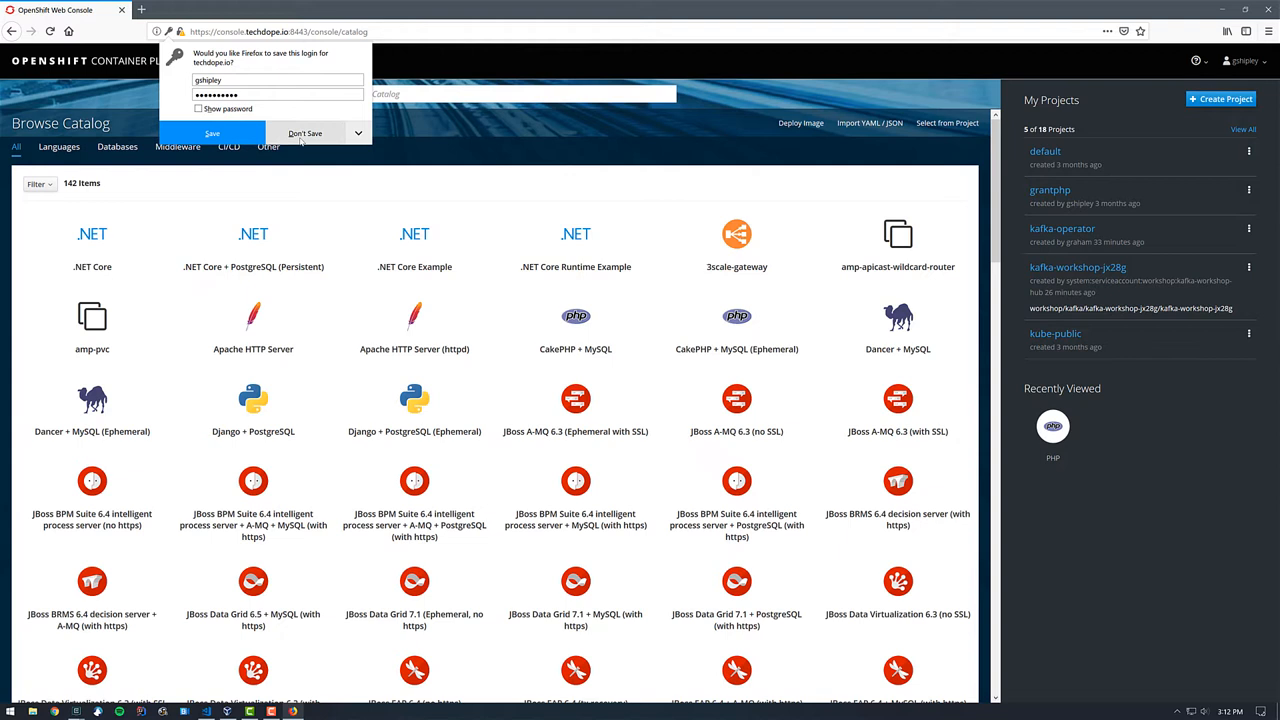
{"action": "left_click", "coordinate": [304, 132]}
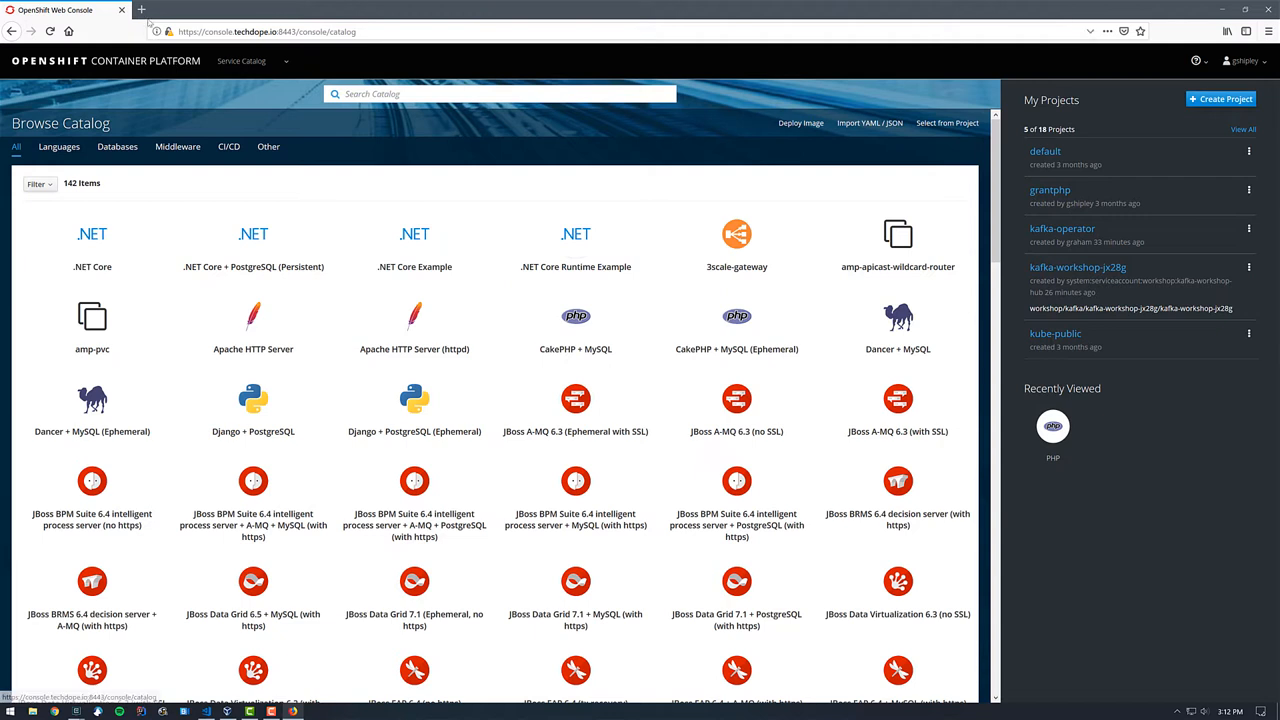
{"action": "mouse_move", "coordinate": [140, 8]}
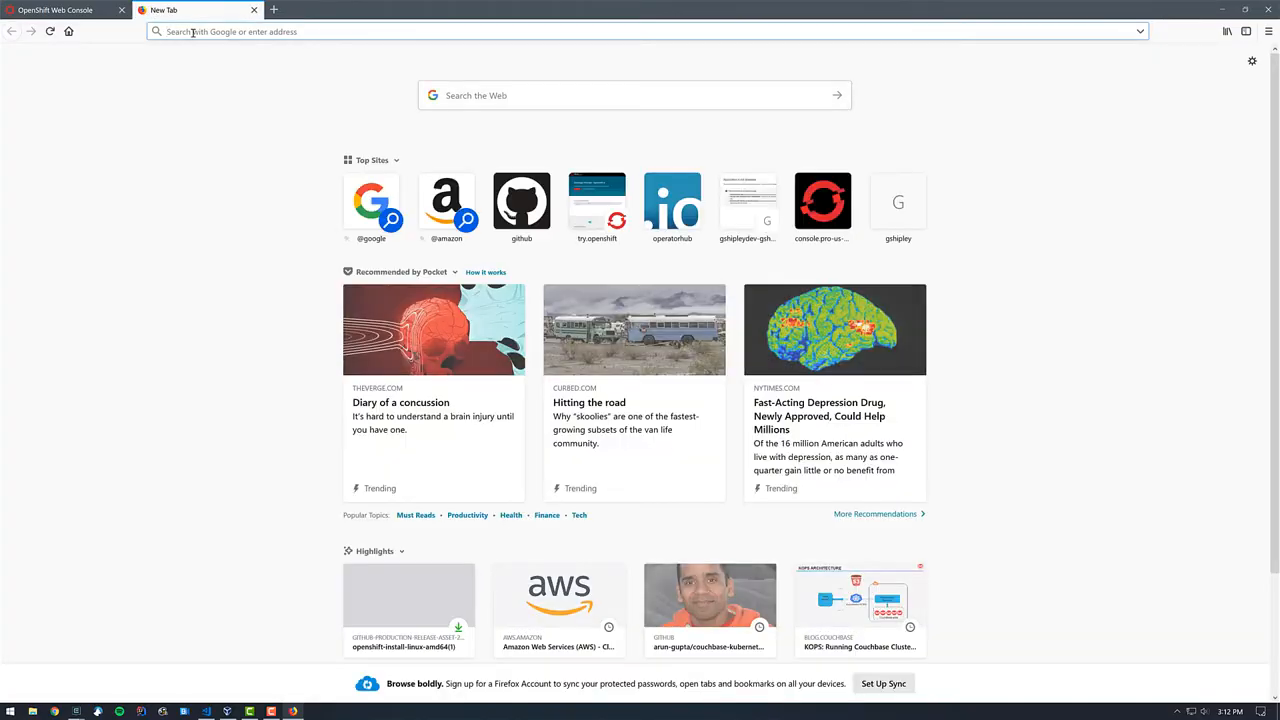
{"action": "type", "text": "access.redhat.com"}
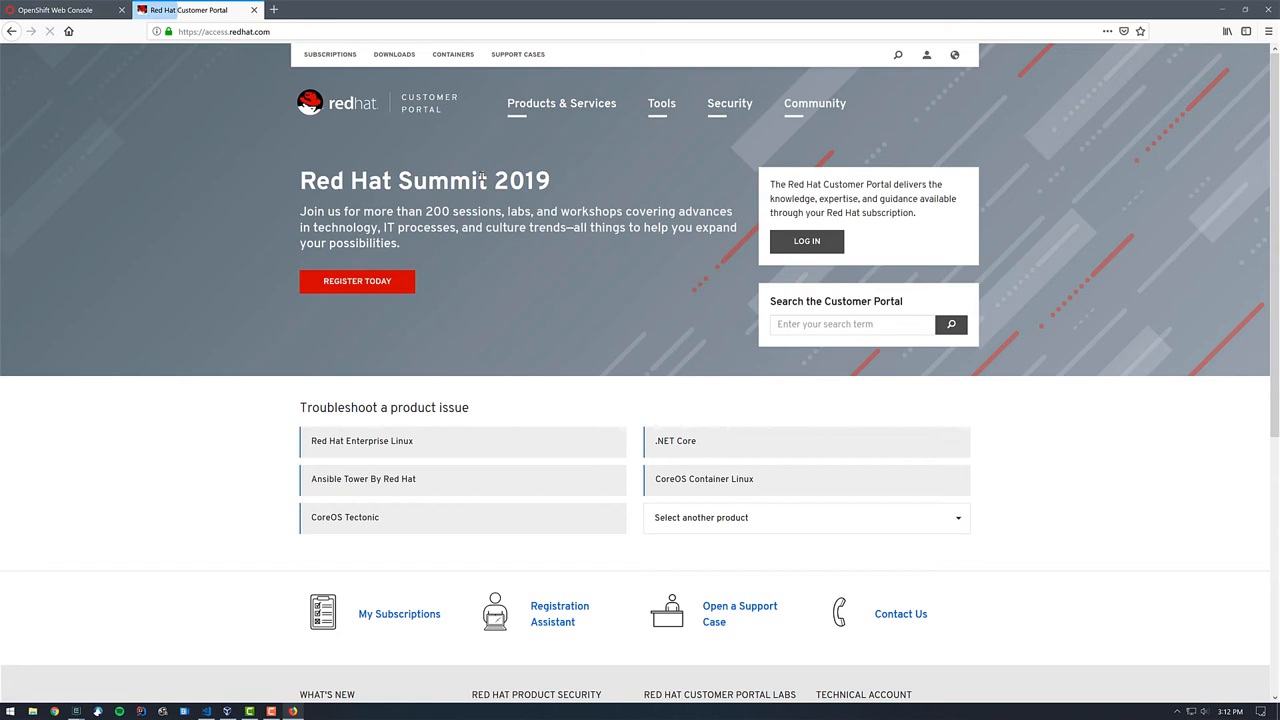
{"action": "left_click", "coordinate": [806, 240]}
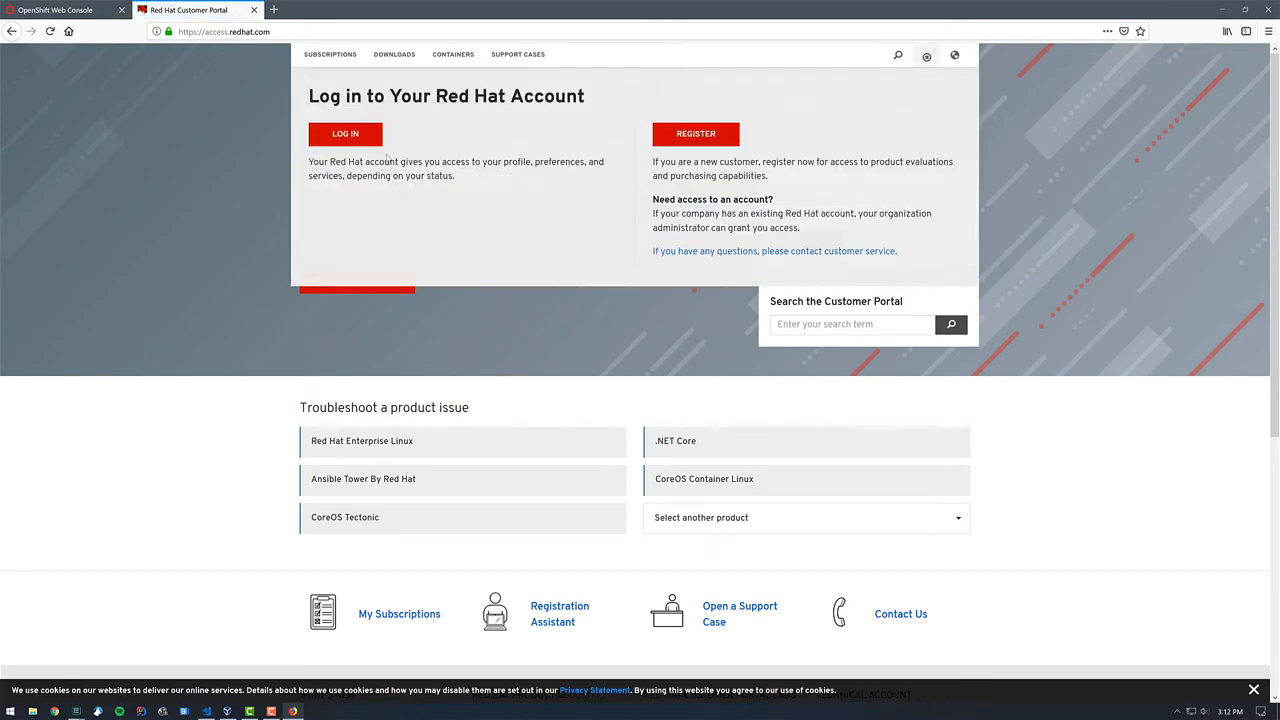
{"action": "left_click", "coordinate": [344, 132]}
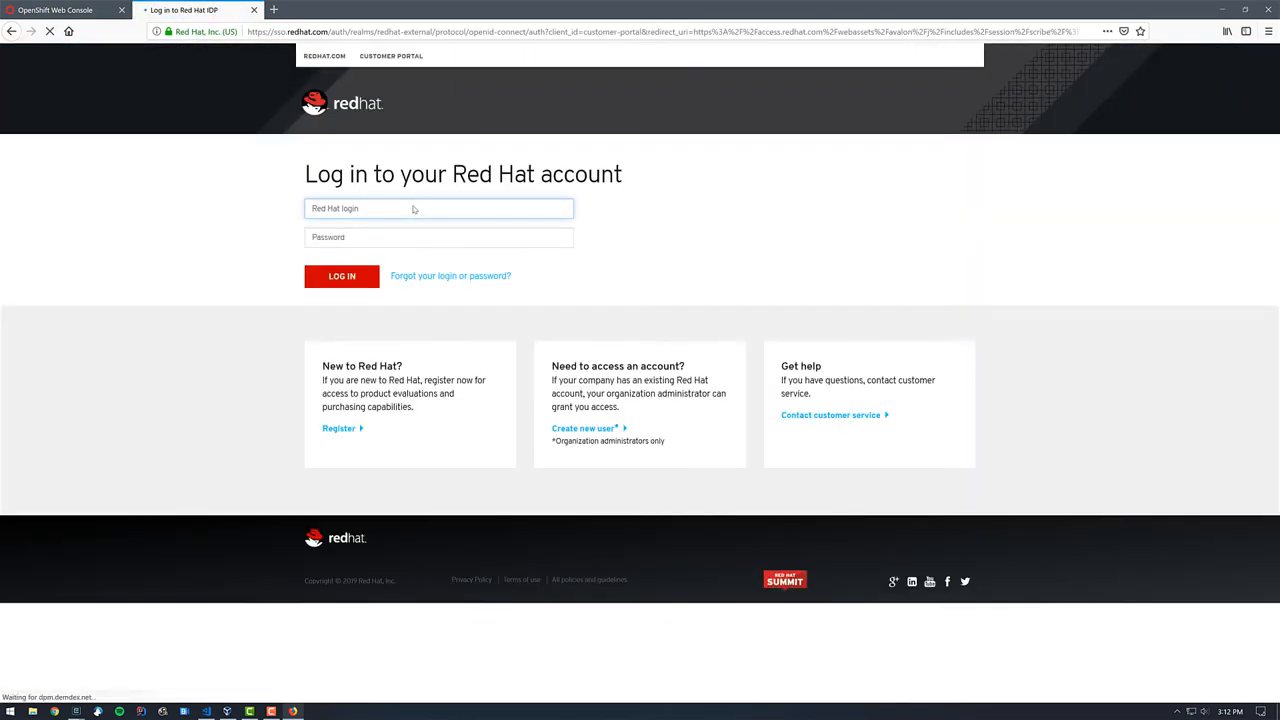
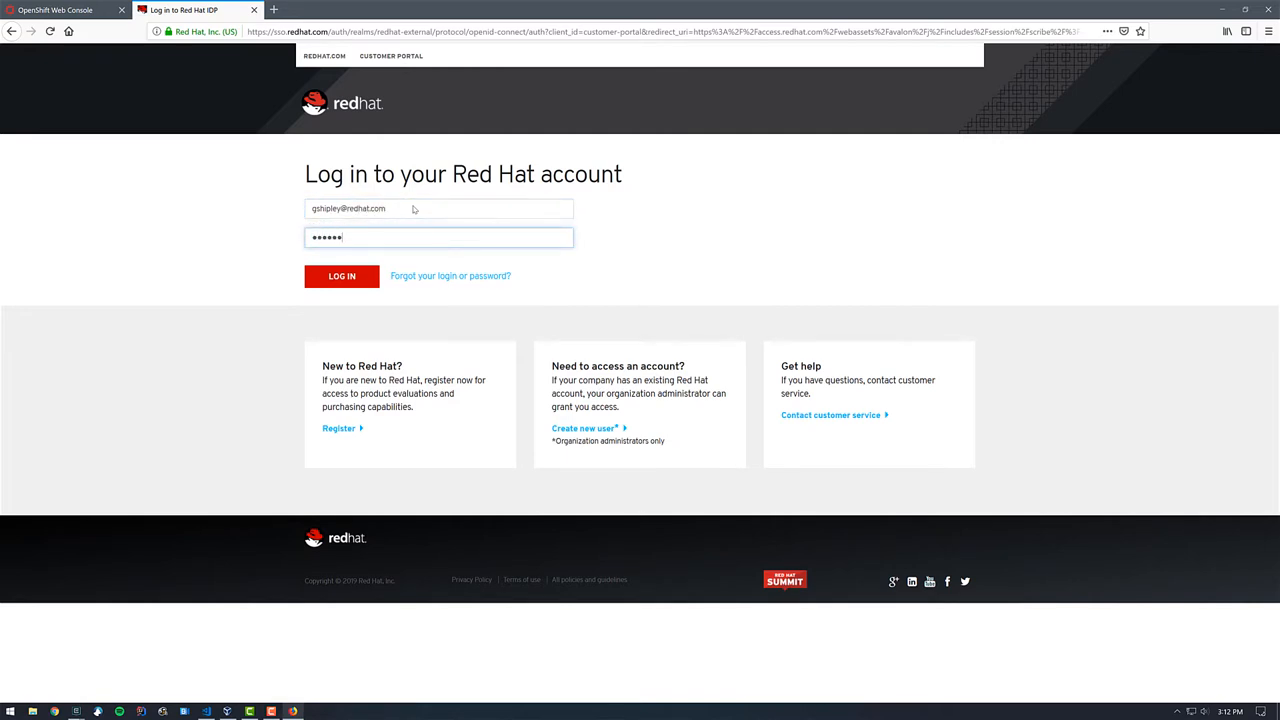
{"action": "left_click", "coordinate": [340, 276]}
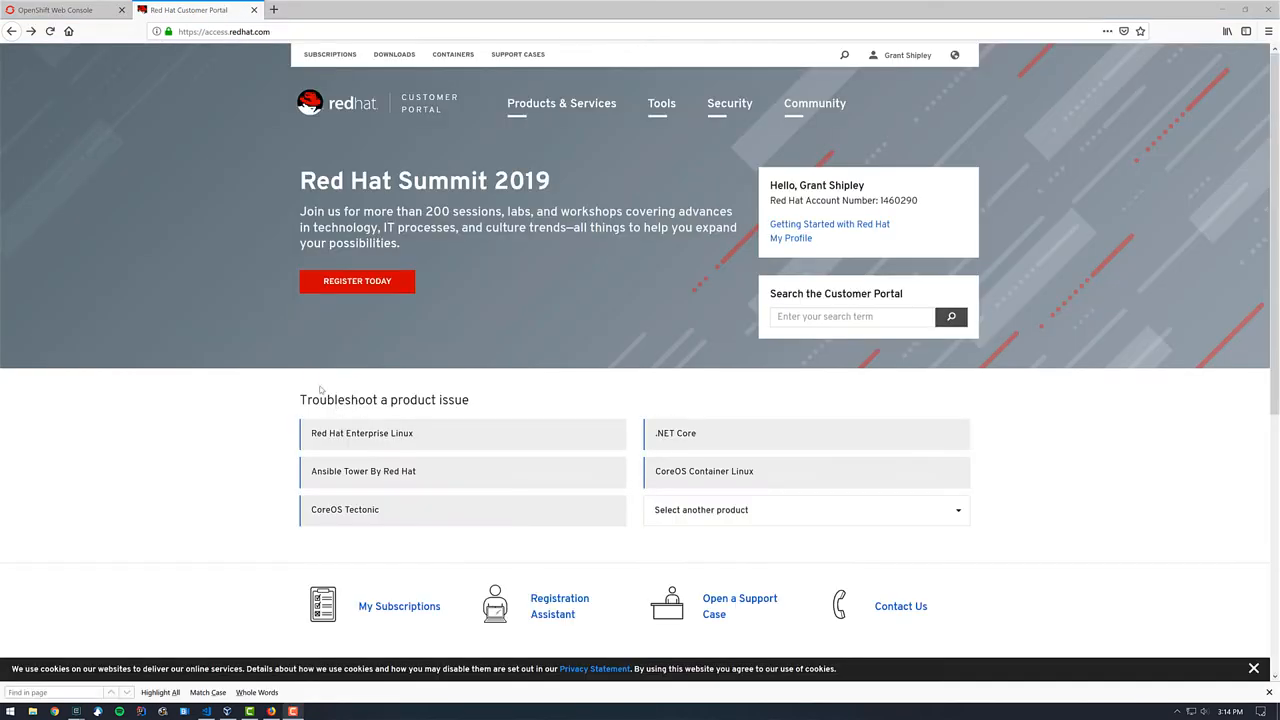
{"action": "mouse_move", "coordinate": [544, 152]}
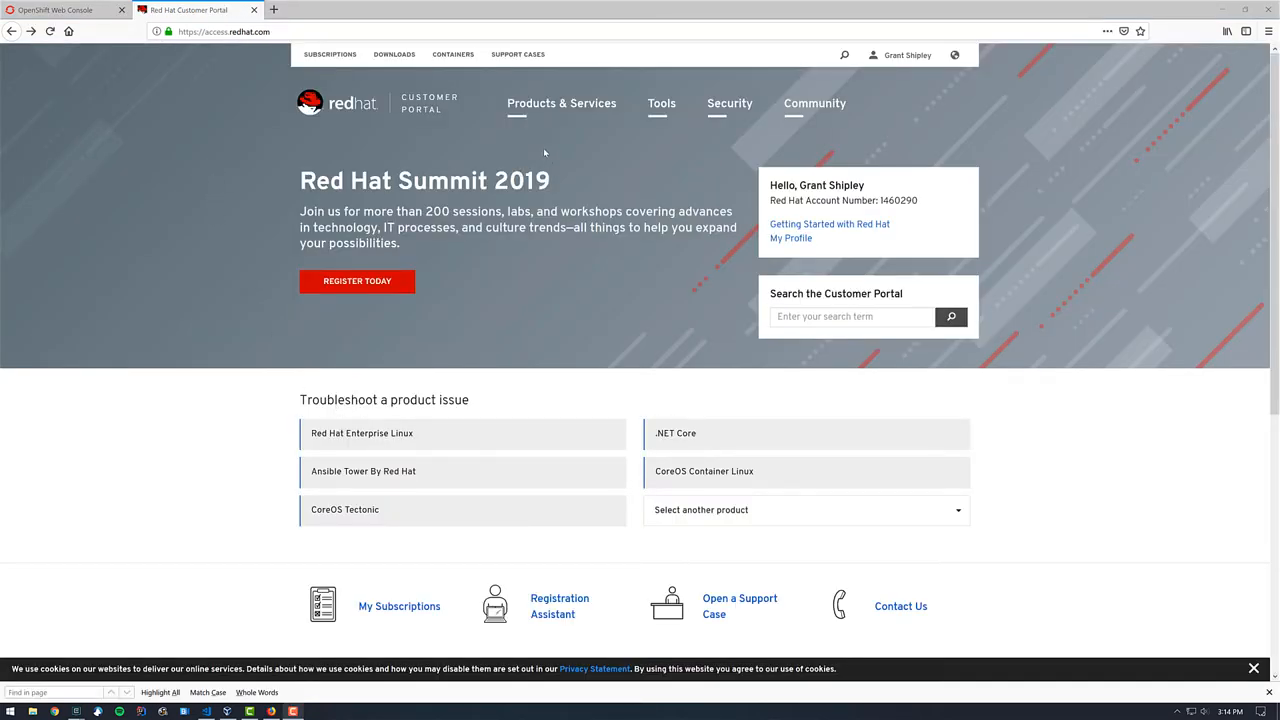
{"action": "left_click", "coordinate": [560, 104]}
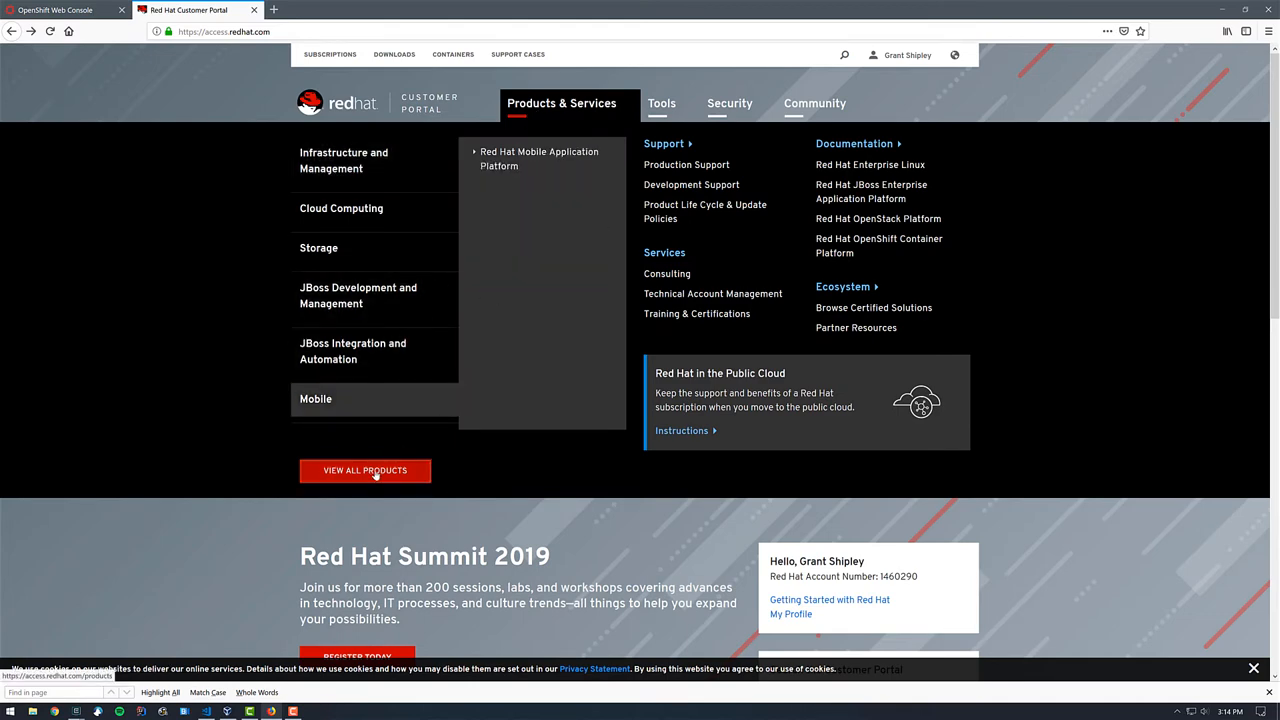
From the full product list, reach Red Hat CodeReady Workspaces and download its latest release.
{"action": "left_click", "coordinate": [364, 470]}
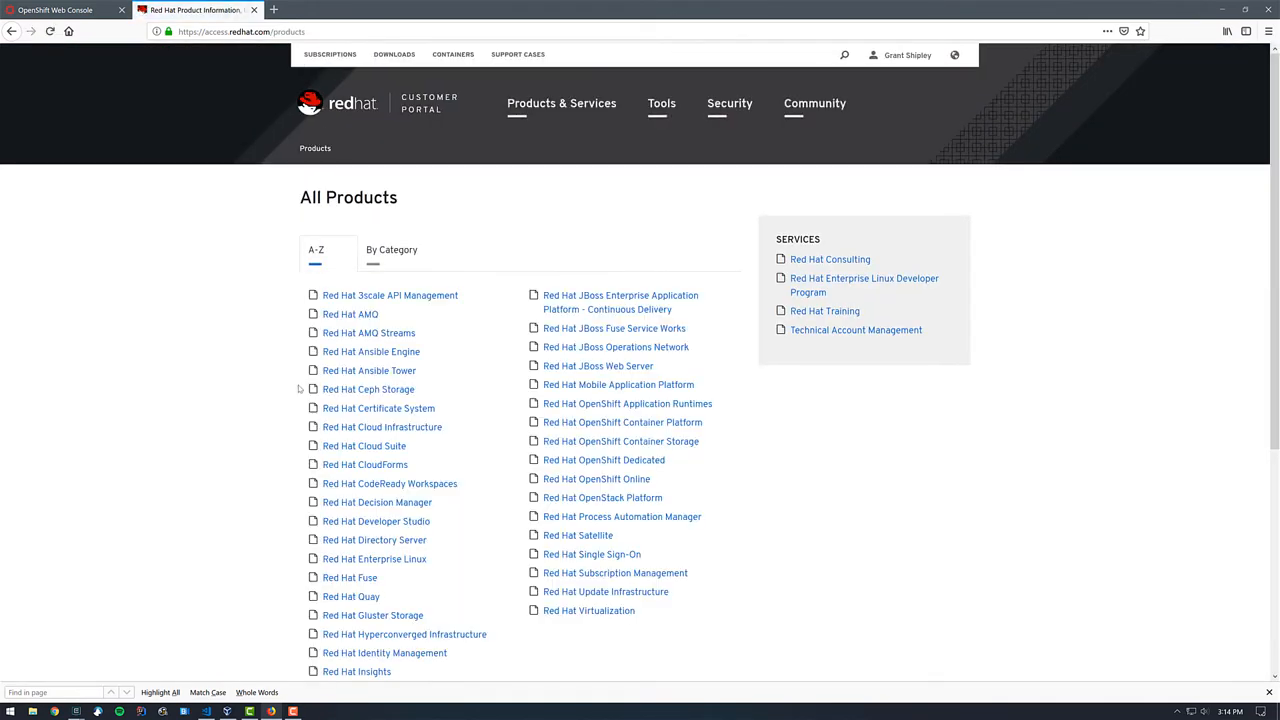
{"action": "mouse_move", "coordinate": [390, 482]}
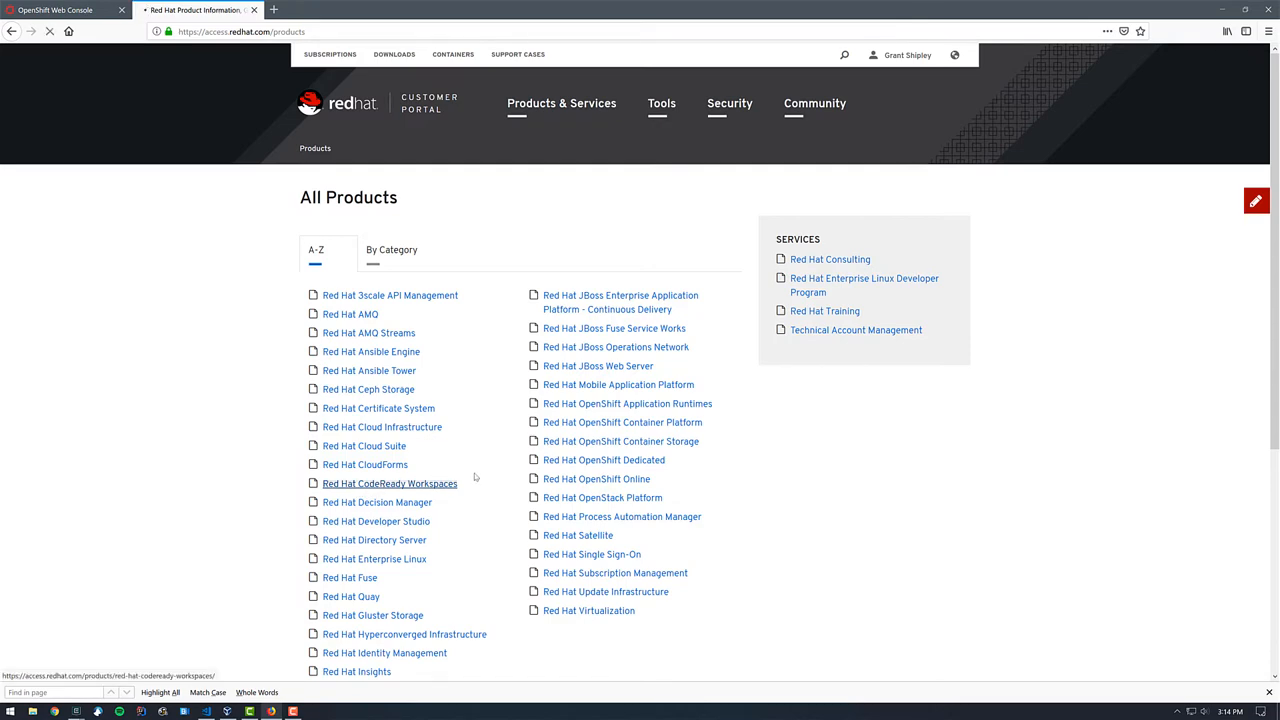
{"action": "left_click", "coordinate": [390, 482]}
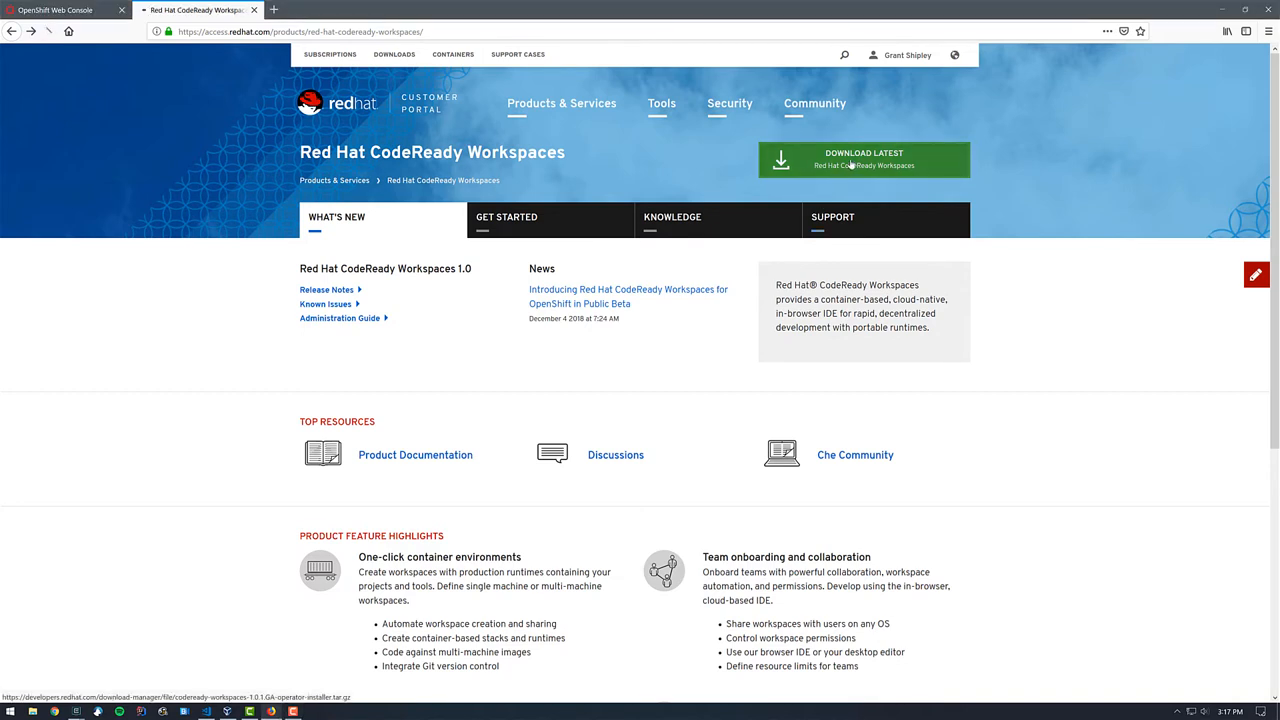
{"action": "left_click", "coordinate": [864, 160]}
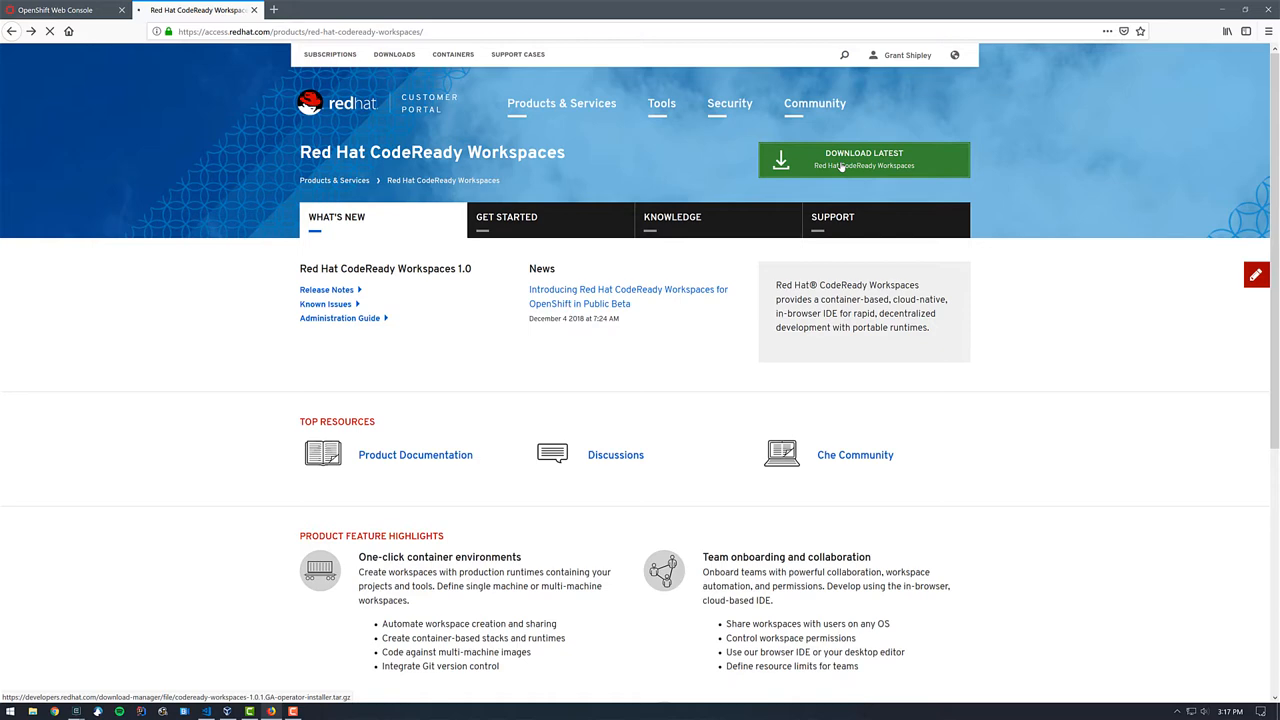
{"action": "left_click", "coordinate": [864, 160]}
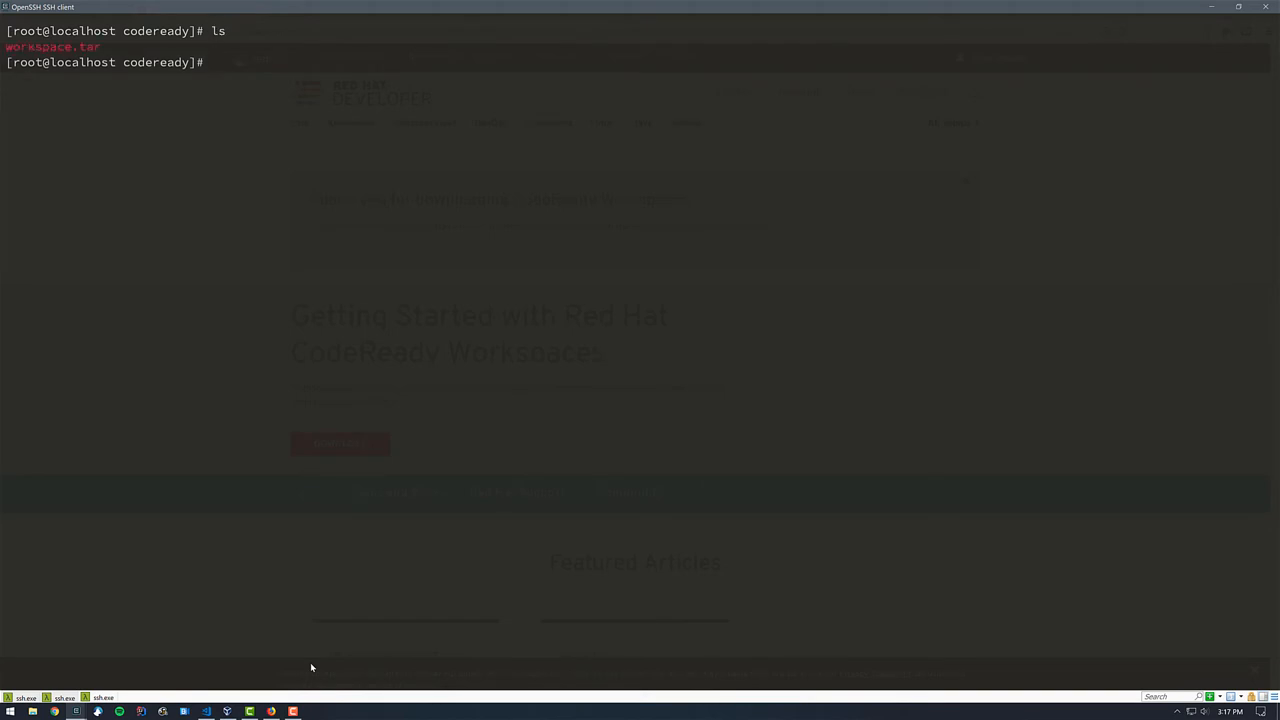
Extract workspace.tar and move into the codeready-workspaces-operator-installer directory.
{"action": "type", "text": "tar"}
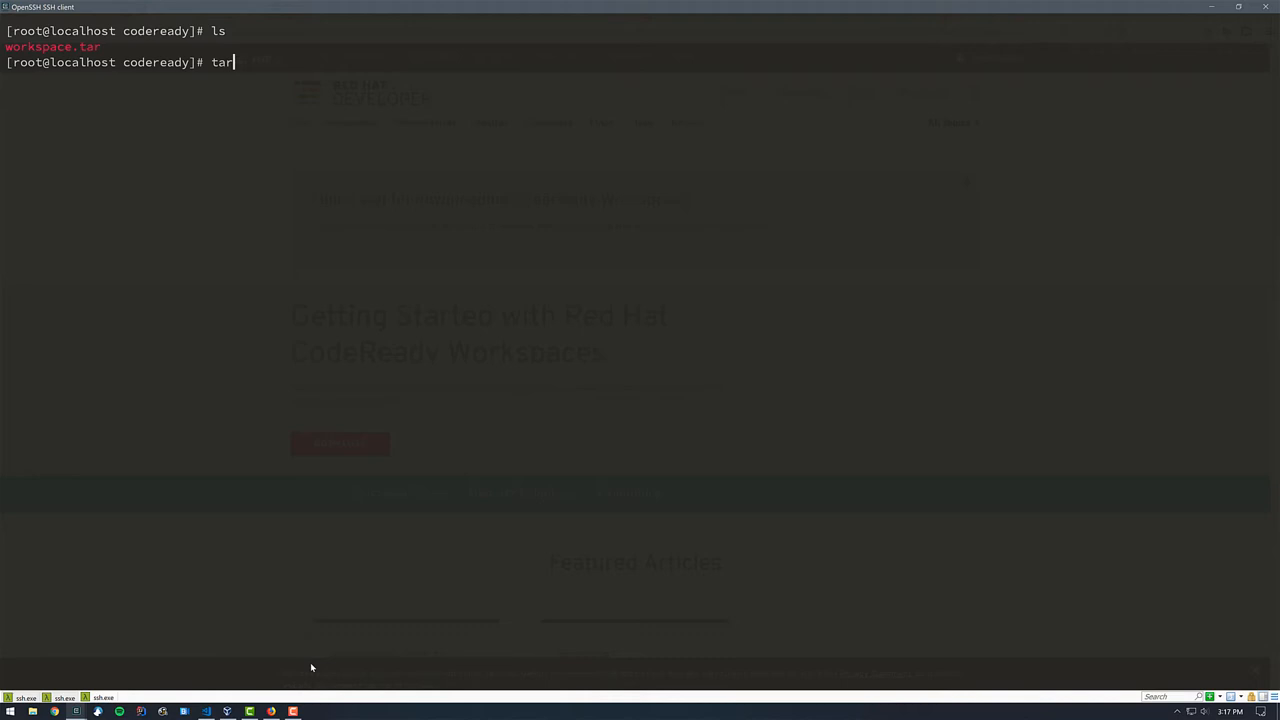
{"action": "type", "text": "xvf work"}
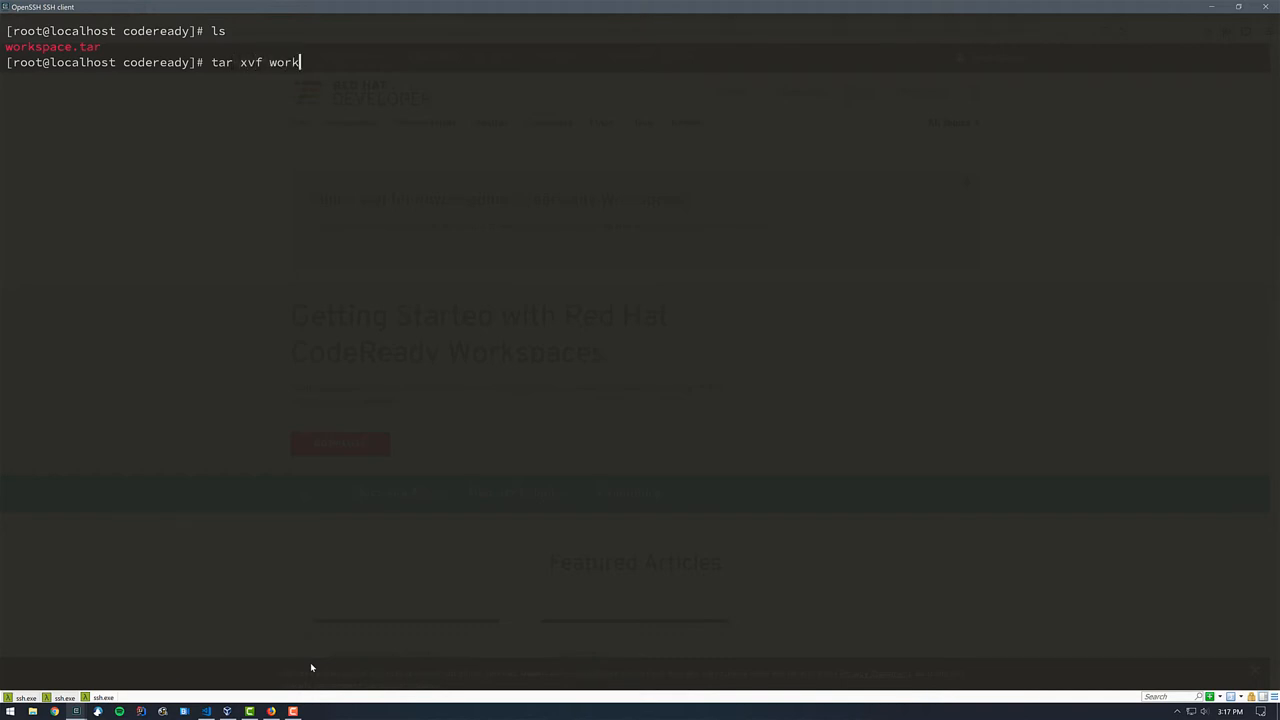
{"action": "key", "text": "Return"}
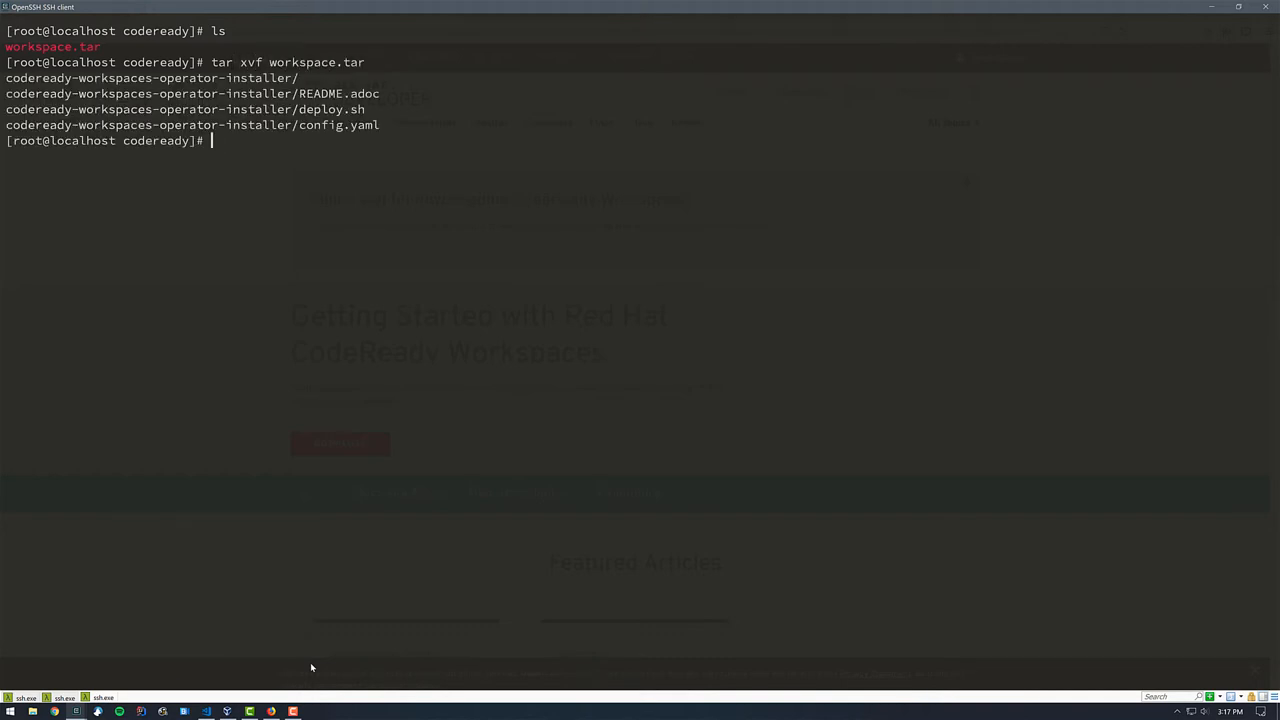
{"action": "type", "text": "cd"}
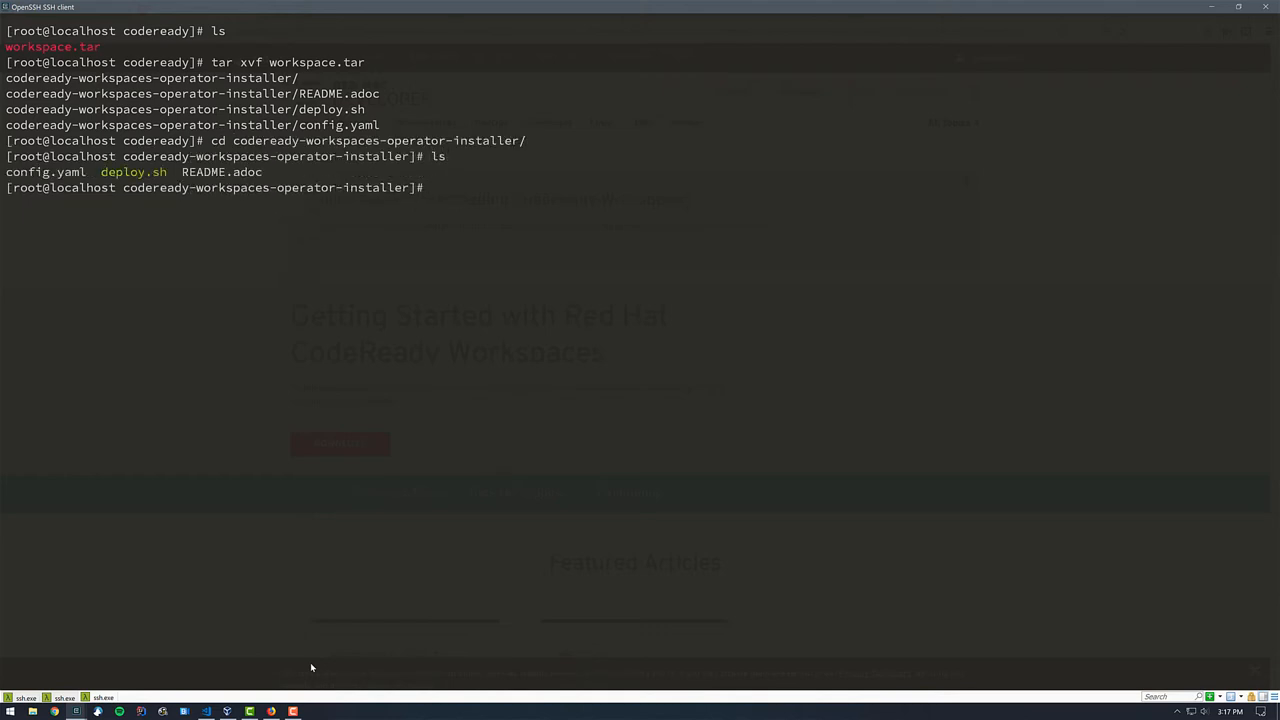
Check the logged-in OpenShift user with oc whoami and list the available projects.
{"action": "type", "text": "oc whiami"}
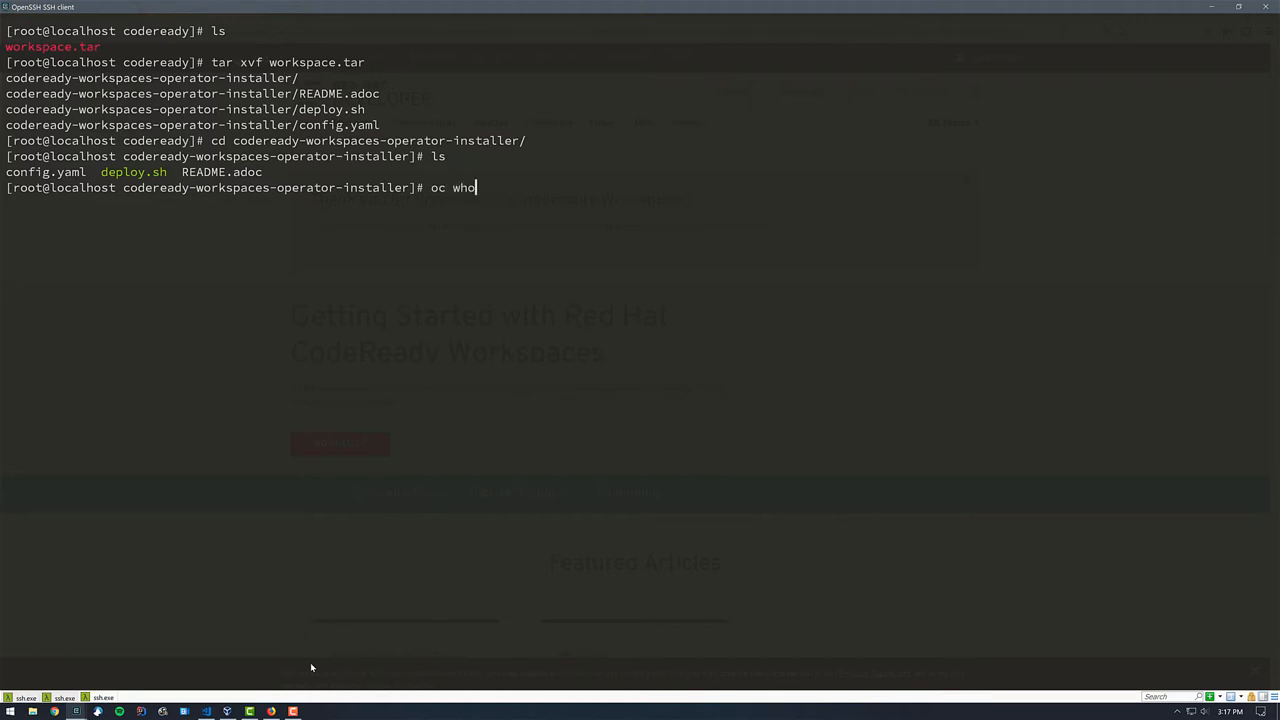
{"action": "key", "text": "Return"}
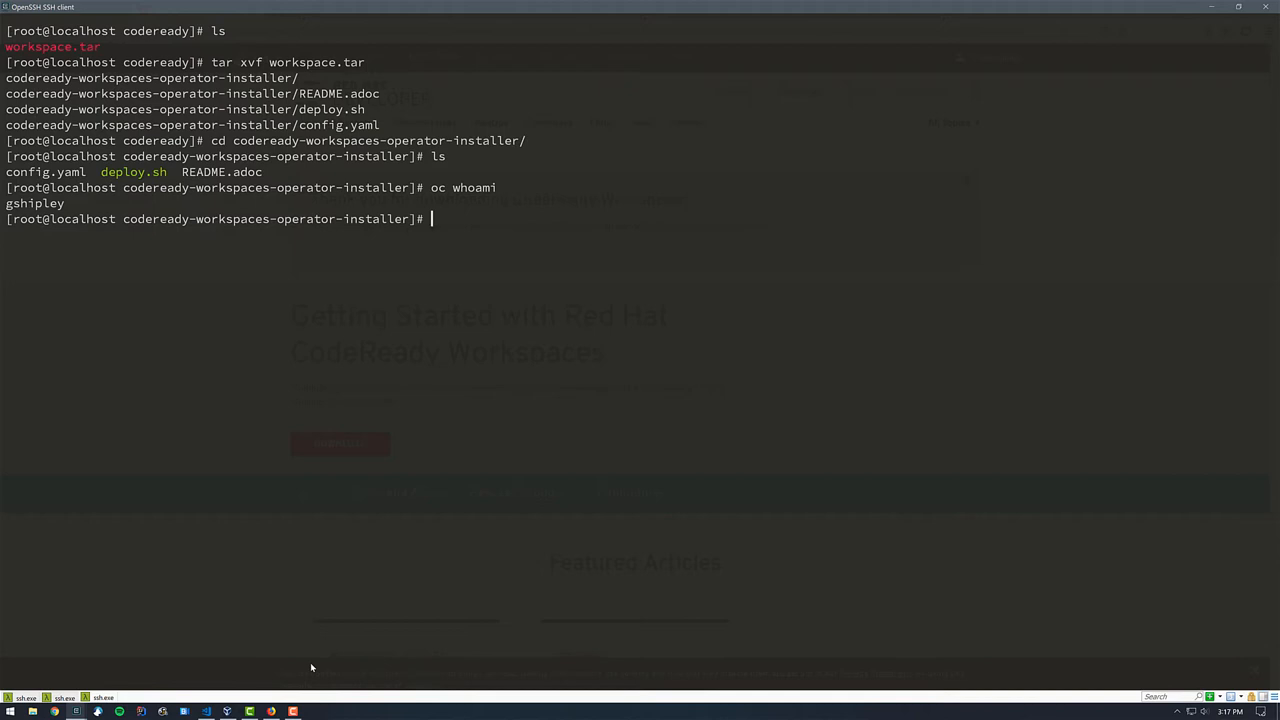
{"action": "type", "text": "oc get project"}
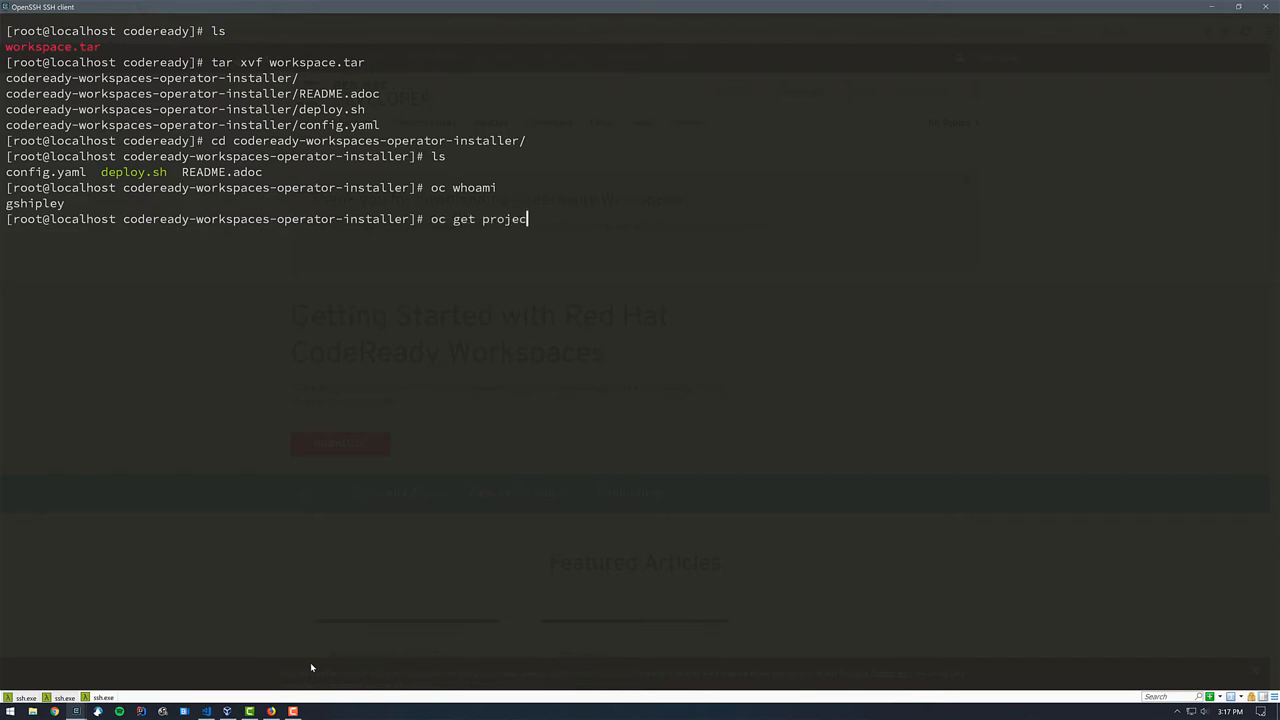
{"action": "key", "text": "Return"}
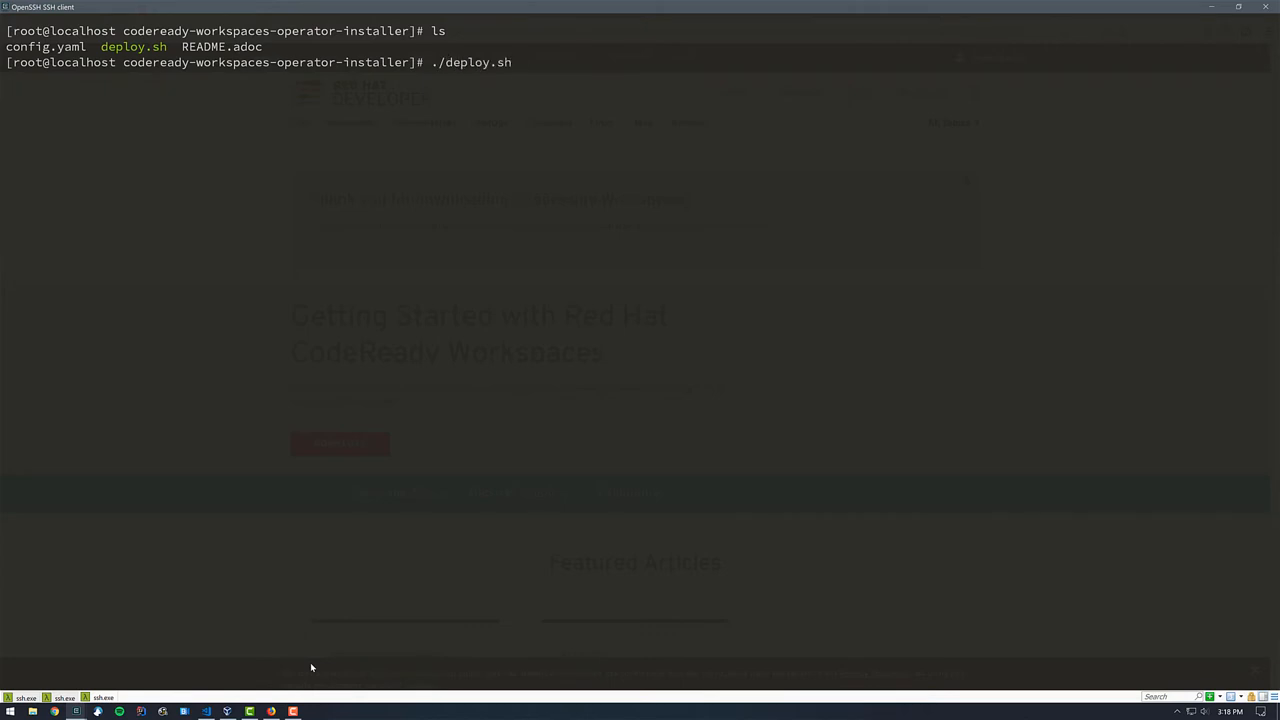
Run ./deploy.sh to see its usage, then prepare the ./deploy.sh --deploy command at the prompt.
{"action": "key", "text": "Return"}
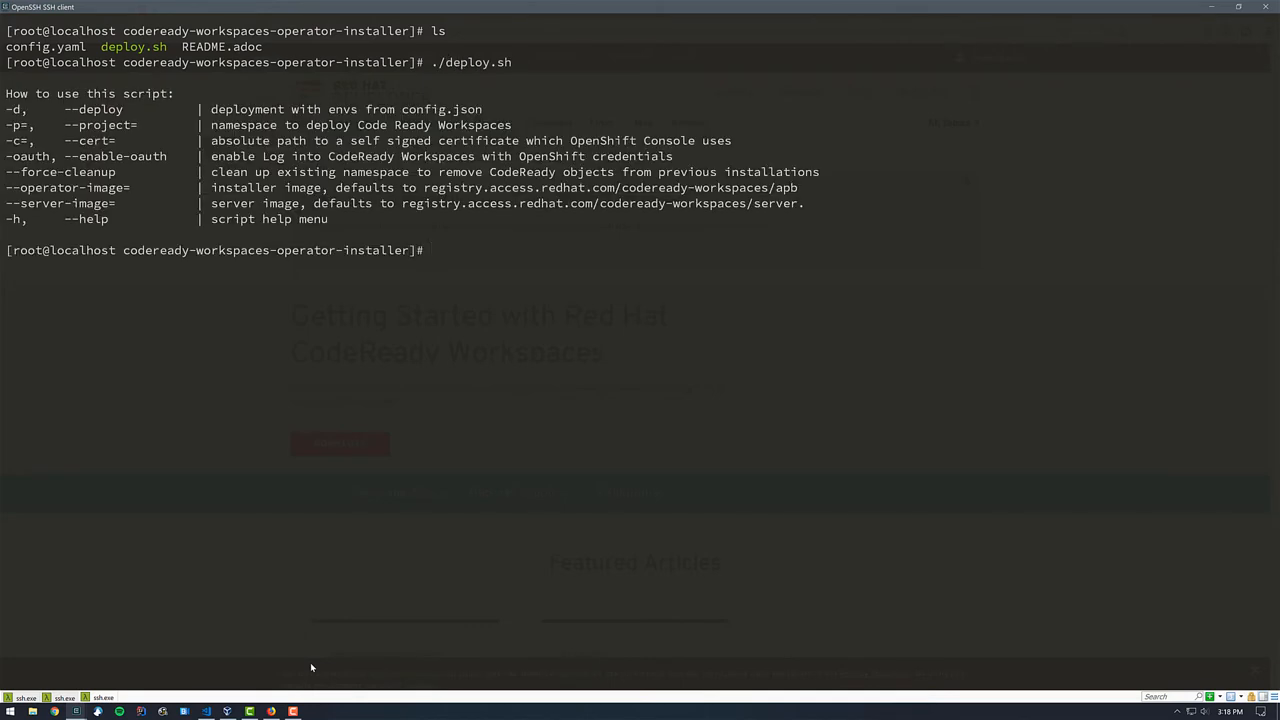
{"action": "mouse_move", "coordinate": [90, 188]}
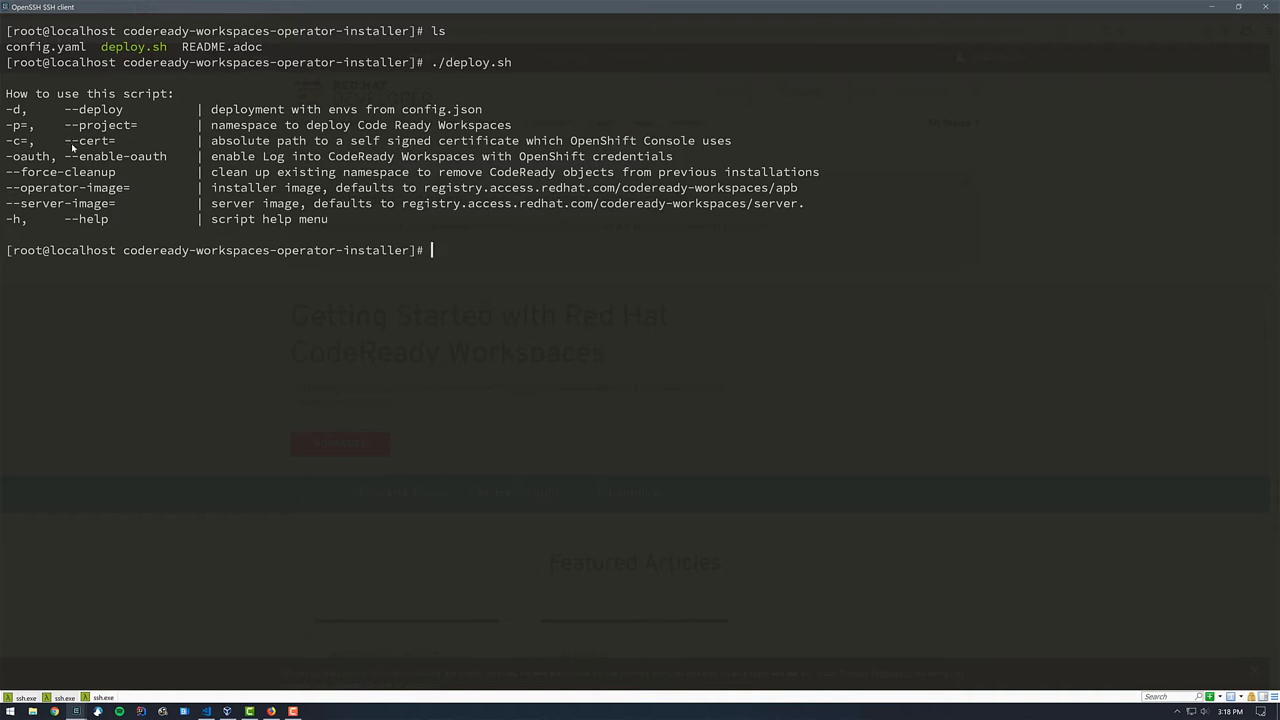
{"action": "mouse_move", "coordinate": [124, 160]}
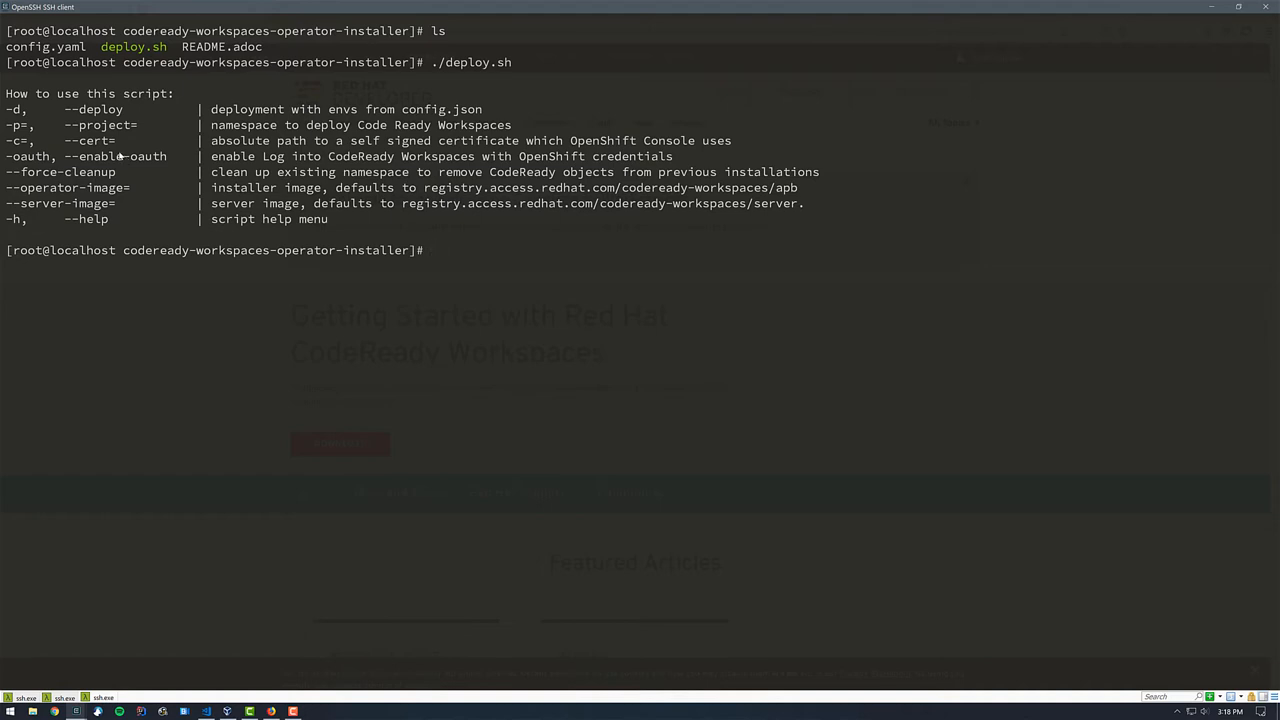
{"action": "mouse_move", "coordinate": [156, 164]}
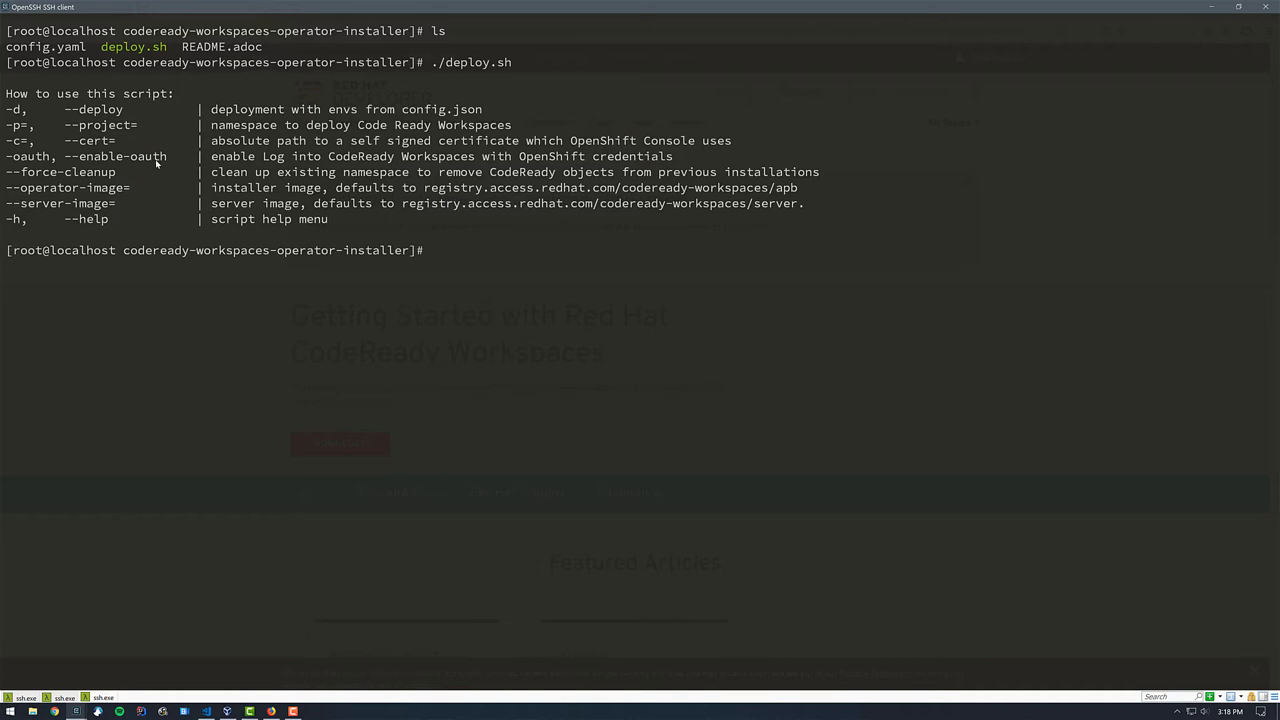
{"action": "type", "text": "./deploy.sh"}
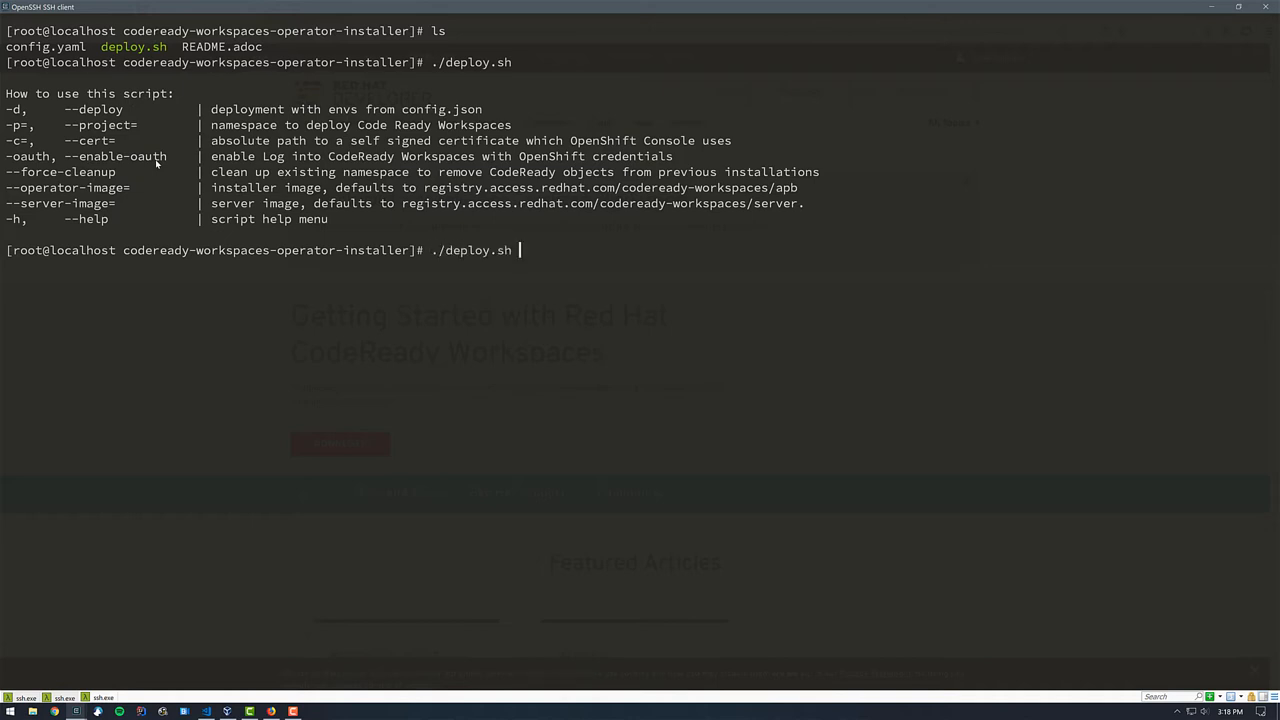
{"action": "type", "text": "--"}
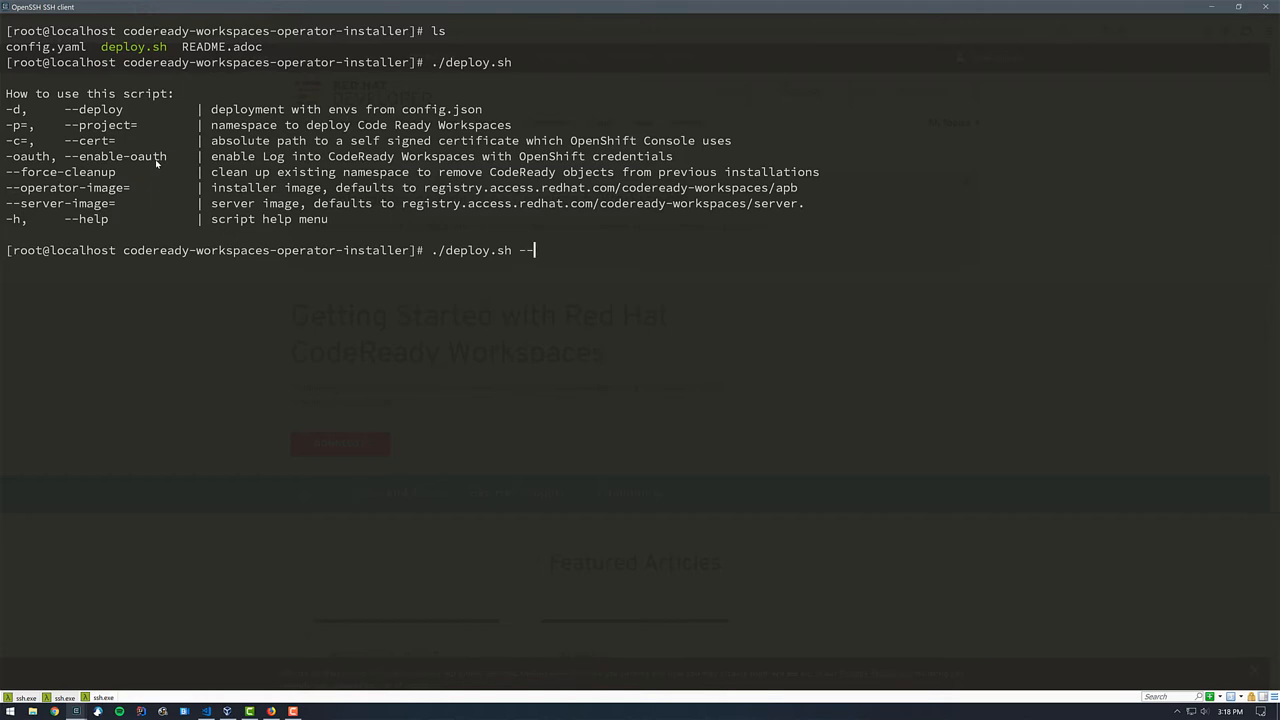
{"action": "type", "text": "deploy"}
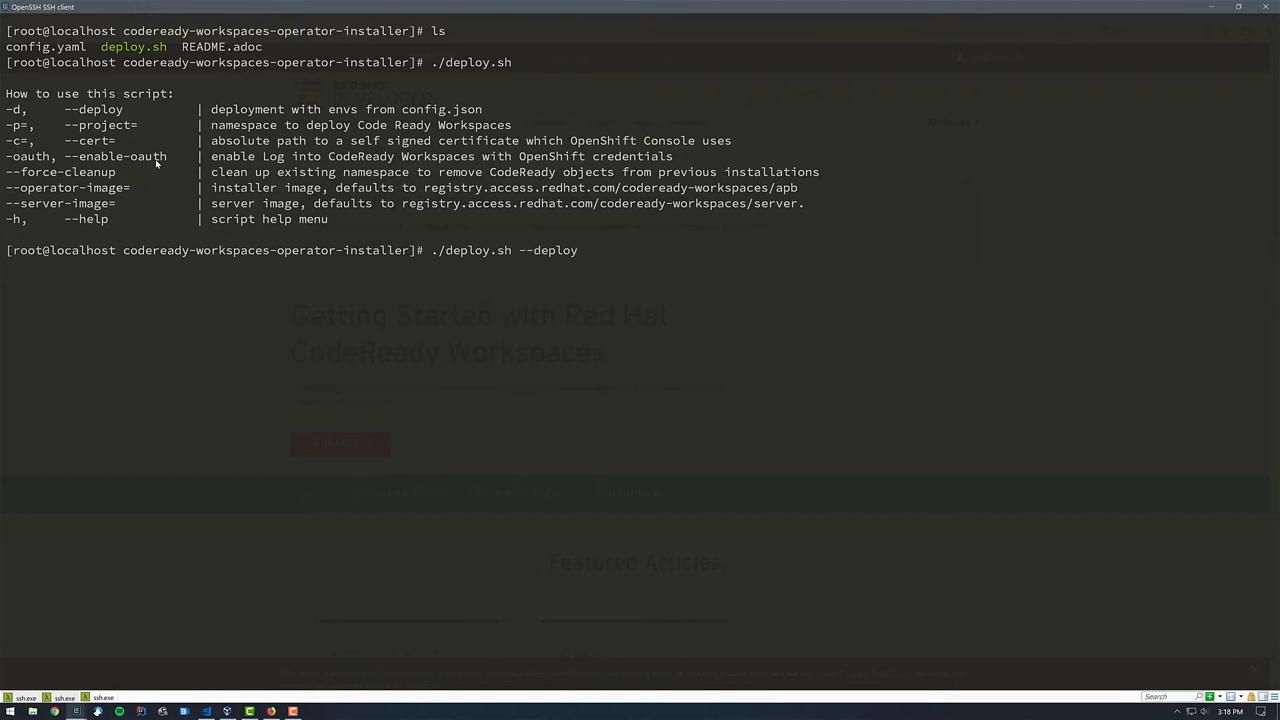
Run ./deploy.sh --deploy so the installer creates the codeready namespace and che-operator resources.
{"action": "key", "text": "Return"}
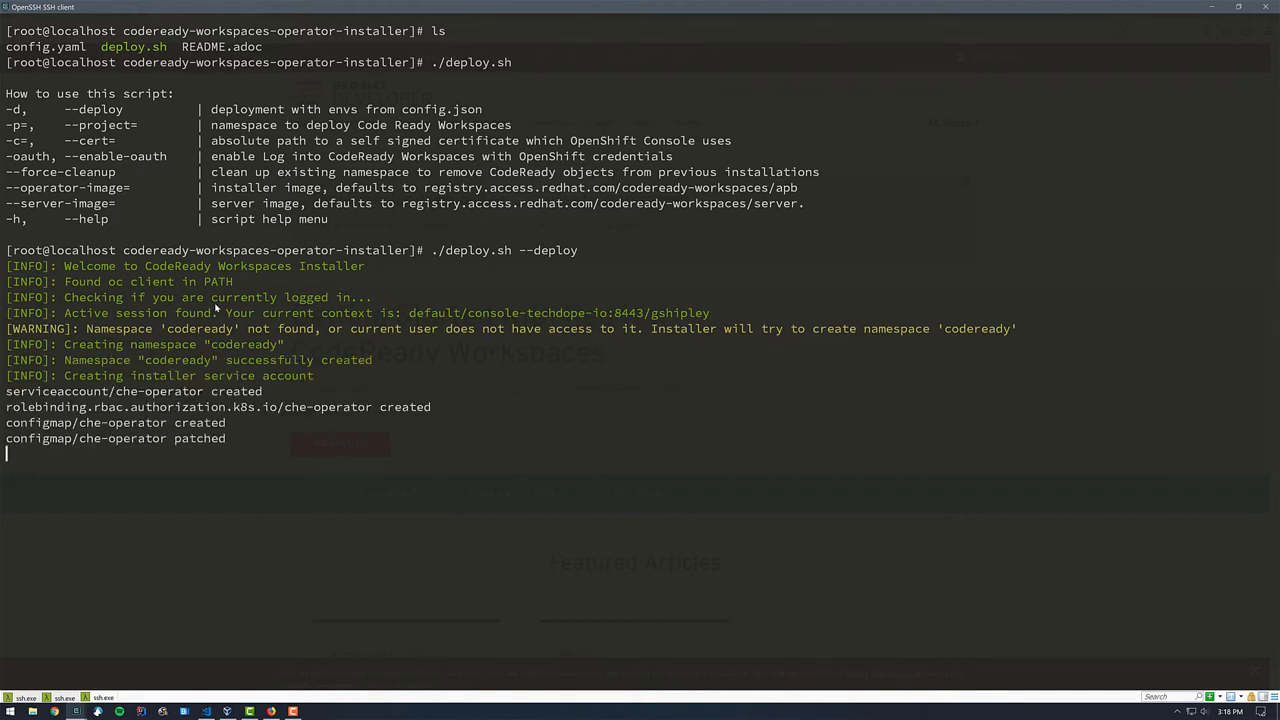
{"action": "mouse_move", "coordinate": [460, 316]}
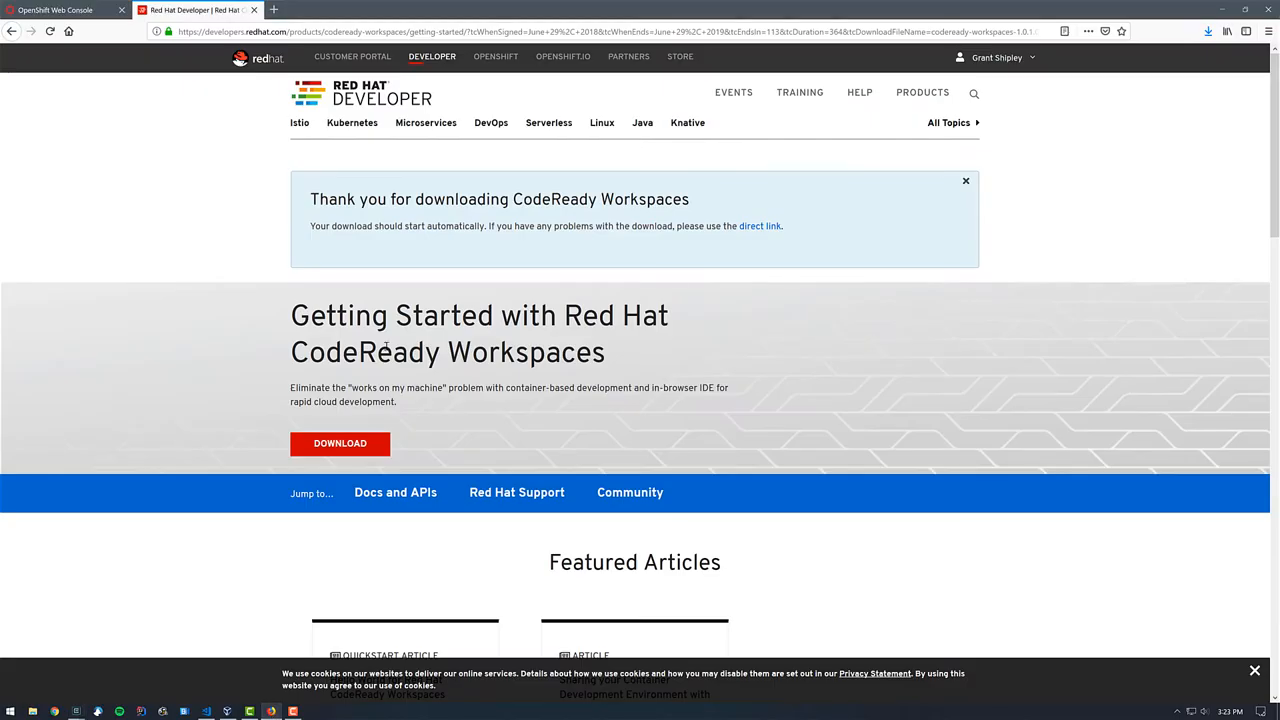
In the codeready project overview, expand the keycloak deployment and follow its external route.
{"action": "left_click", "coordinate": [64, 10]}
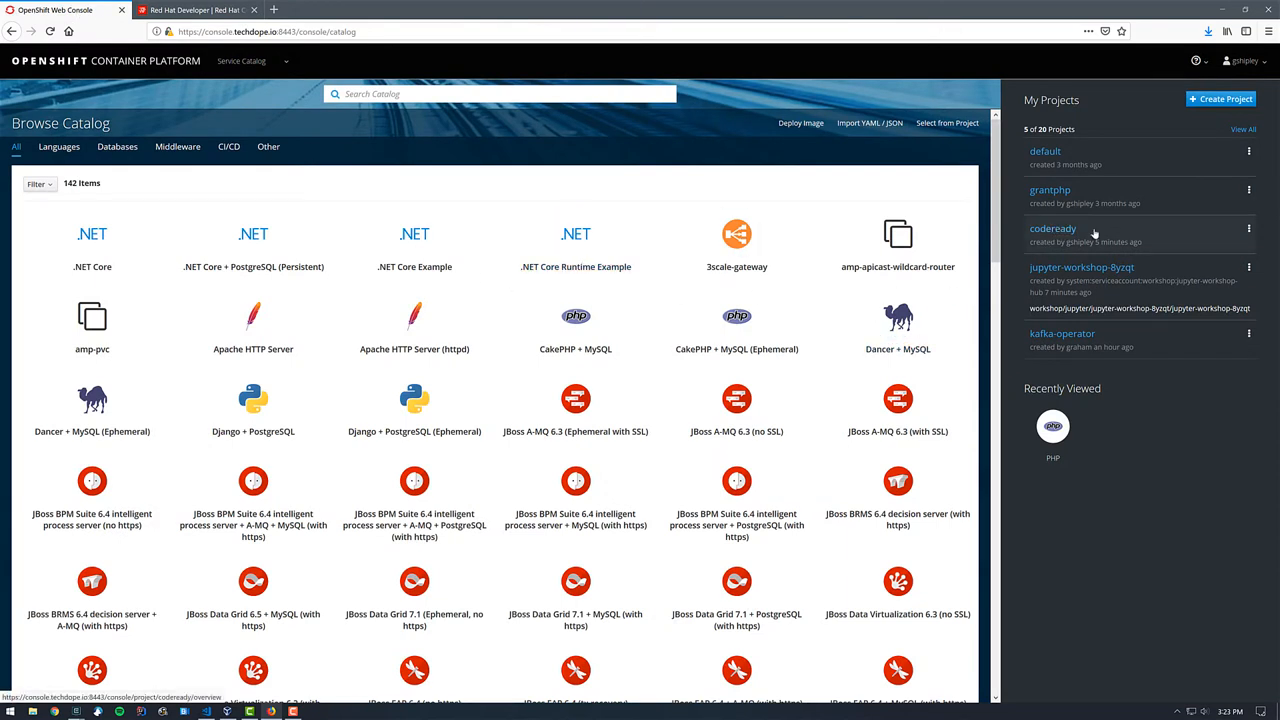
{"action": "left_click", "coordinate": [1052, 228]}
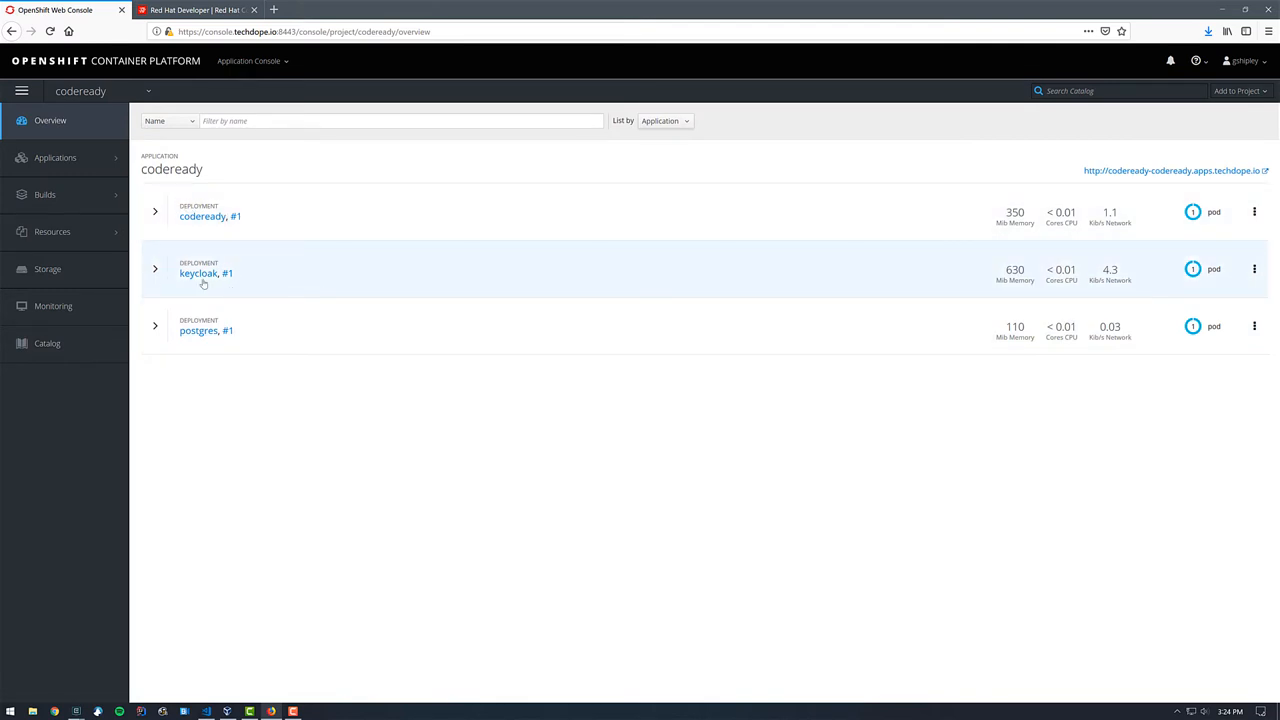
{"action": "mouse_move", "coordinate": [308, 280]}
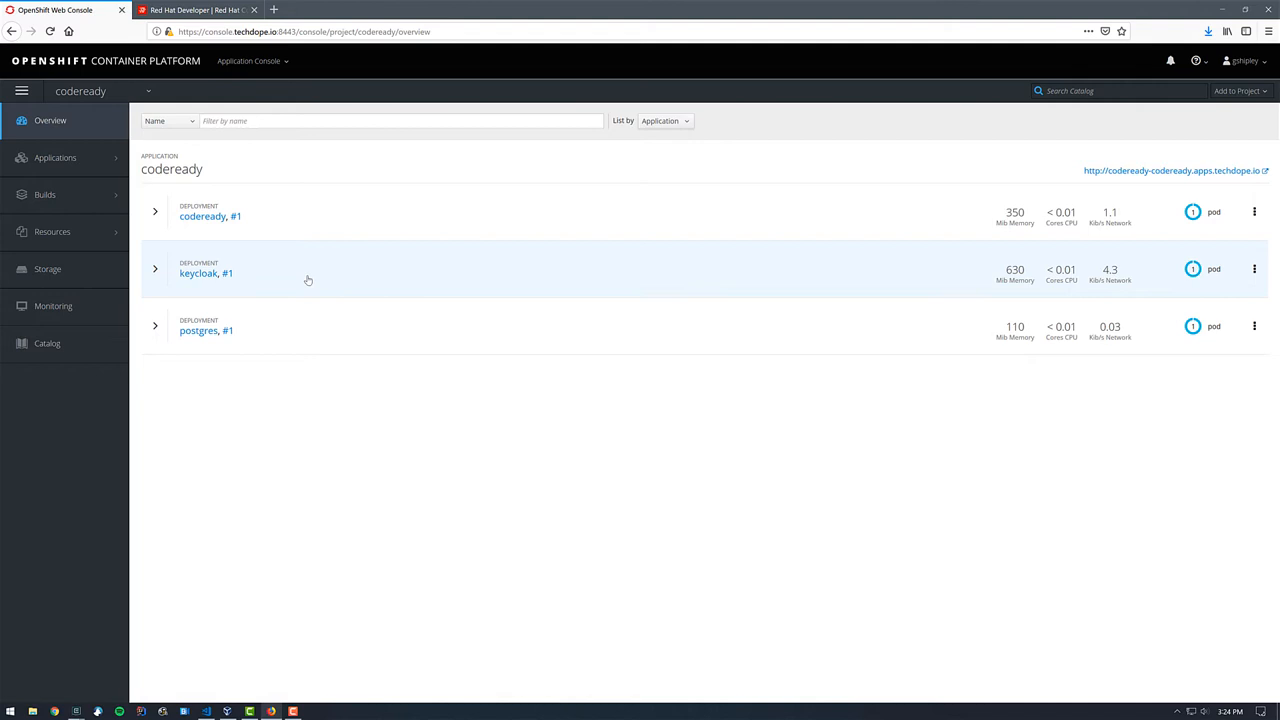
{"action": "mouse_move", "coordinate": [250, 318]}
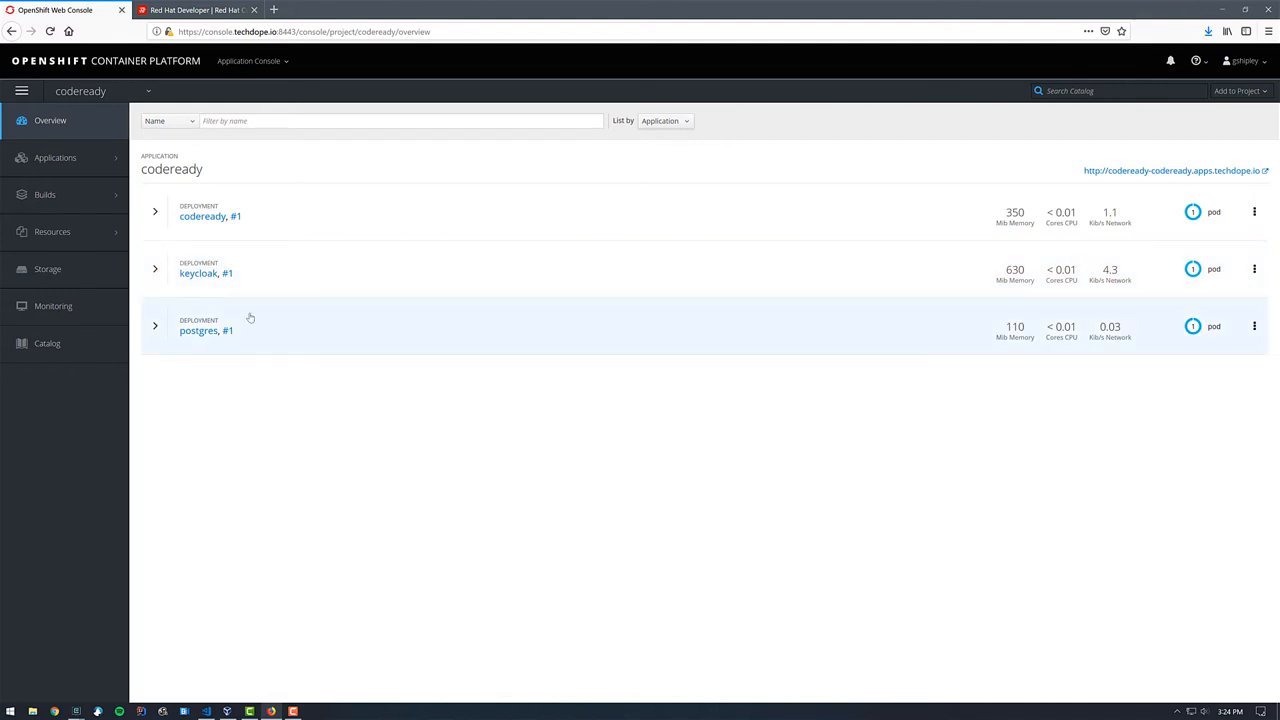
{"action": "left_click", "coordinate": [156, 268]}
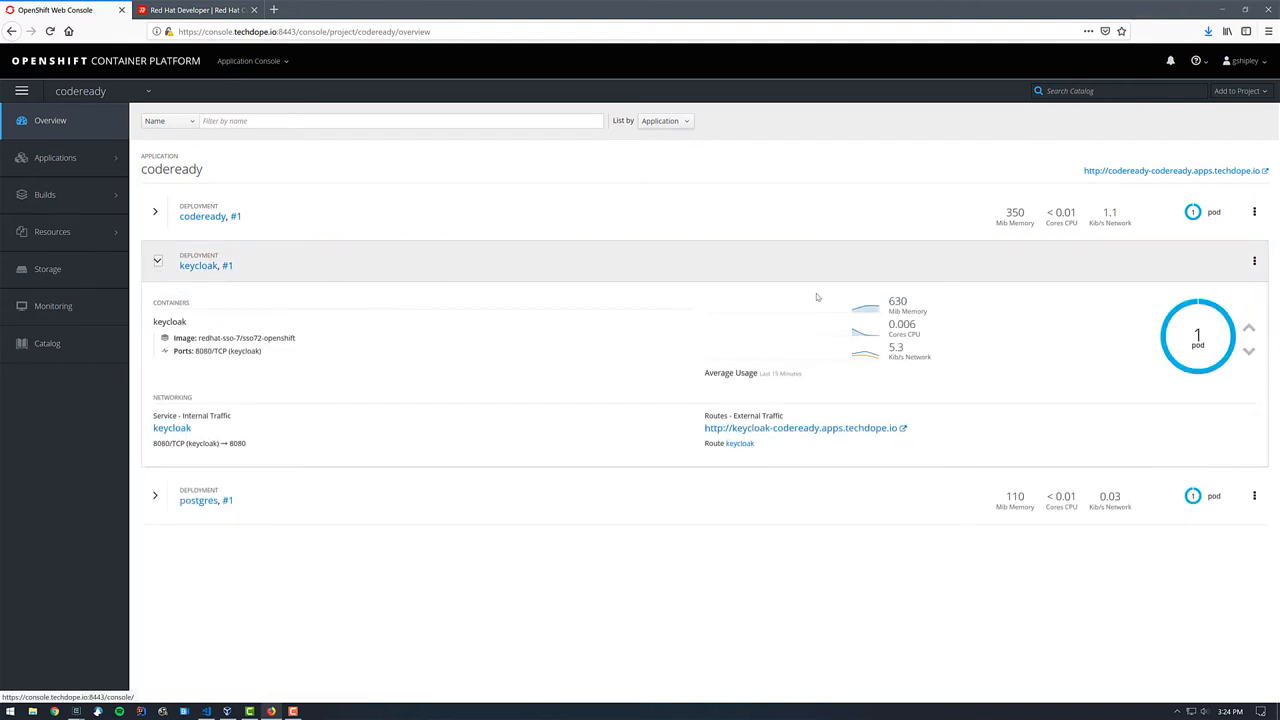
{"action": "left_click", "coordinate": [800, 428]}
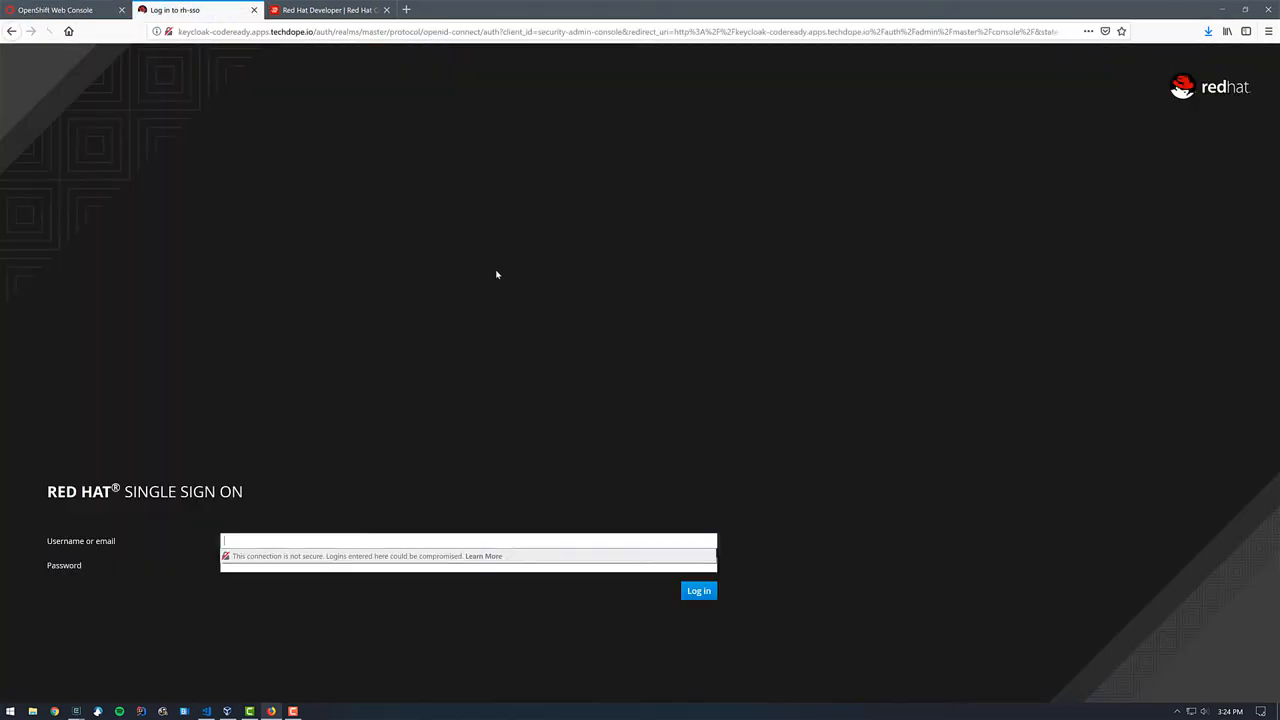
Sign in to the Single Sign-On admin console as 'admin' and decline saving the login.
{"action": "type", "text": "admin"}
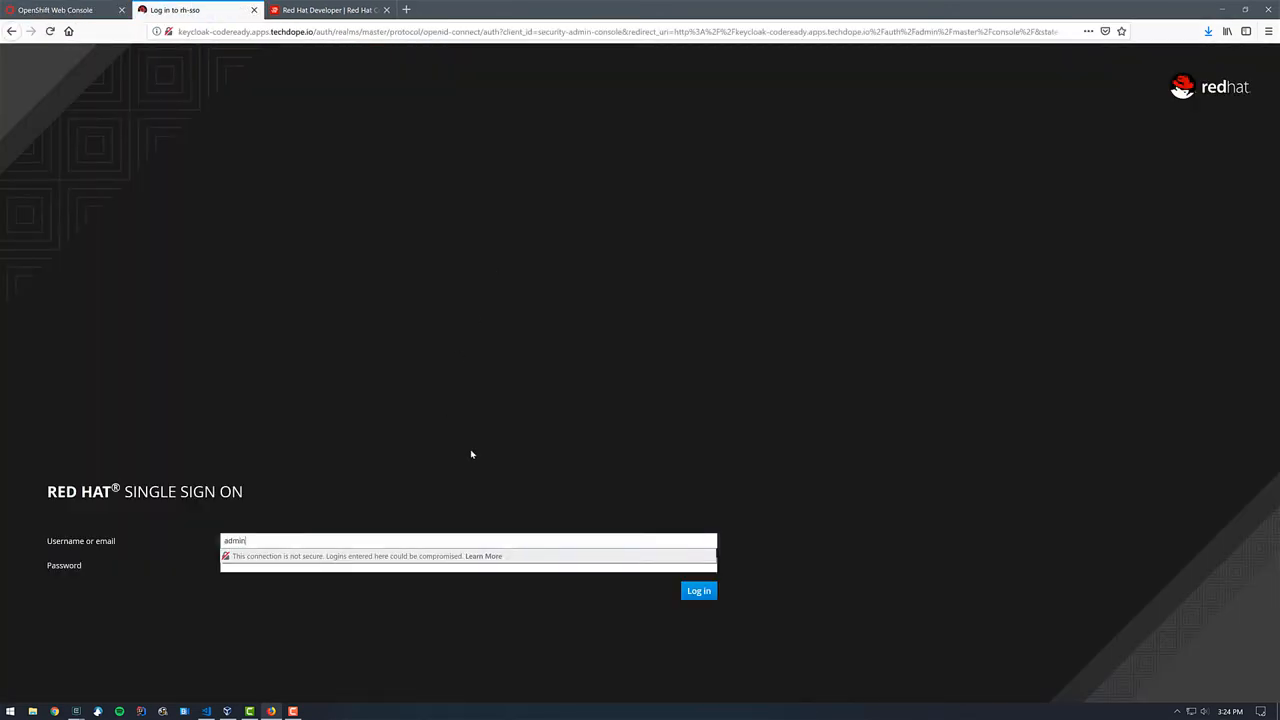
{"action": "left_click", "coordinate": [698, 590]}
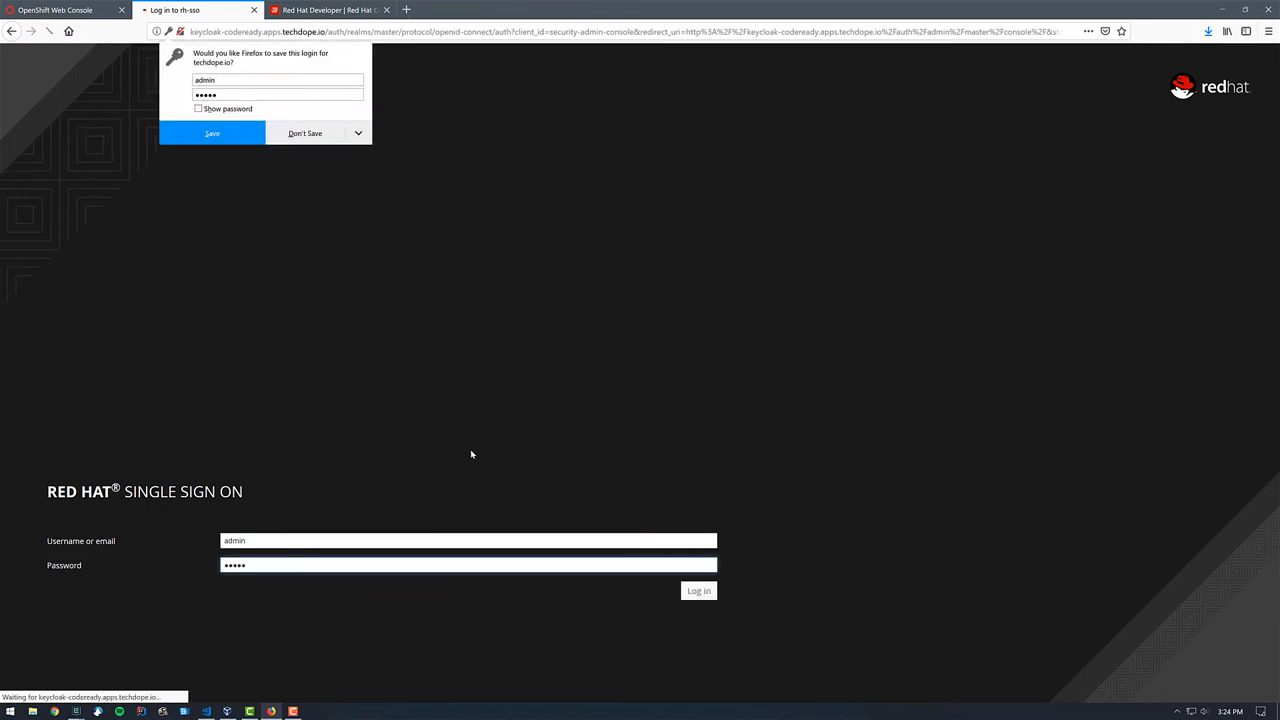
{"action": "left_click", "coordinate": [698, 590]}
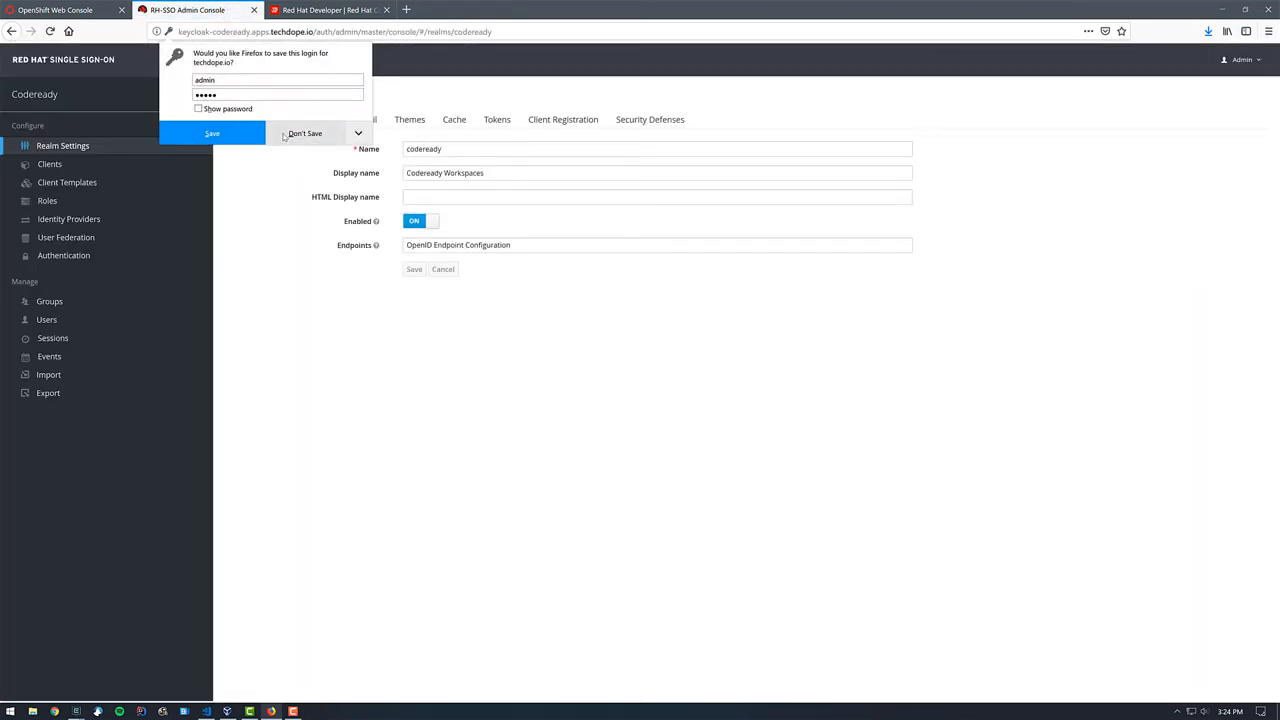
{"action": "left_click", "coordinate": [304, 132]}
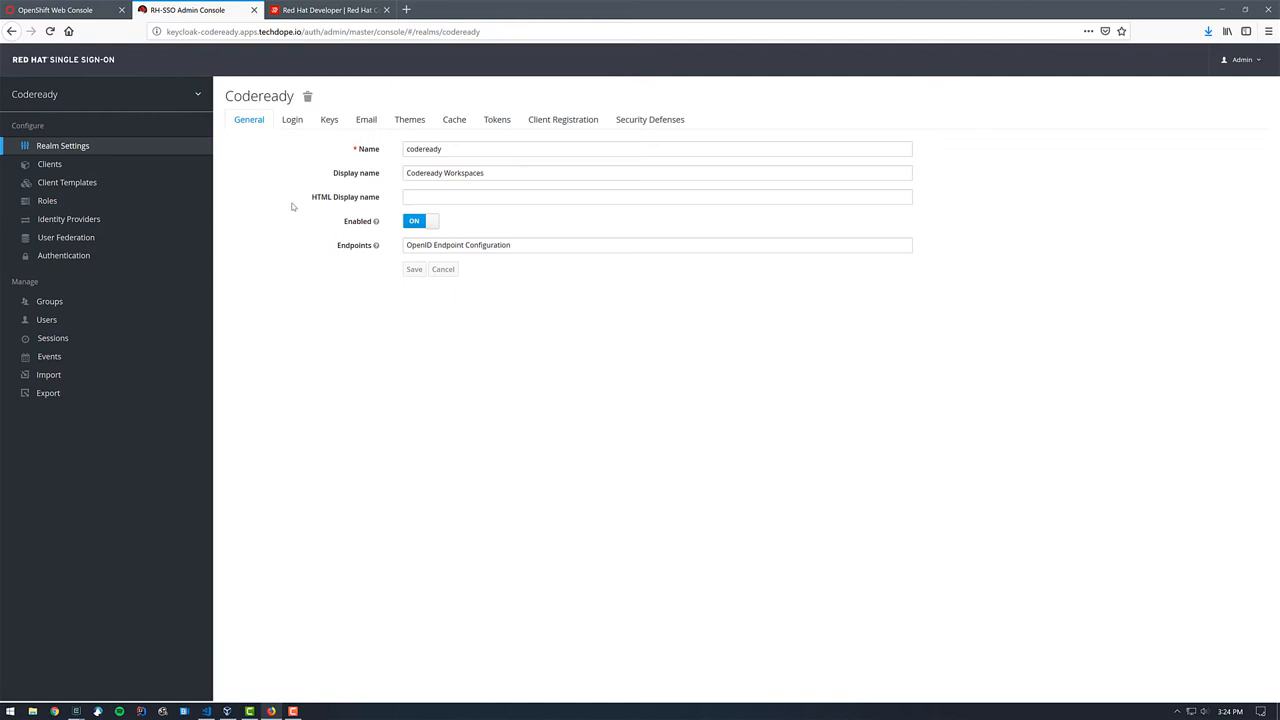
Review the codeready realm's Login and Client Registration settings and its empty users list, then bring up CodeReady Workspaces login.
{"action": "left_click", "coordinate": [292, 120]}
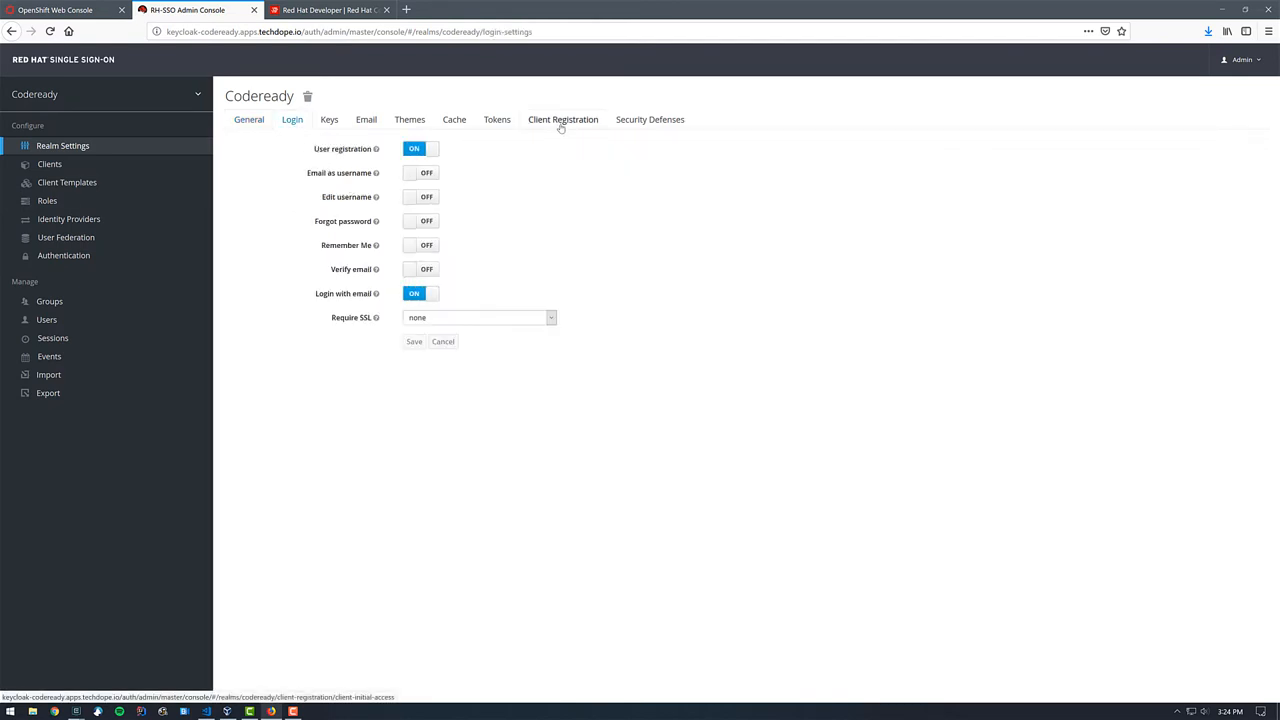
{"action": "left_click", "coordinate": [562, 120]}
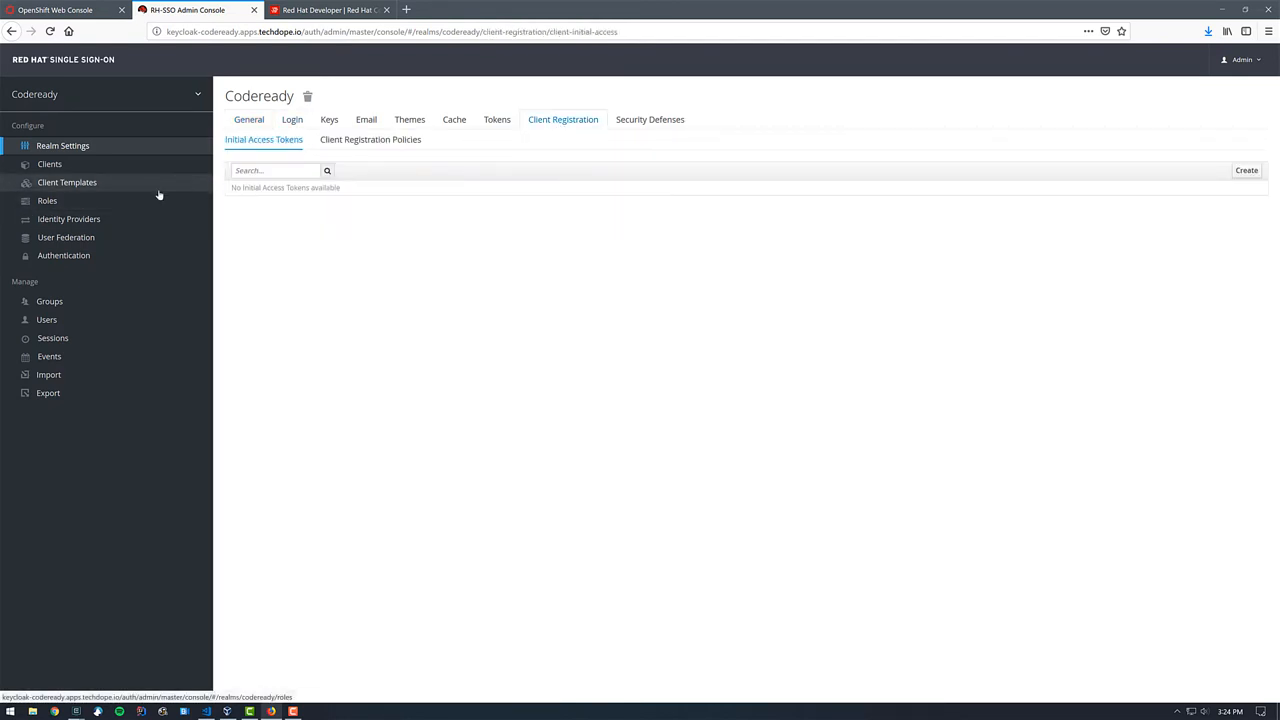
{"action": "left_click", "coordinate": [46, 320]}
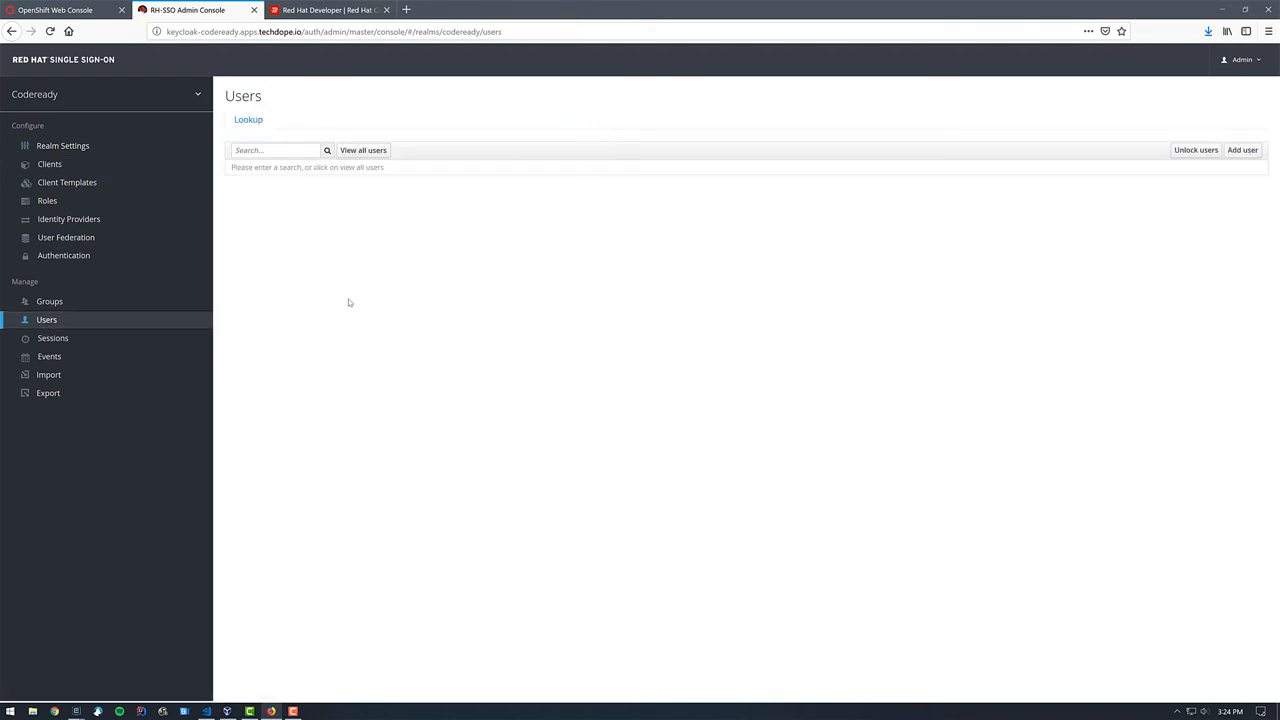
{"action": "mouse_move", "coordinate": [600, 190]}
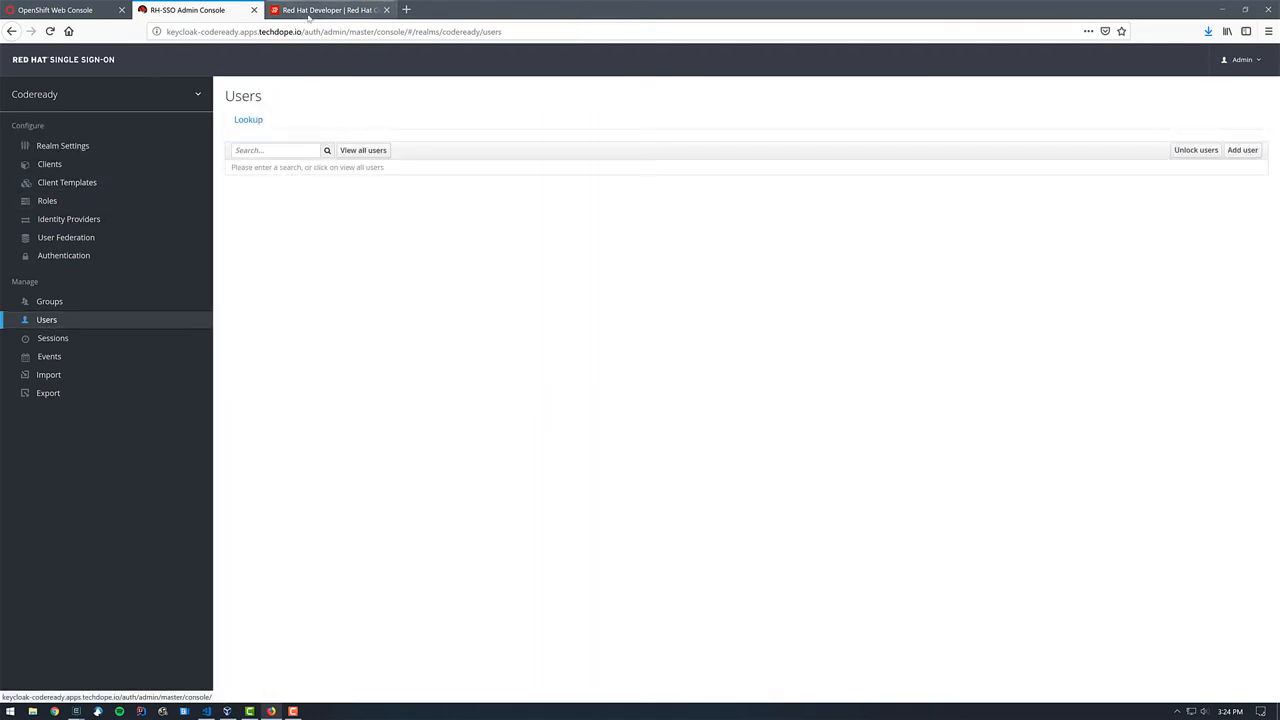
{"action": "left_click", "coordinate": [60, 10]}
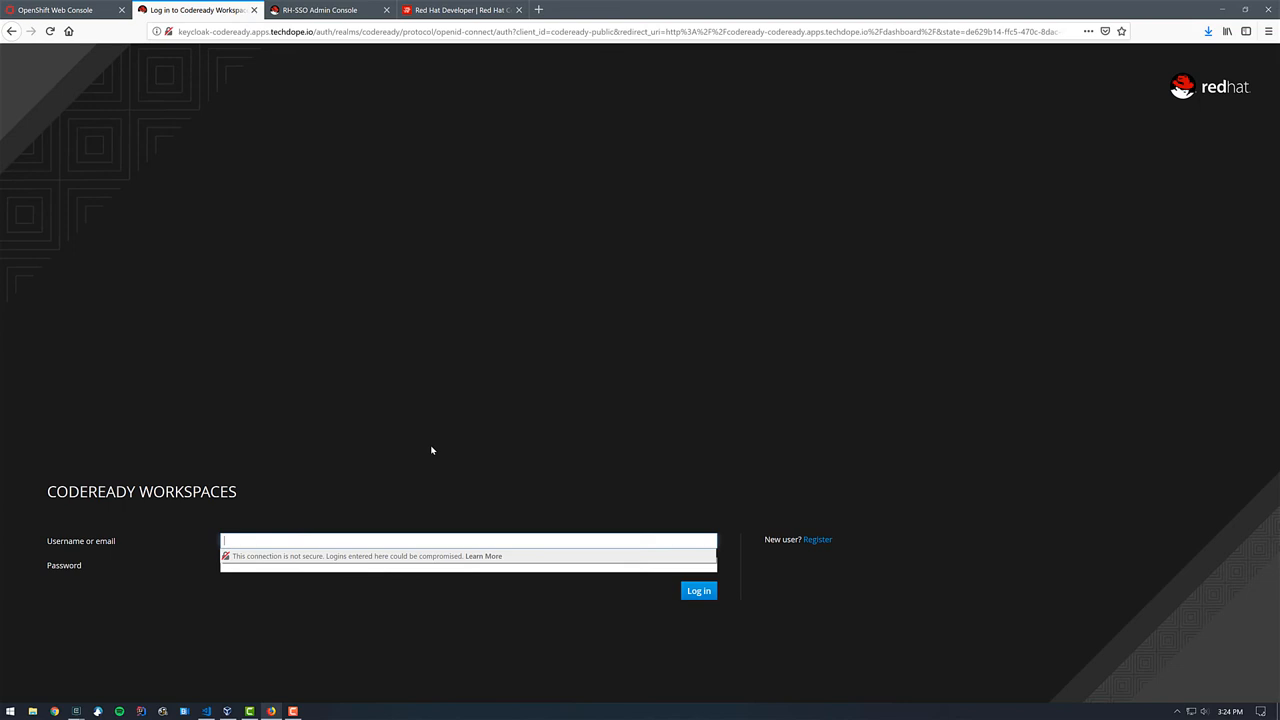
{"action": "mouse_move", "coordinate": [816, 540]}
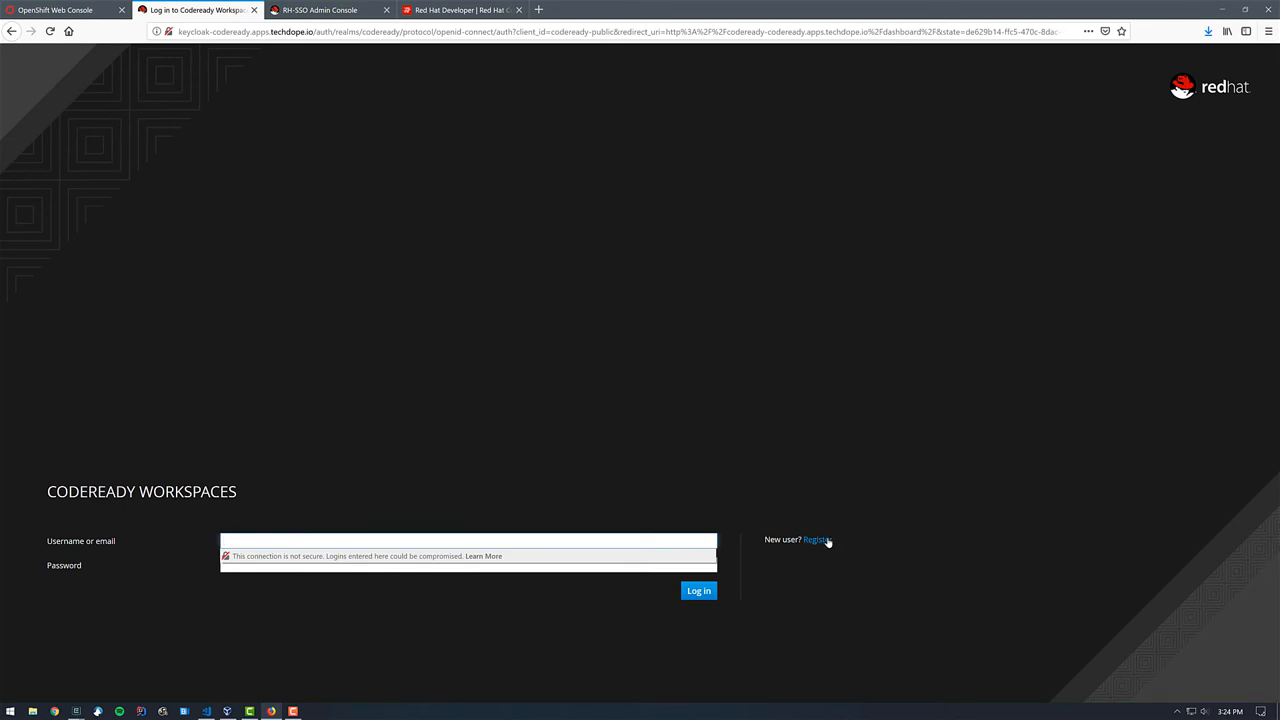
Register a new CodeReady Workspaces account for Grant with username 'gshipley' and submit it.
{"action": "left_click", "coordinate": [816, 540]}
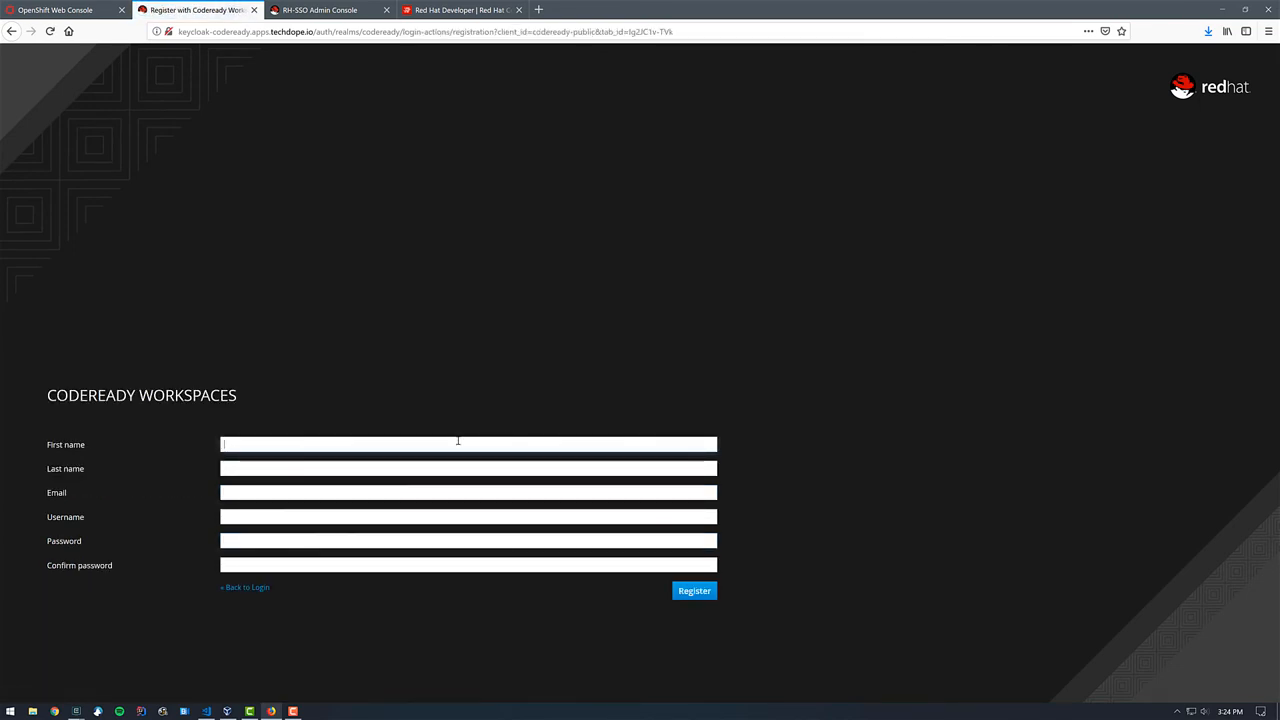
{"action": "type", "text": "Grant"}
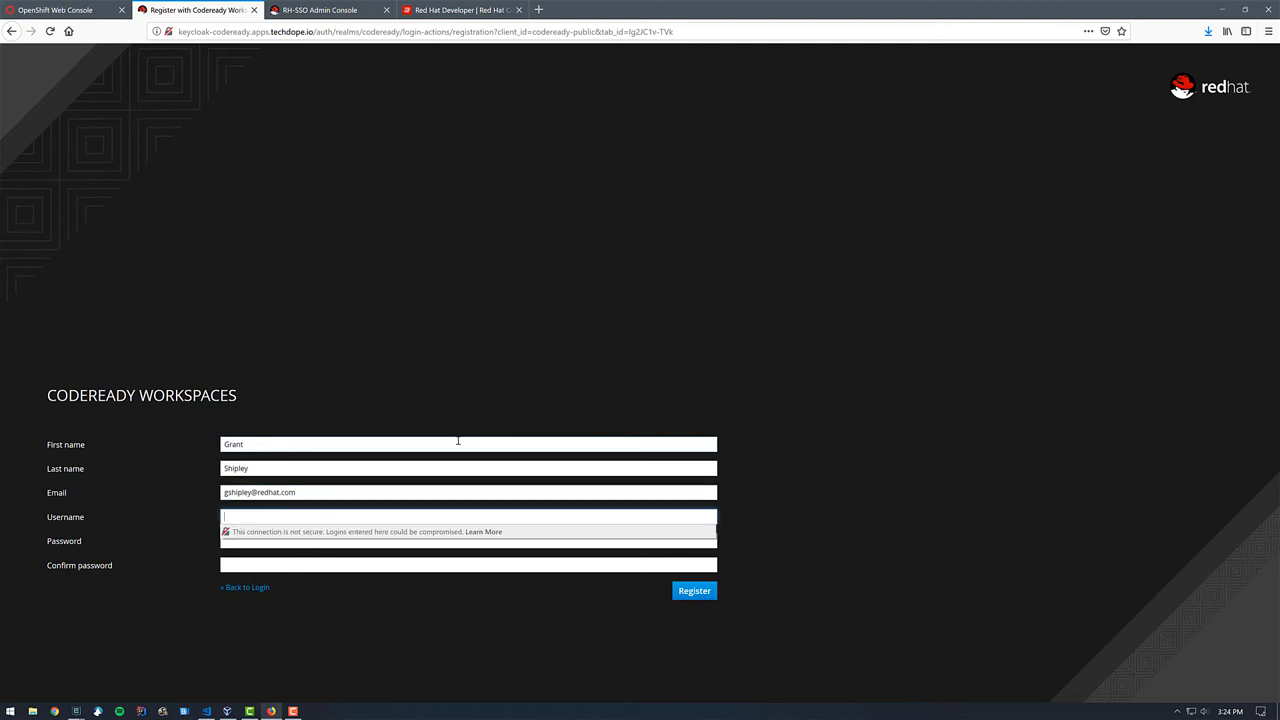
{"action": "type", "text": "gshipley"}
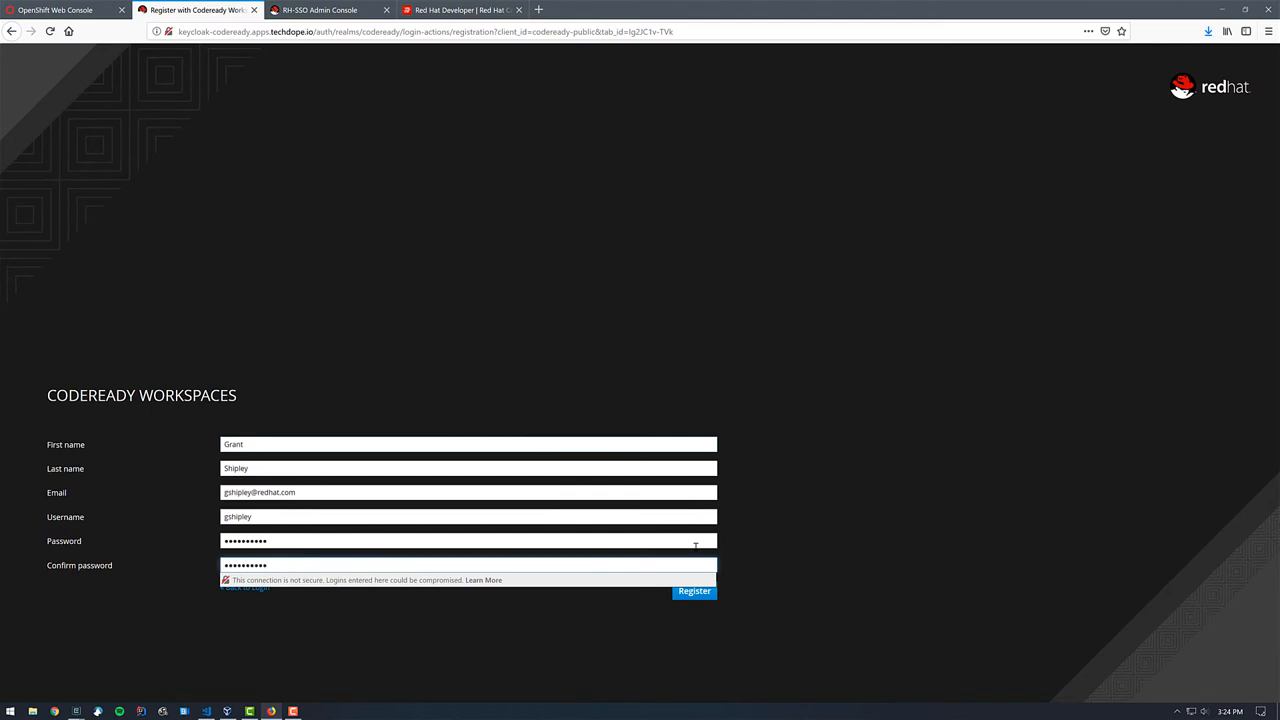
{"action": "left_click", "coordinate": [330, 10]}
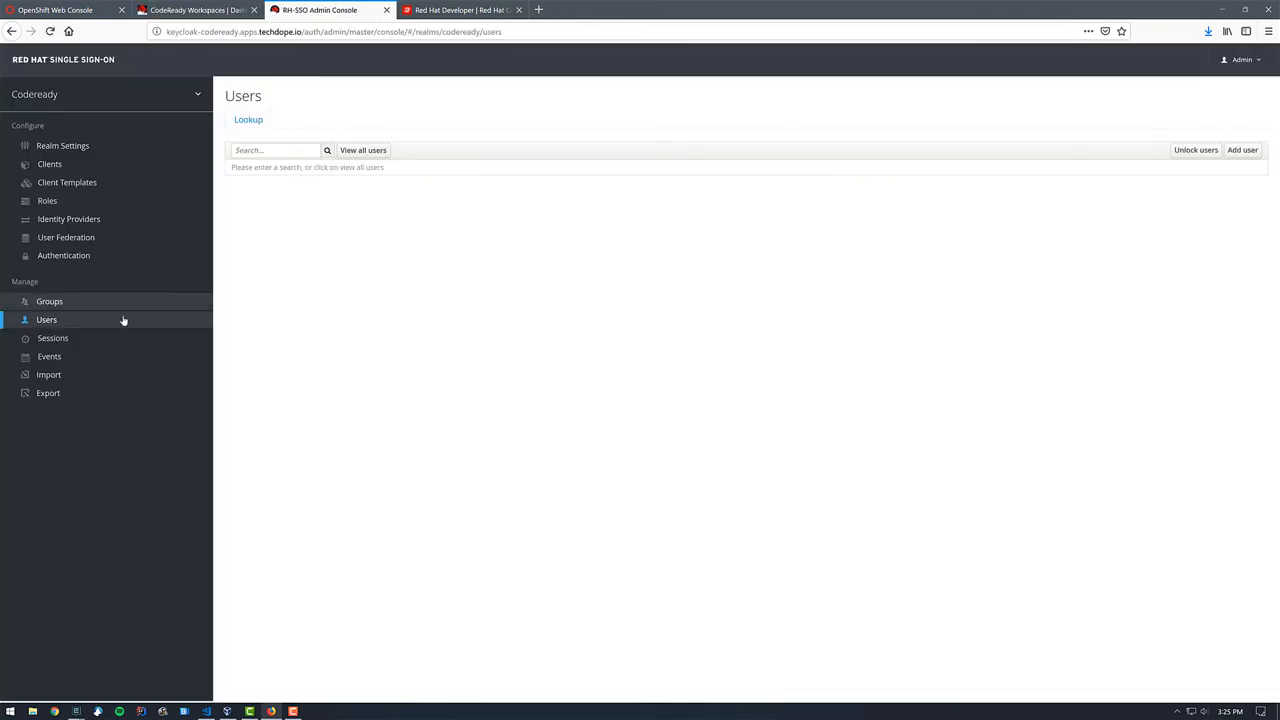
{"action": "mouse_move", "coordinate": [588, 260]}
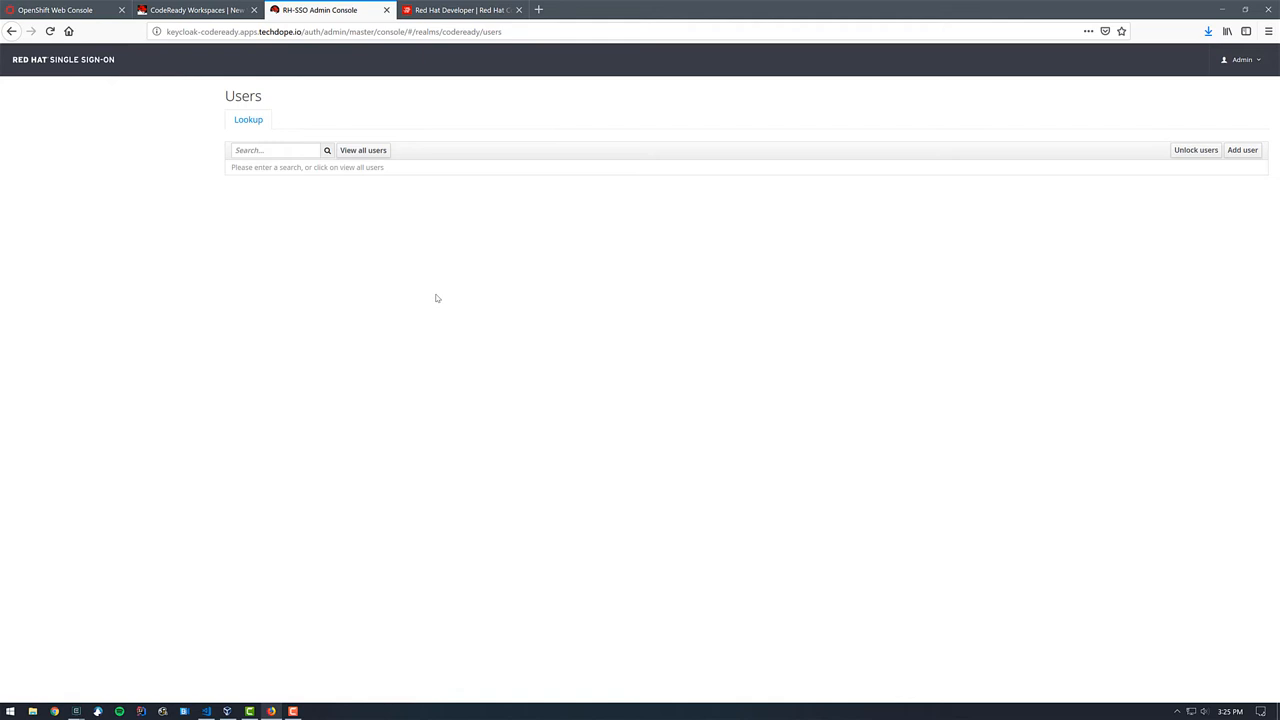
Check the codeready realm's authentication flow bindings, then open its general Realm Settings.
{"action": "left_click", "coordinate": [362, 150]}
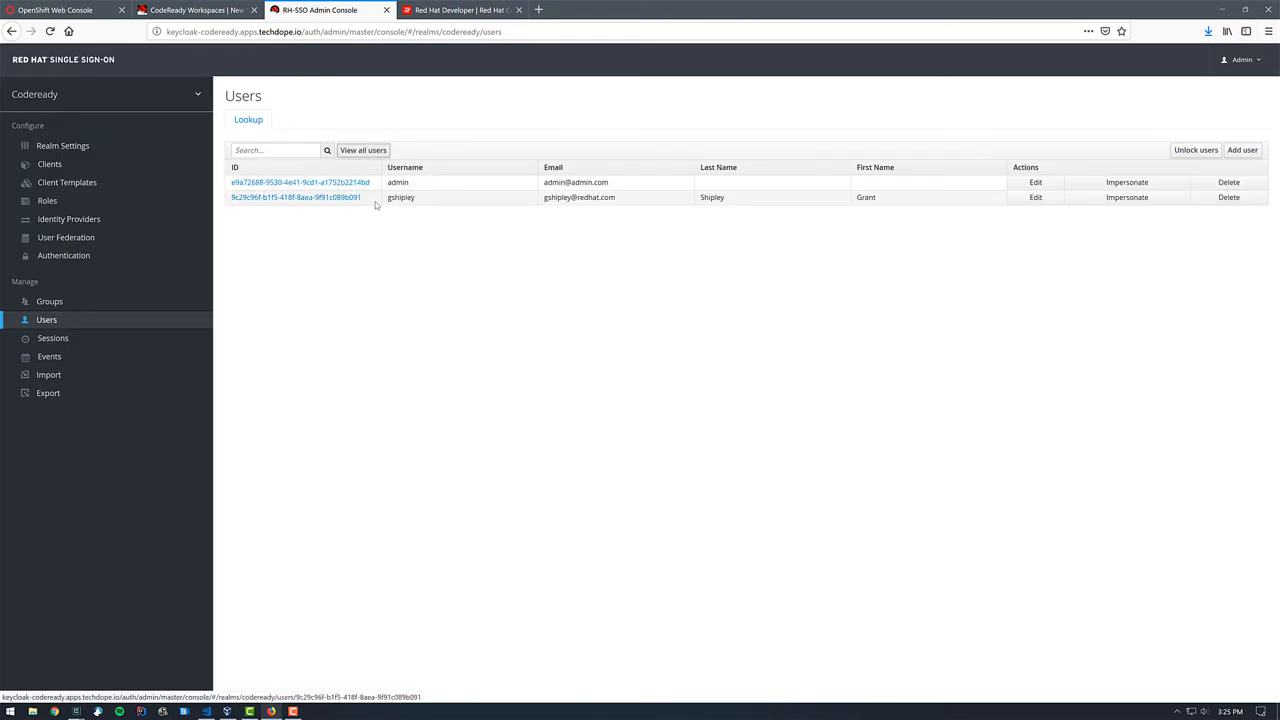
{"action": "mouse_move", "coordinate": [48, 200]}
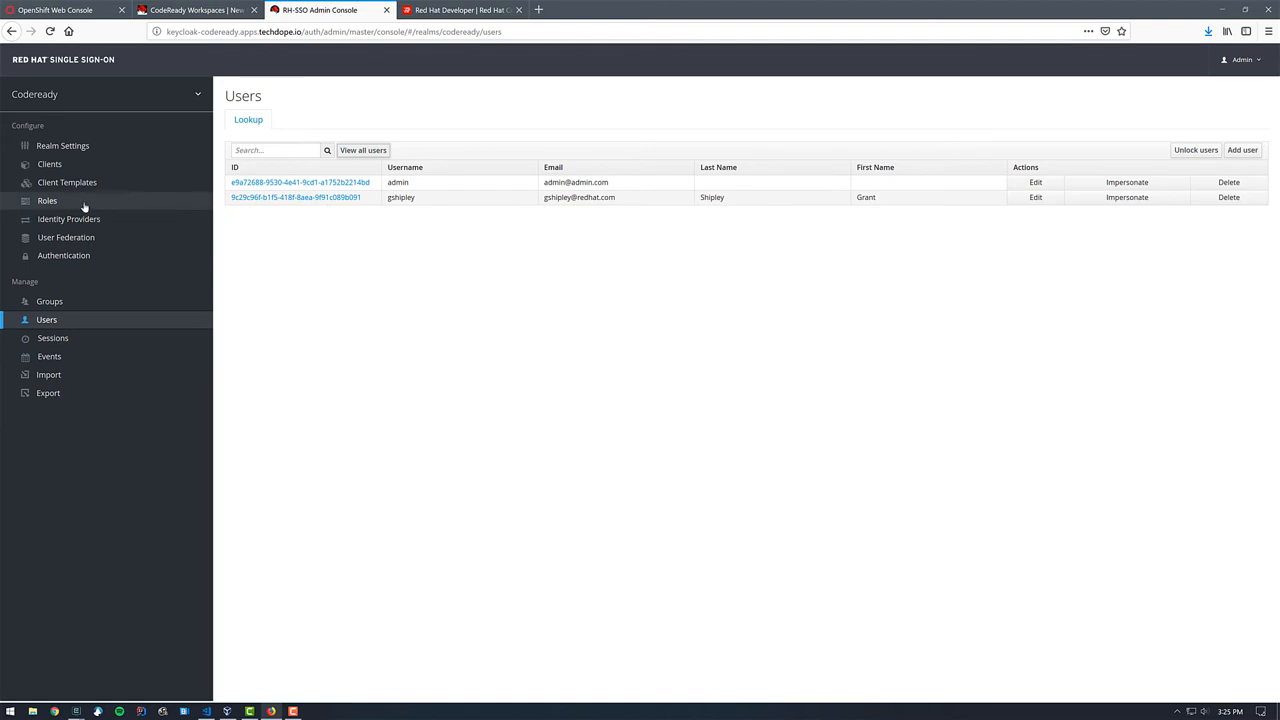
{"action": "left_click", "coordinate": [64, 256]}
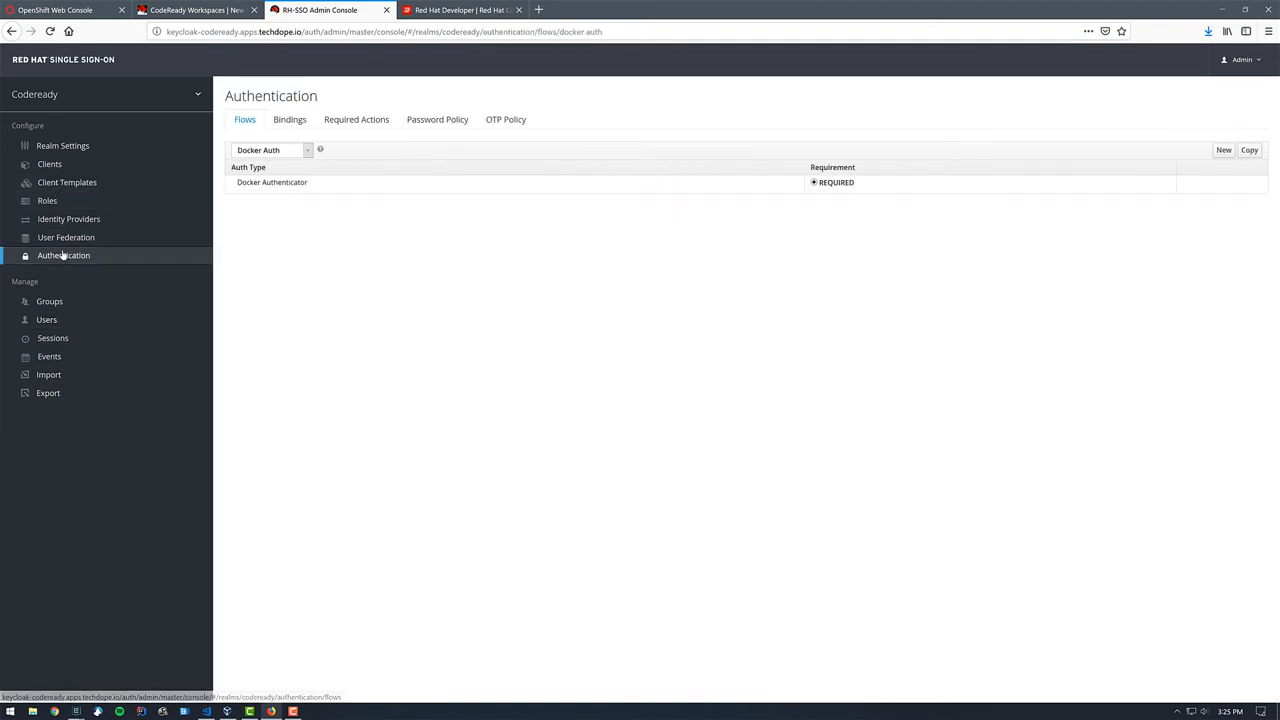
{"action": "left_click", "coordinate": [356, 120]}
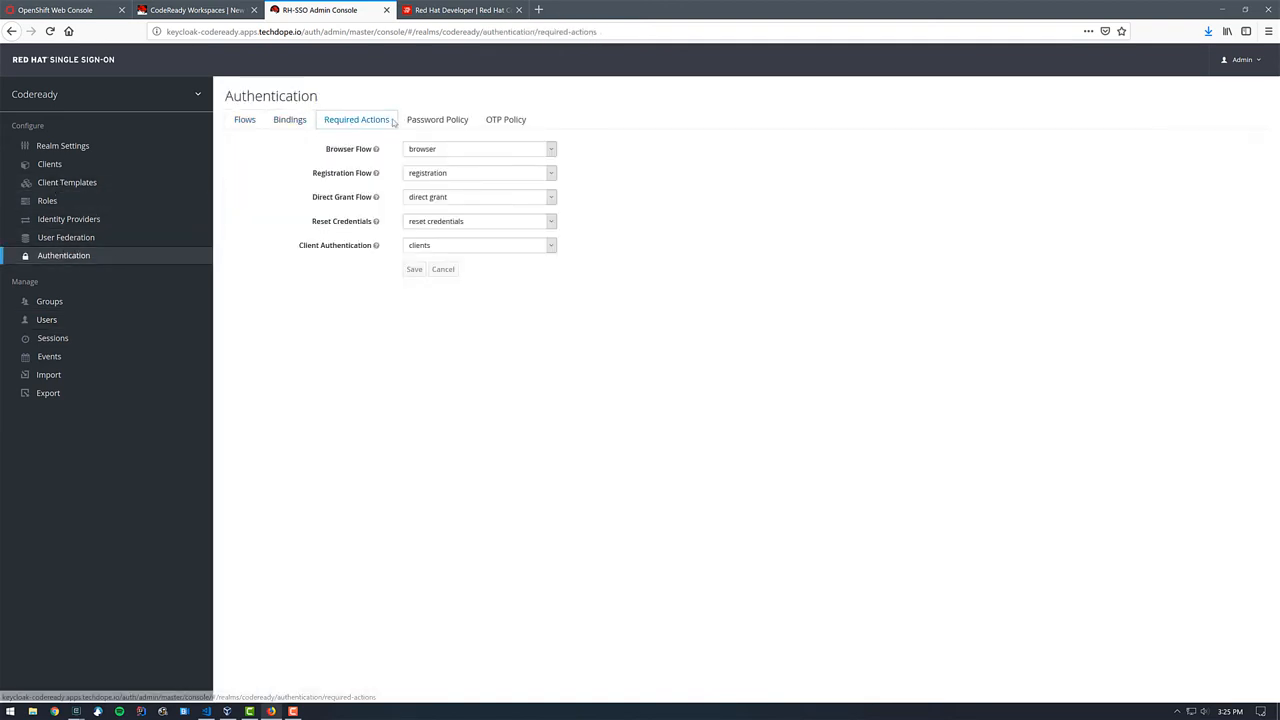
{"action": "left_click", "coordinate": [62, 146]}
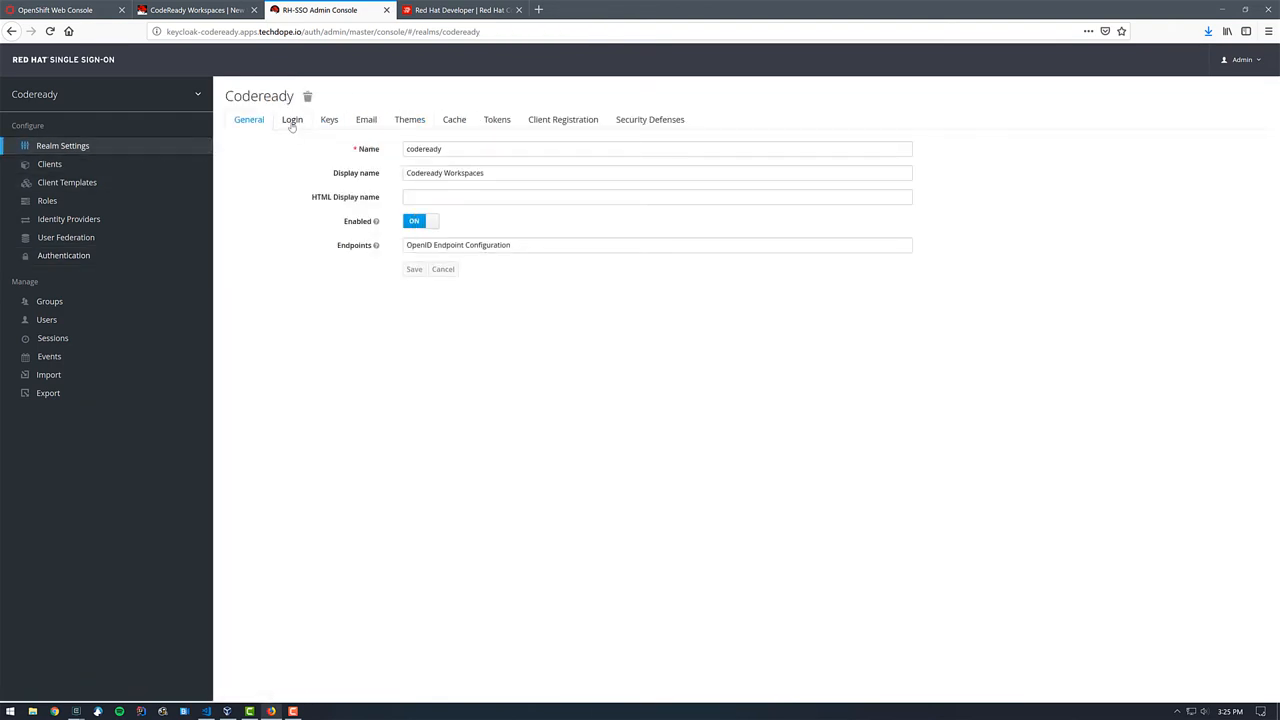
Turn User registration OFF in the Codeready realm's Login settings, save, and return to CodeReady Workspaces.
{"action": "left_click", "coordinate": [292, 120]}
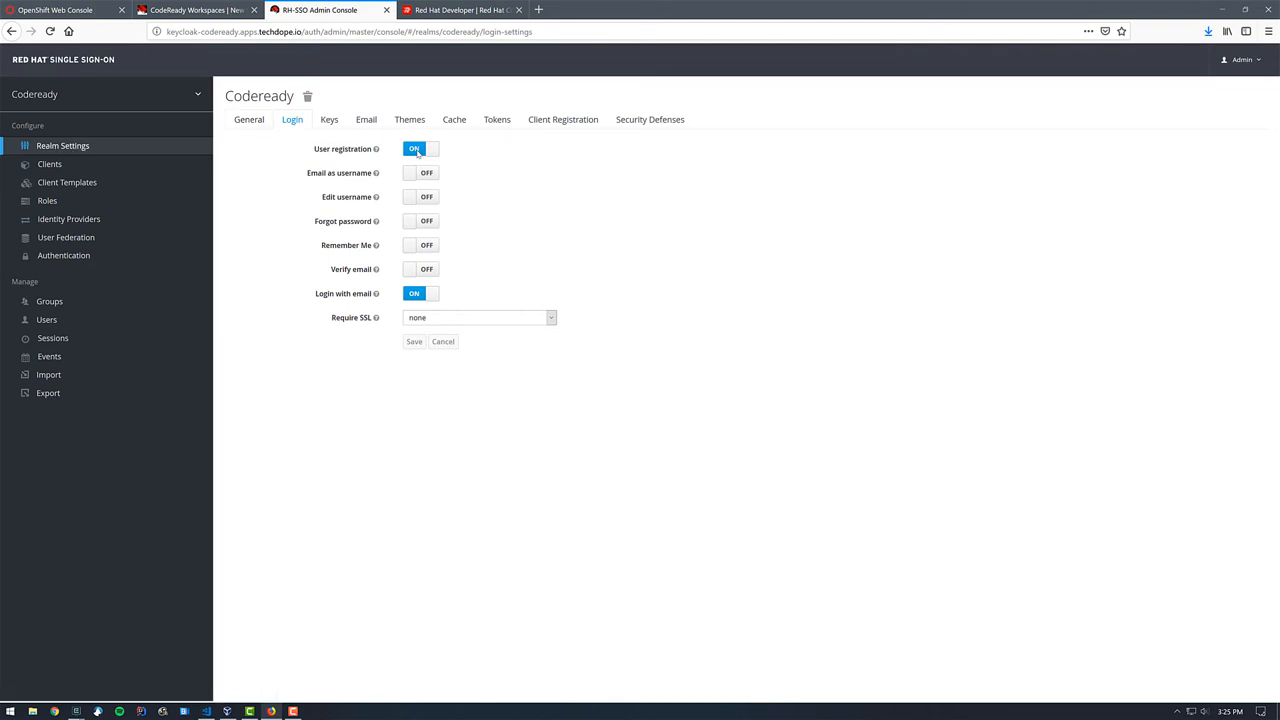
{"action": "left_click", "coordinate": [414, 148]}
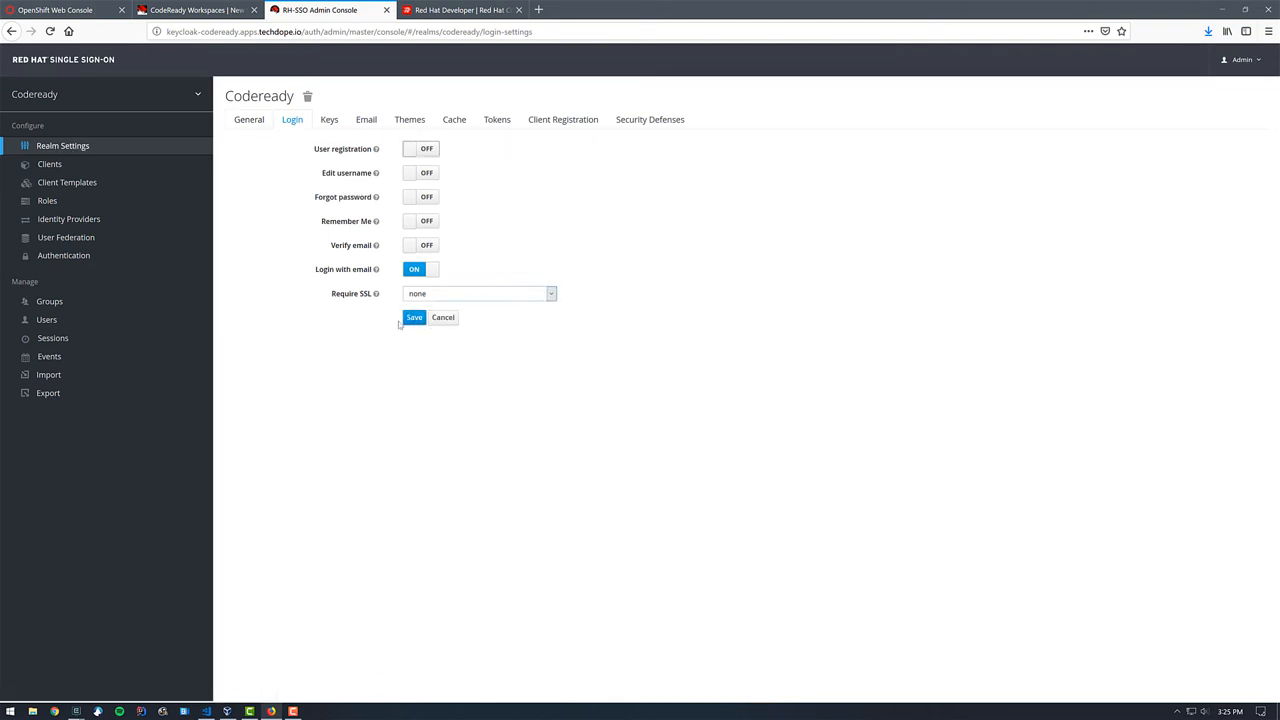
{"action": "left_click", "coordinate": [414, 316]}
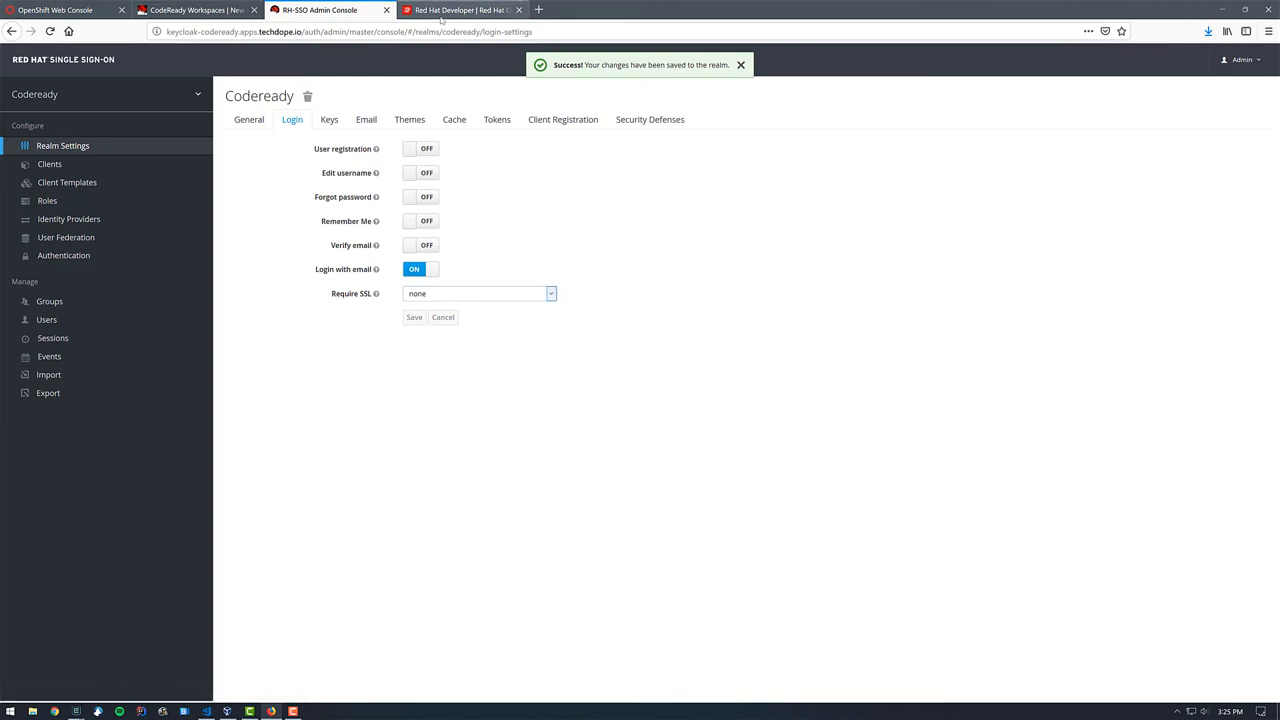
{"action": "left_click", "coordinate": [190, 10]}
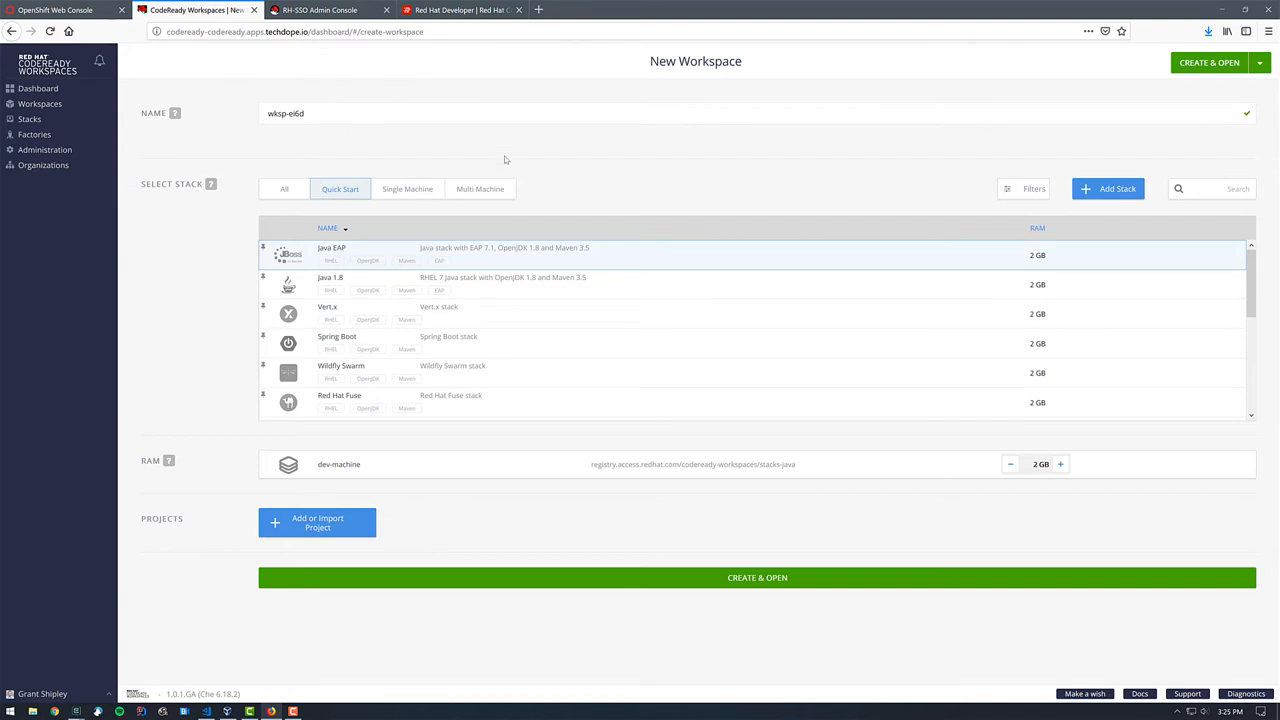
{"action": "mouse_move", "coordinate": [584, 320]}
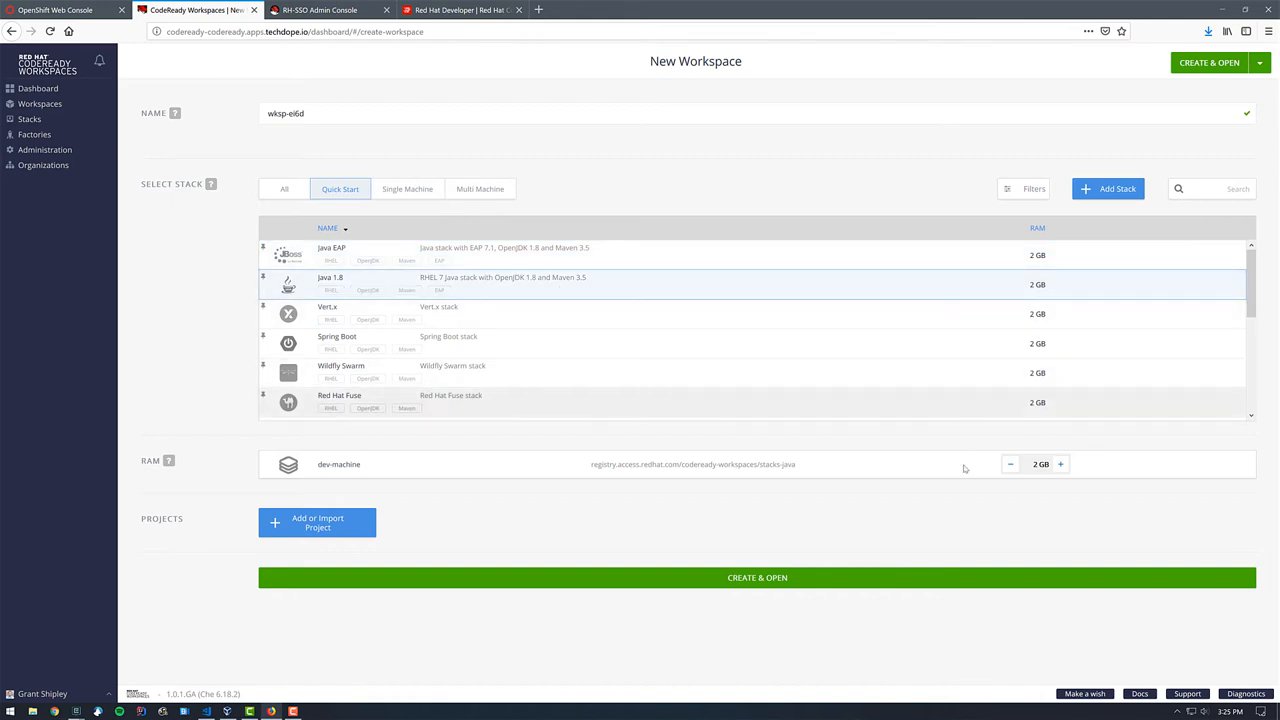
Adjust the Java 1.8 workspace machine memory to 4 GB and create & open the workspace.
{"action": "left_click", "coordinate": [1060, 464]}
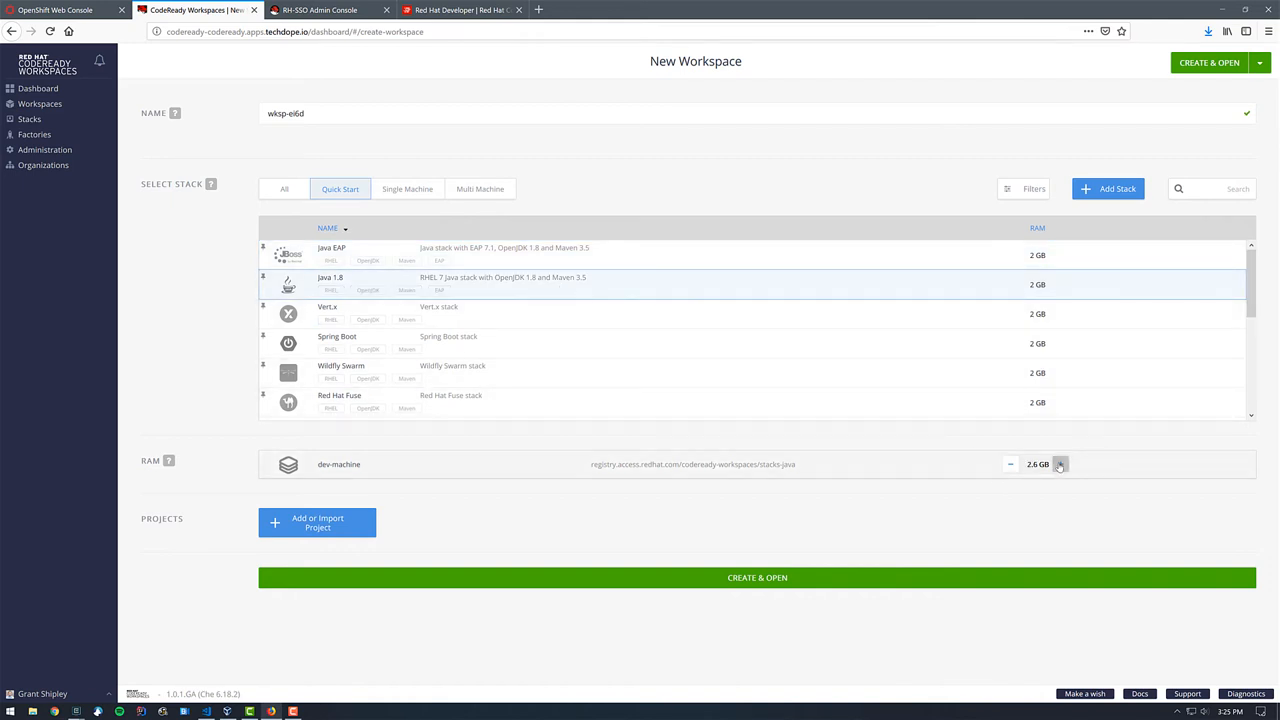
{"action": "left_click", "coordinate": [1060, 464]}
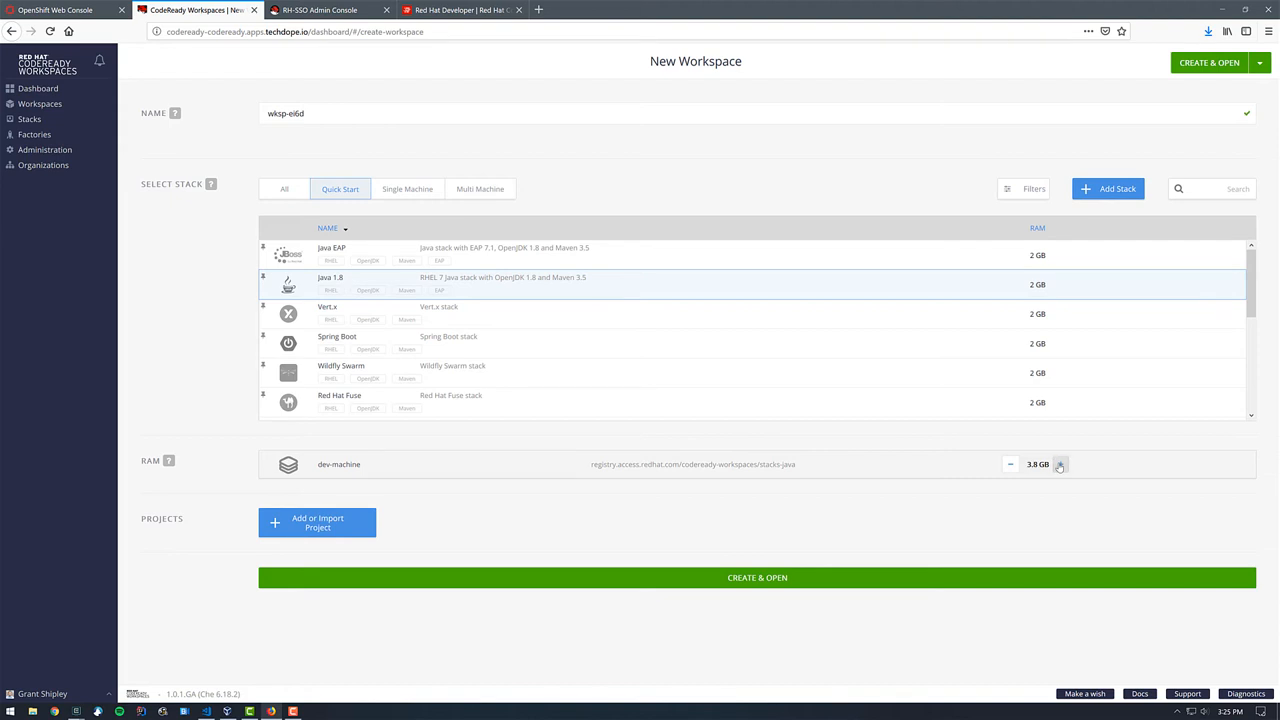
{"action": "left_click", "coordinate": [1060, 464]}
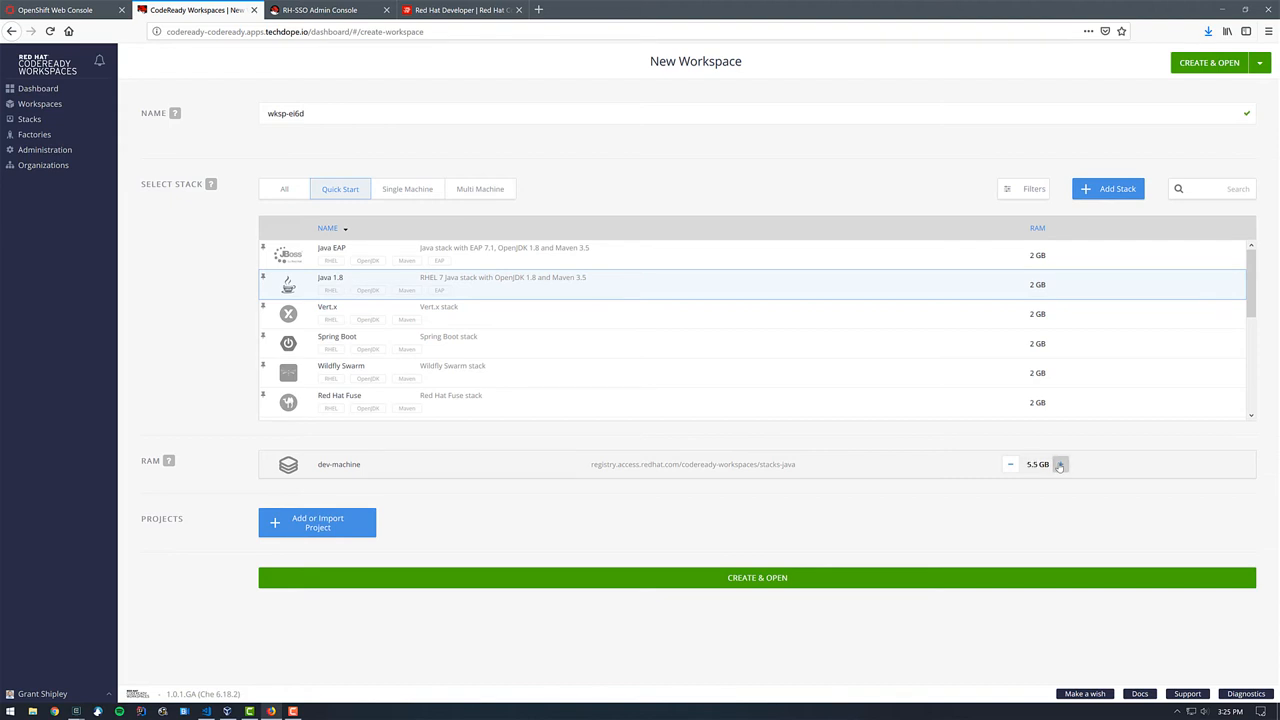
{"action": "left_click", "coordinate": [1060, 464]}
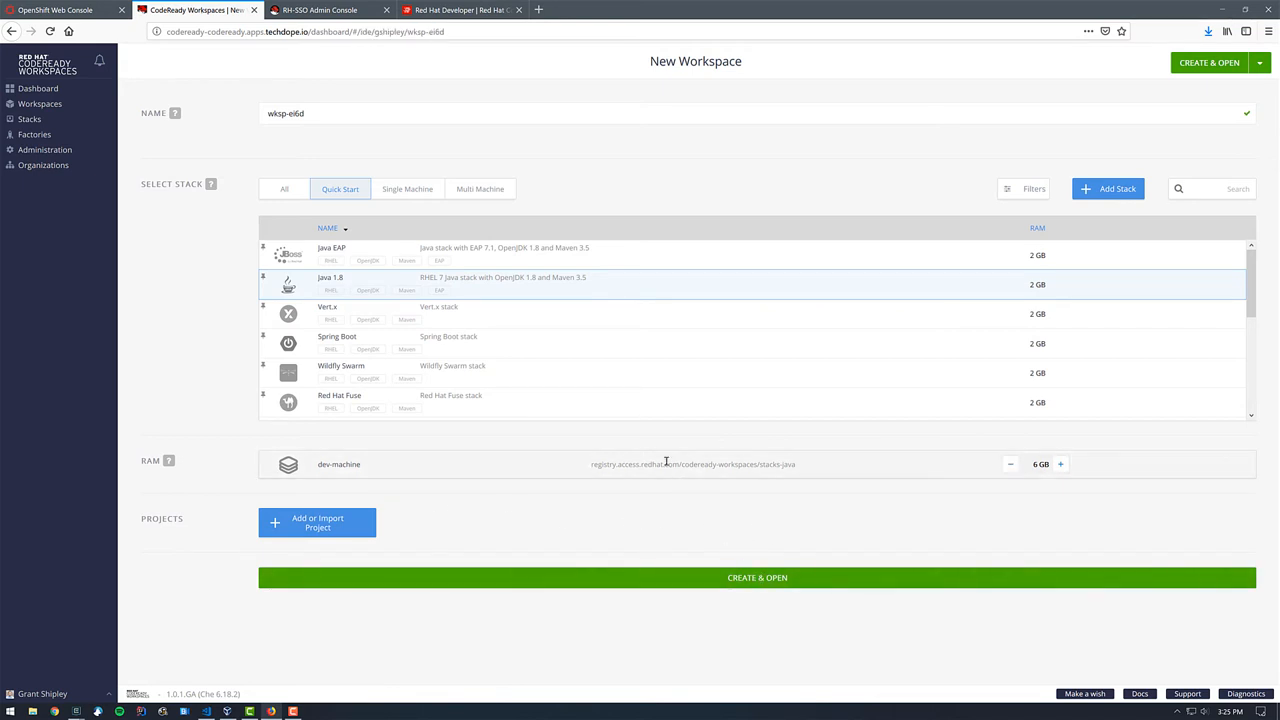
{"action": "left_click", "coordinate": [756, 576]}
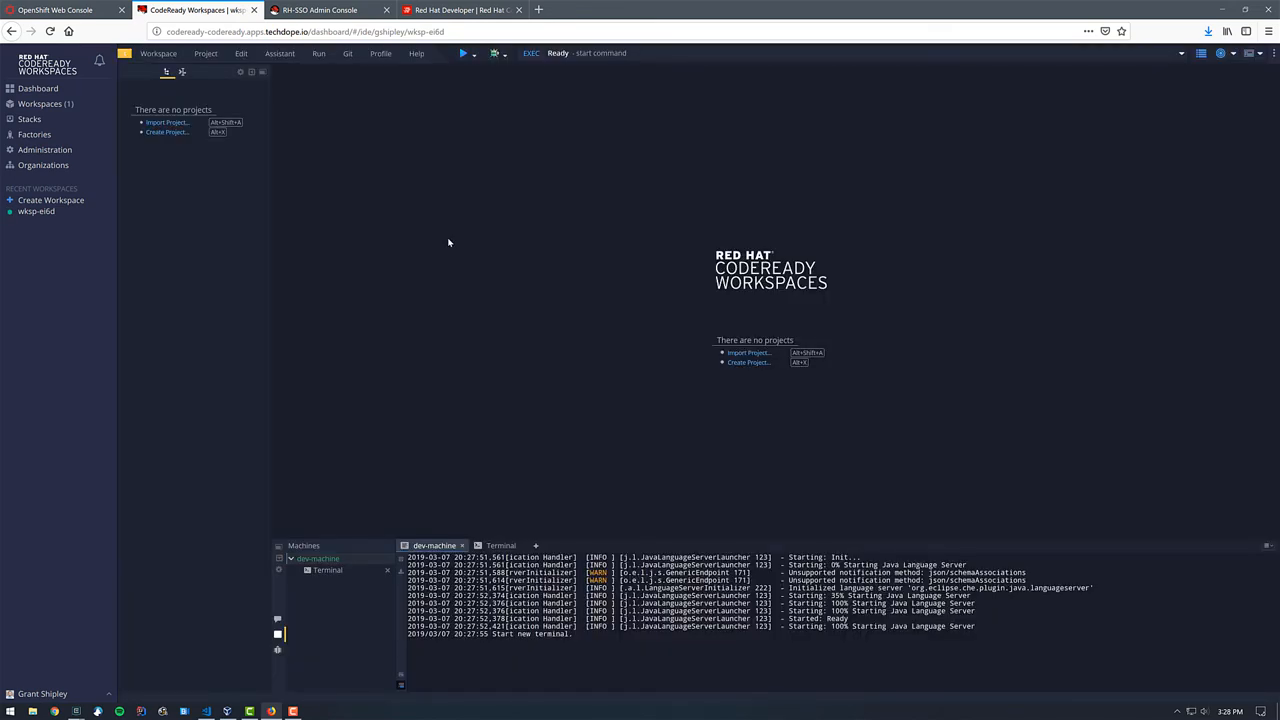
{"action": "mouse_move", "coordinate": [370, 180]}
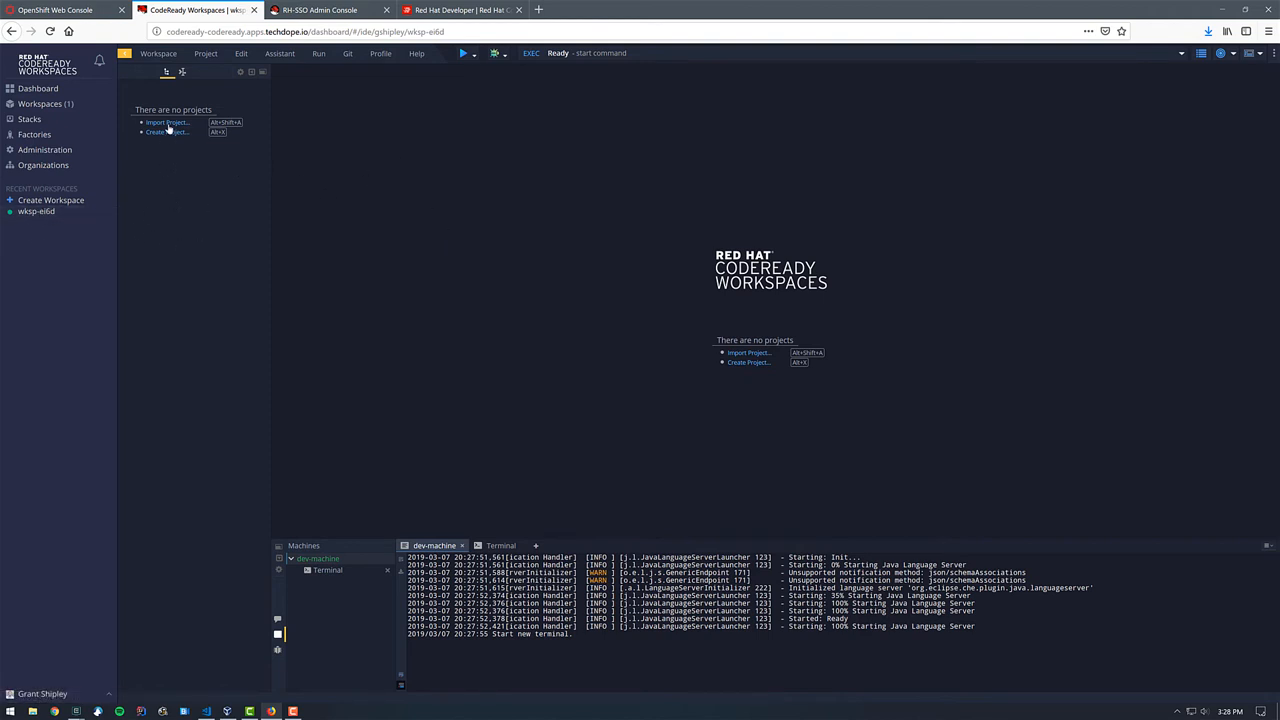
Start Import Project from the empty workspace's project explorer.
{"action": "left_click", "coordinate": [168, 122]}
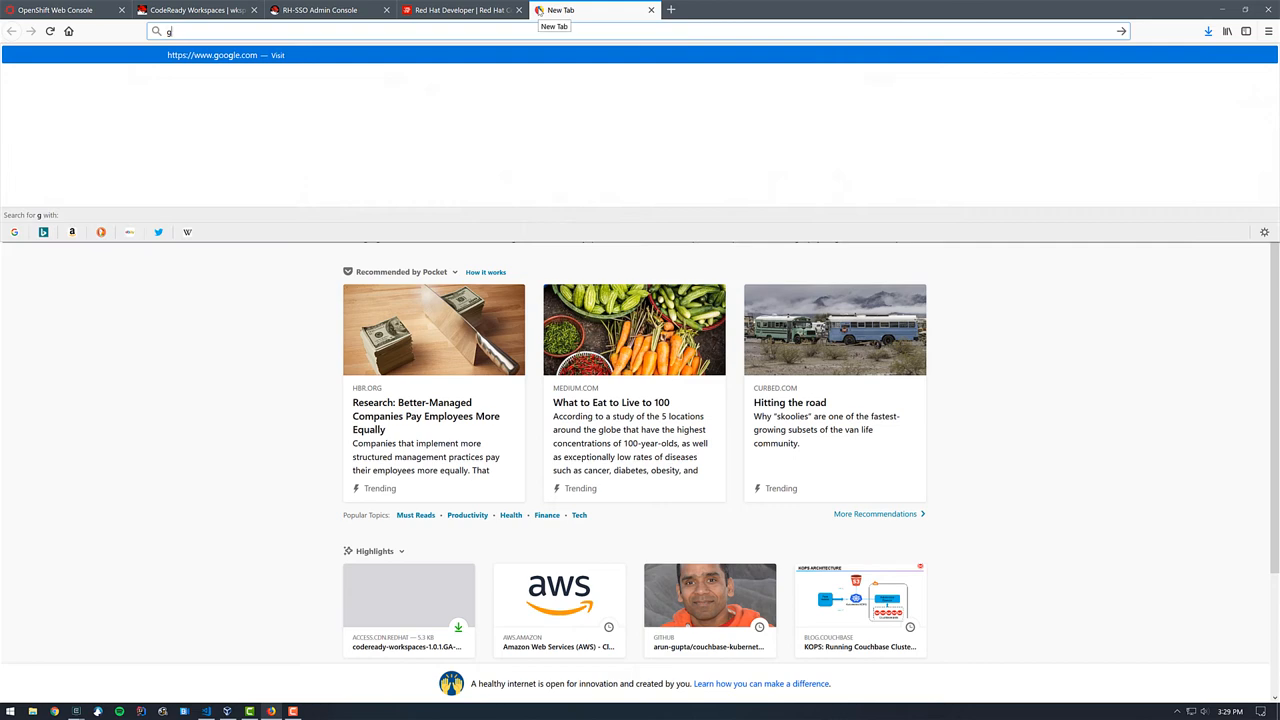
Go to github.com, find the javacounch repository and copy its clone URL.
{"action": "type", "text": "ithub.com/gshipley"}
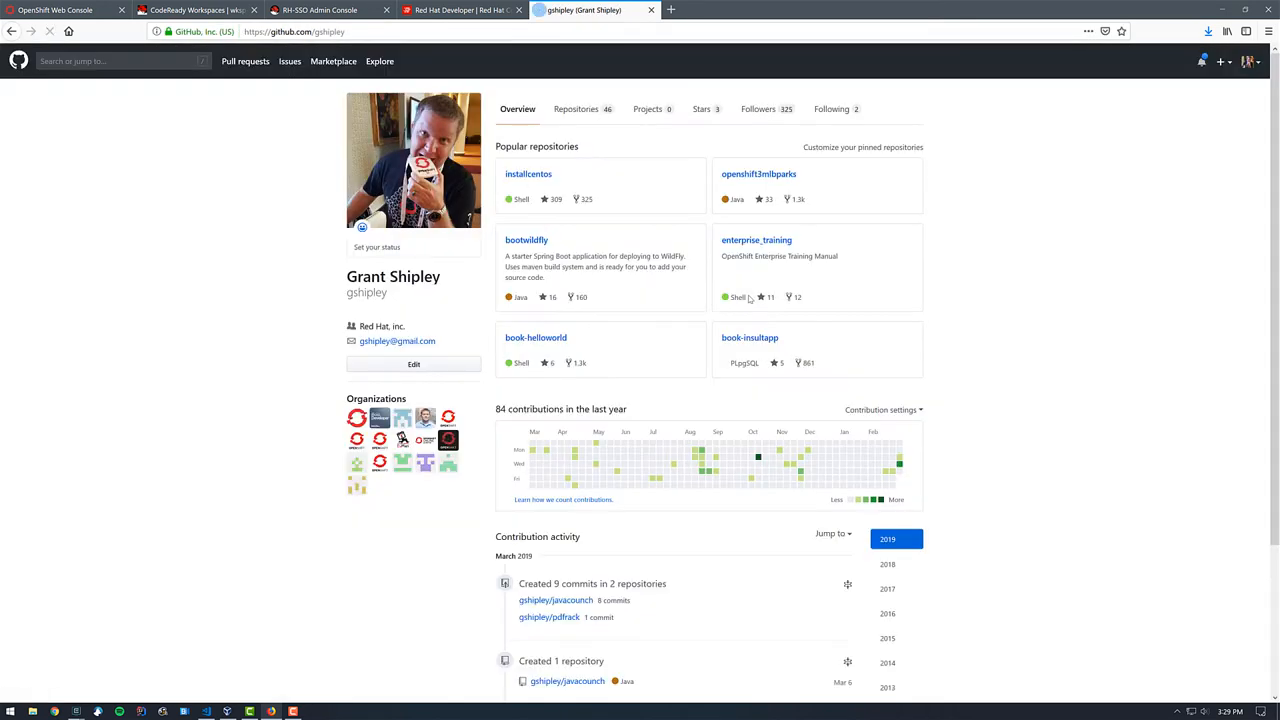
{"action": "left_click", "coordinate": [576, 108]}
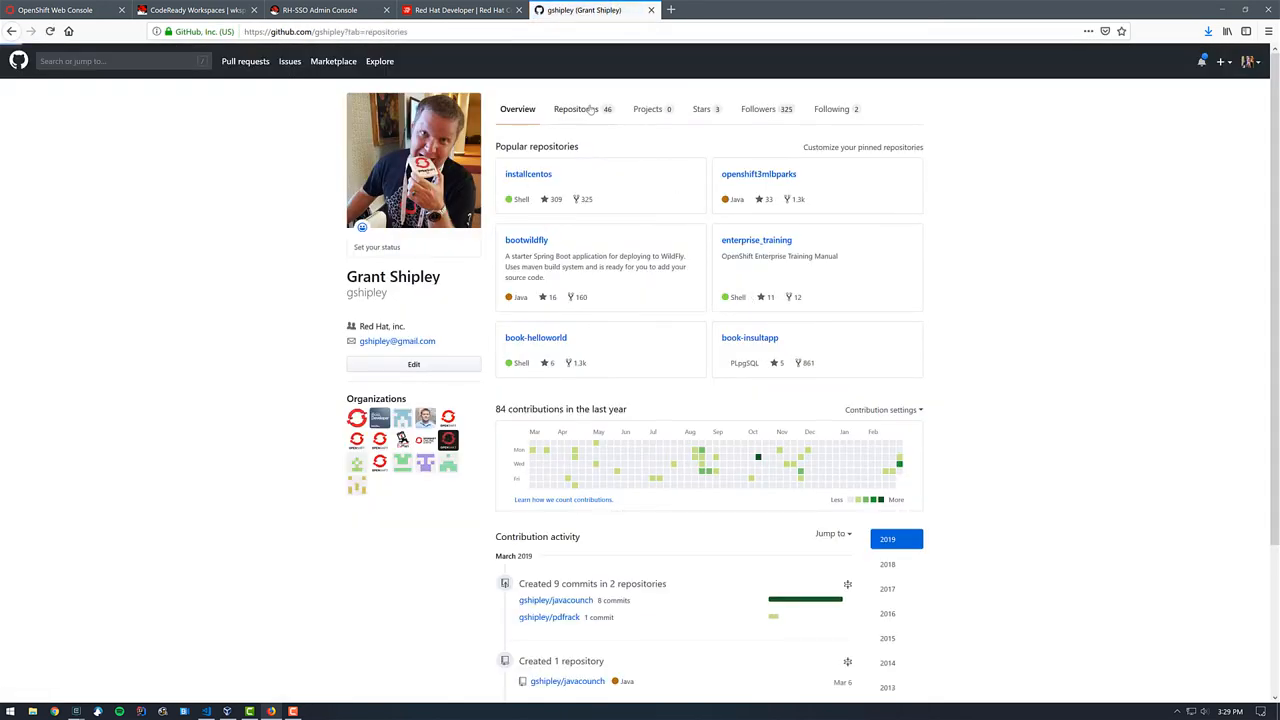
{"action": "left_click", "coordinate": [576, 108]}
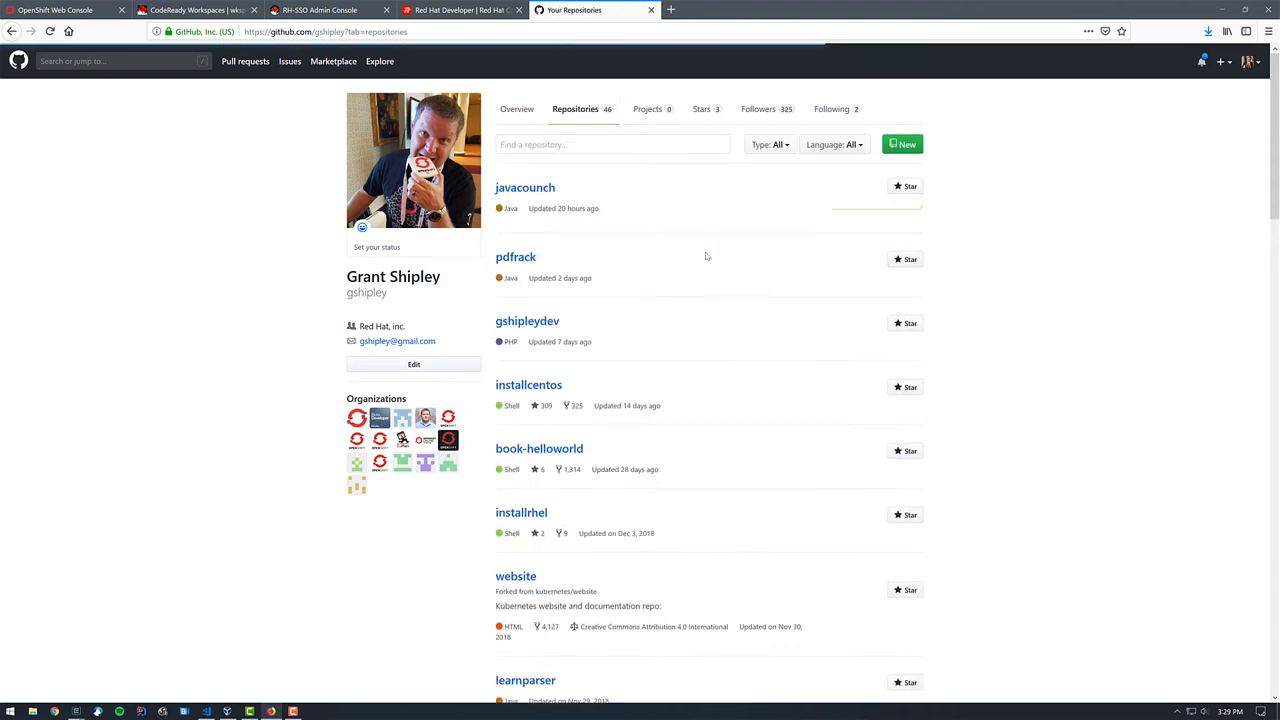
{"action": "left_click", "coordinate": [524, 188]}
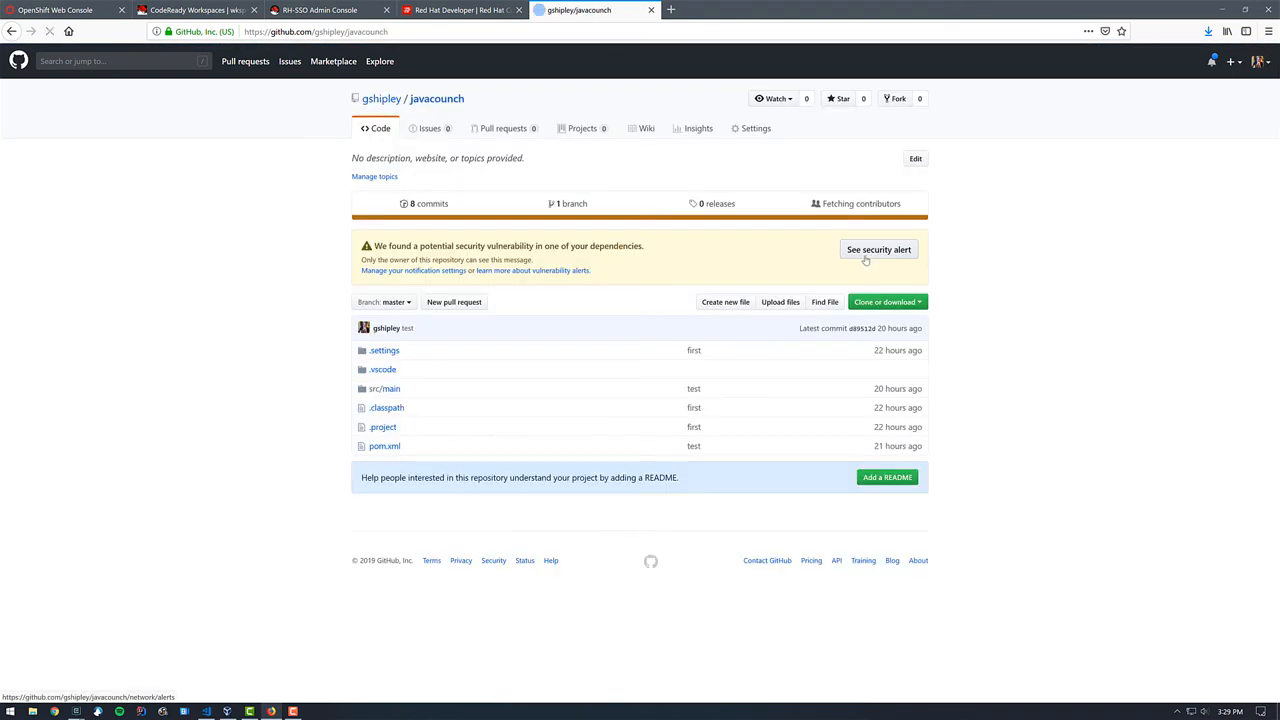
{"action": "left_click", "coordinate": [196, 10]}
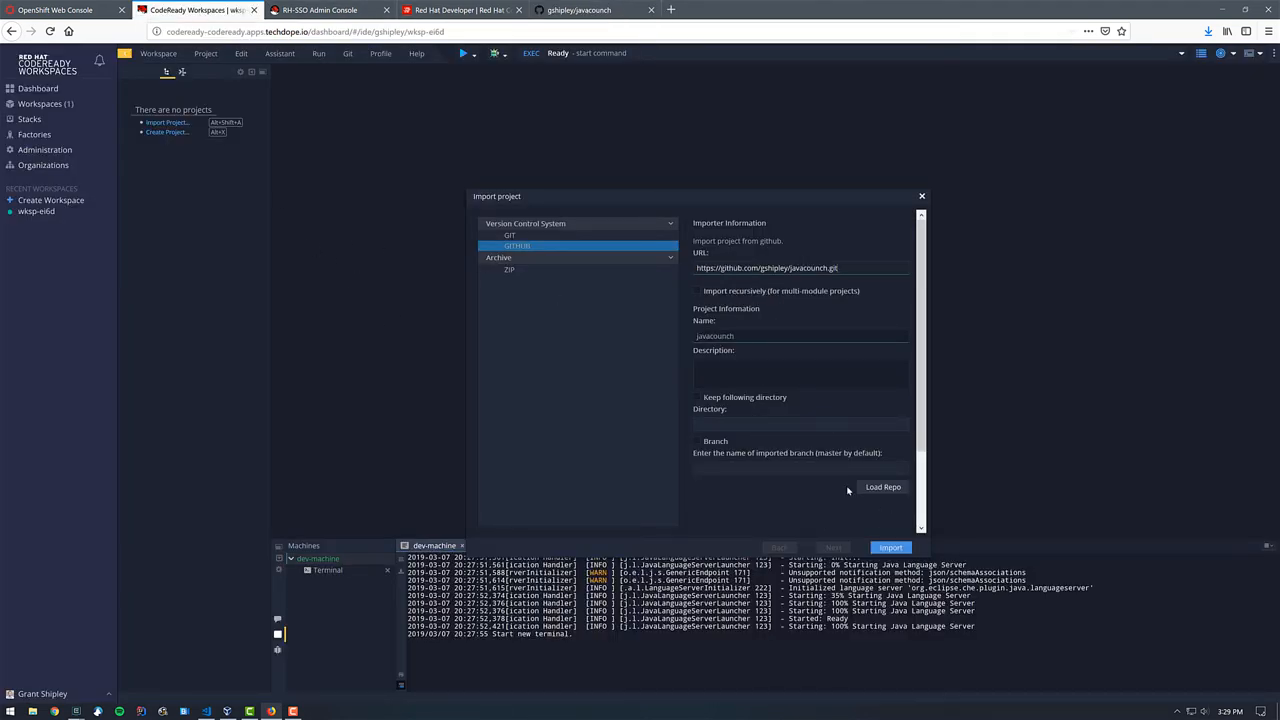
Paste the clone URL into the Import project dialog, name it javacounch and import it.
{"action": "type", "text": "my"}
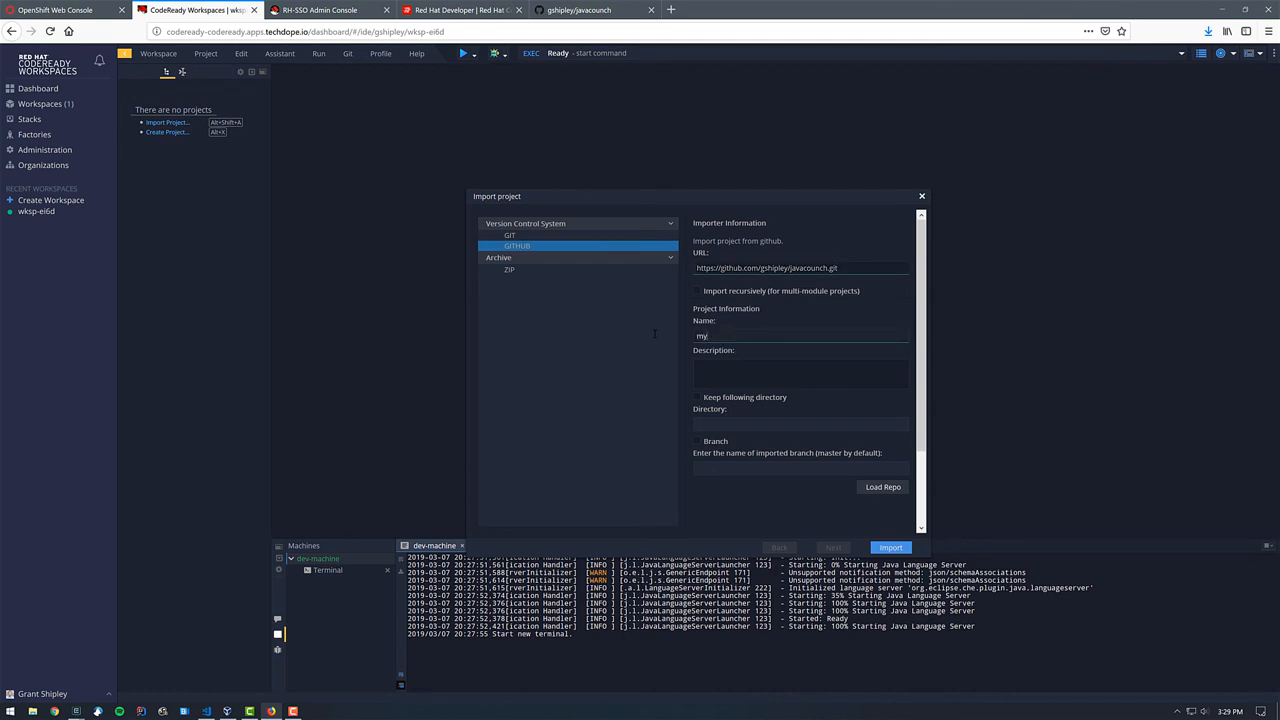
{"action": "type", "text": "javacounch"}
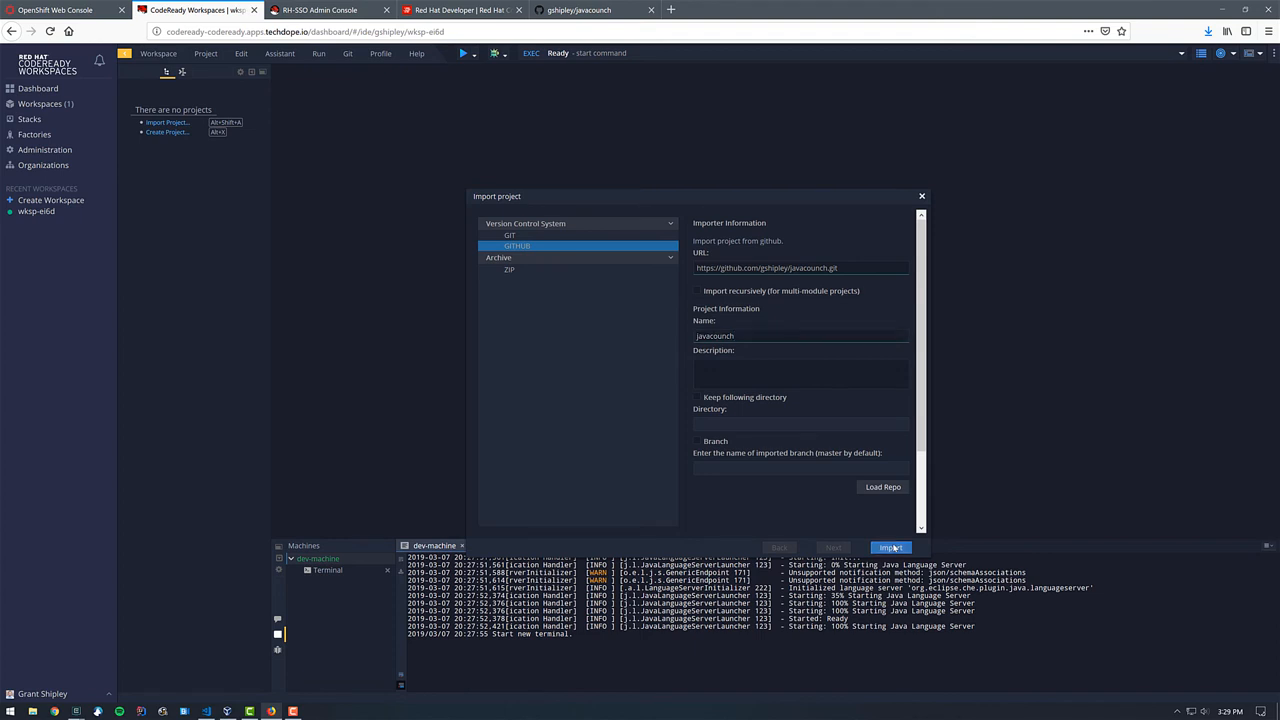
{"action": "left_click", "coordinate": [888, 548]}
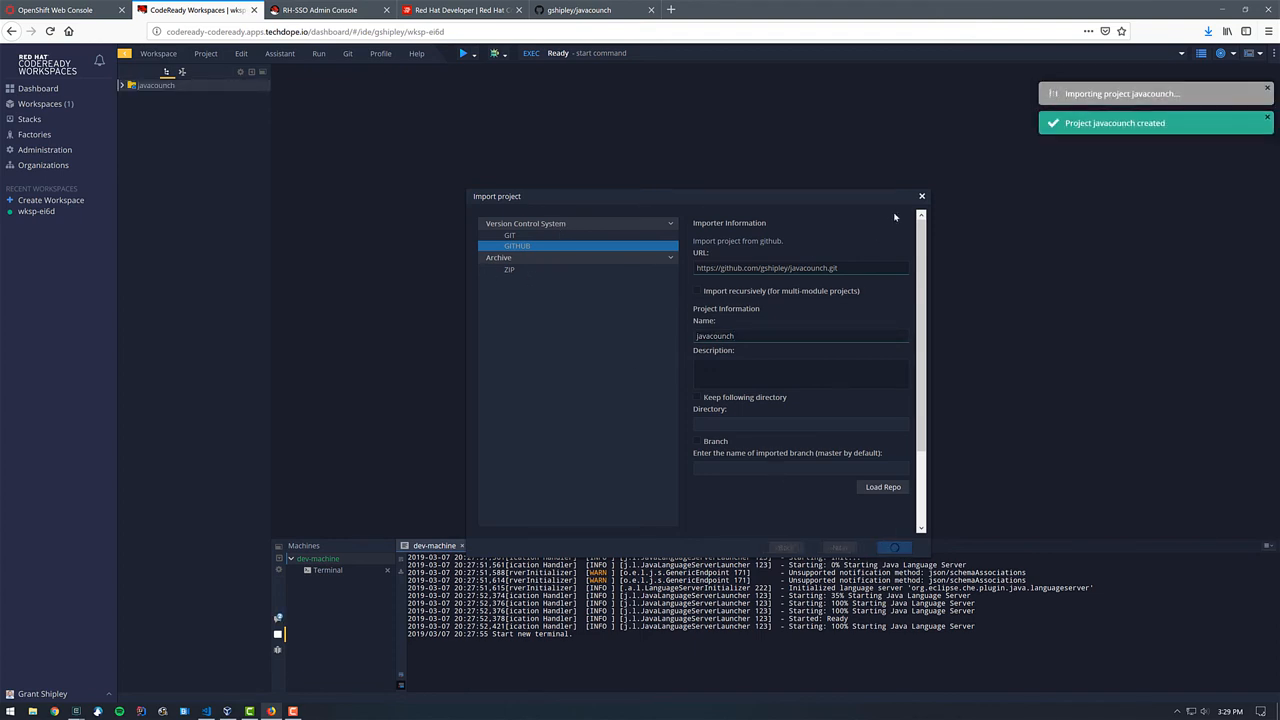
{"action": "mouse_move", "coordinate": [920, 196]}
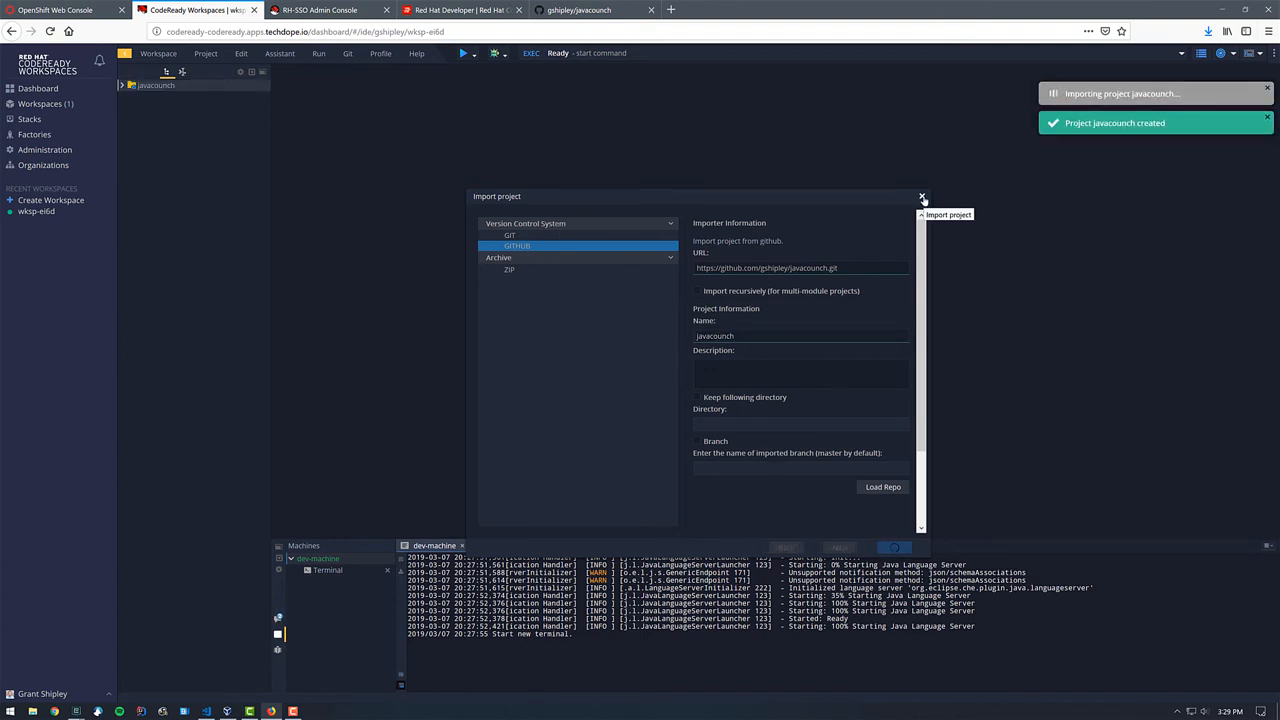
{"action": "mouse_move", "coordinate": [444, 234]}
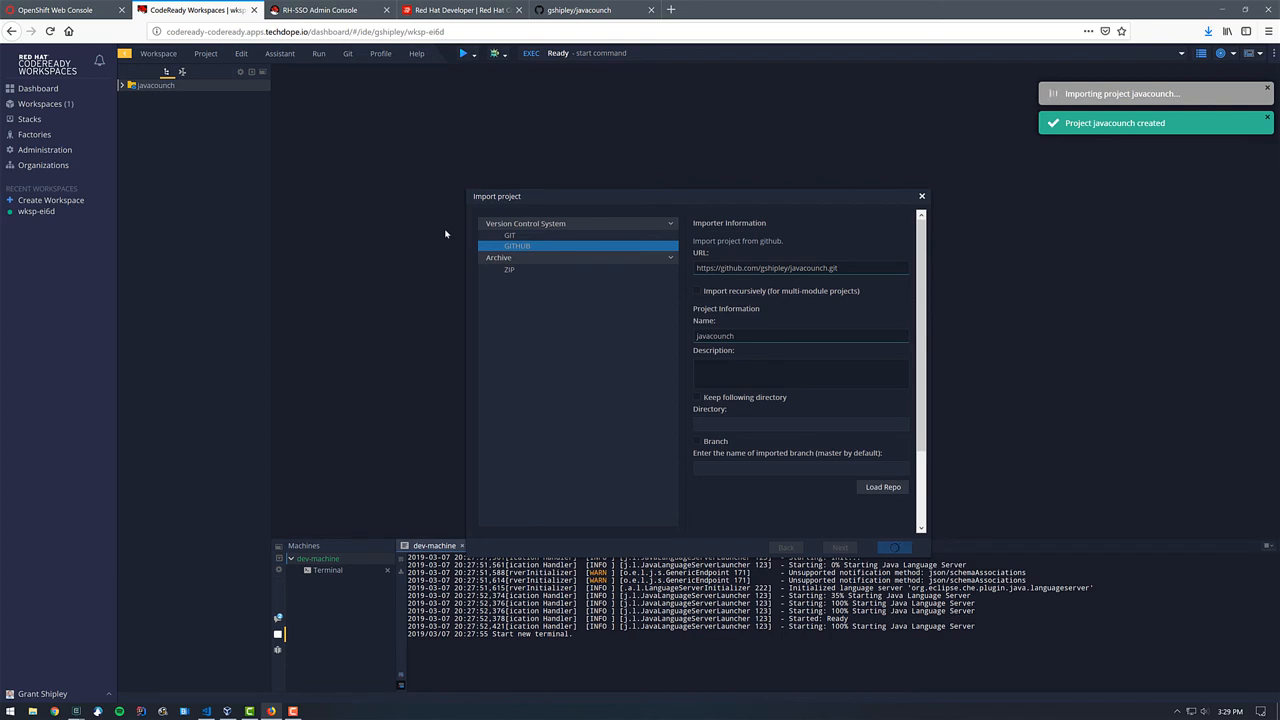
{"action": "left_click", "coordinate": [882, 488]}
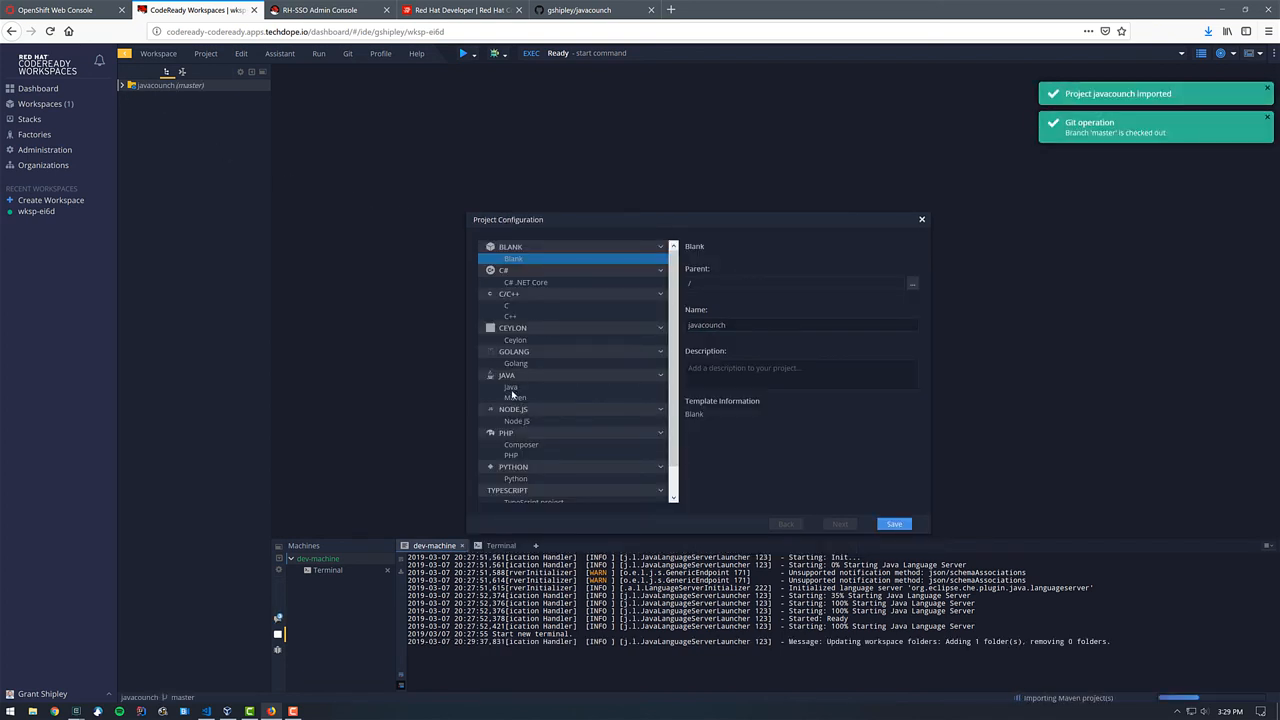
Configure javacounch as a Maven project and expand src/main/java/com toward JavaCouchController.java.
{"action": "left_click", "coordinate": [516, 396]}
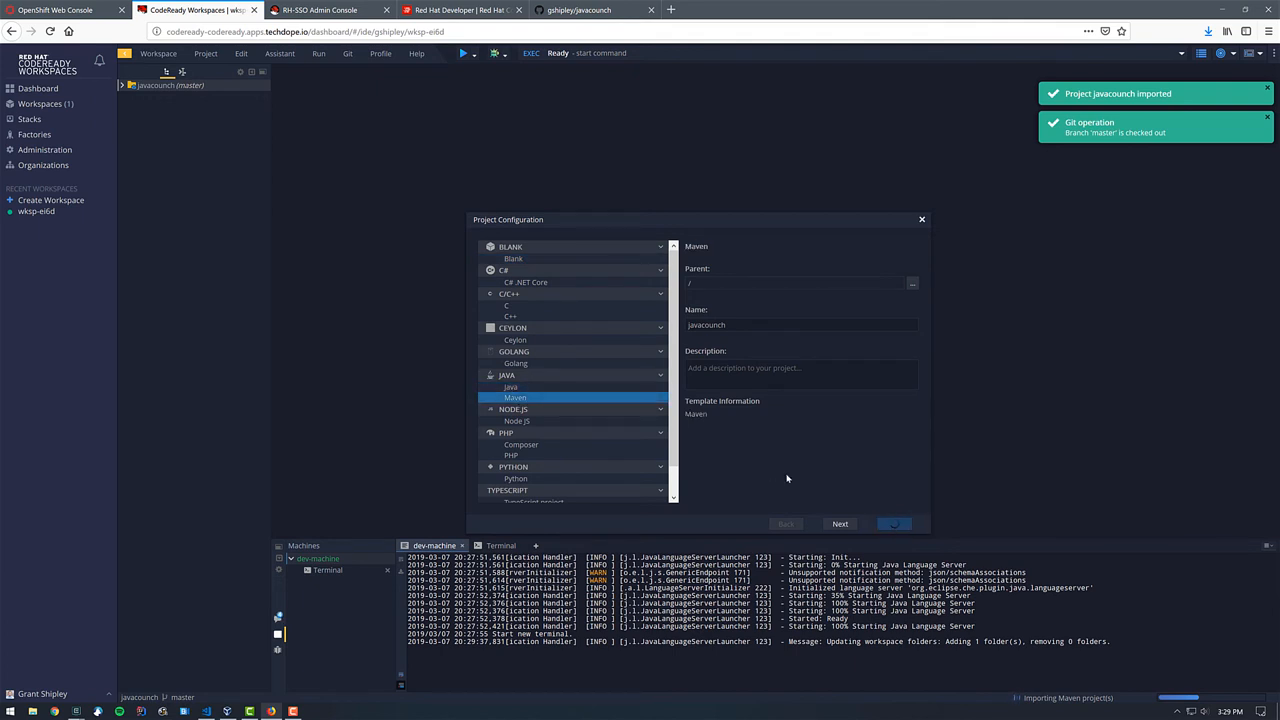
{"action": "left_click", "coordinate": [892, 524]}
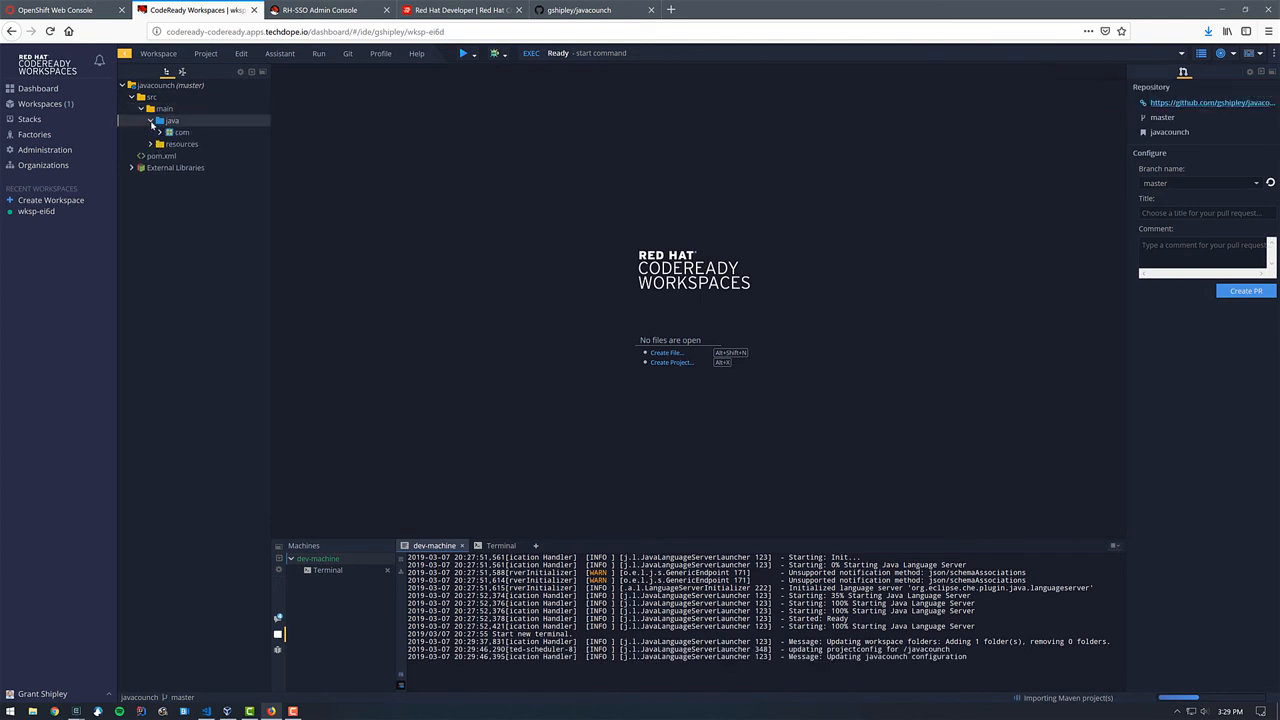
{"action": "left_click", "coordinate": [168, 132]}
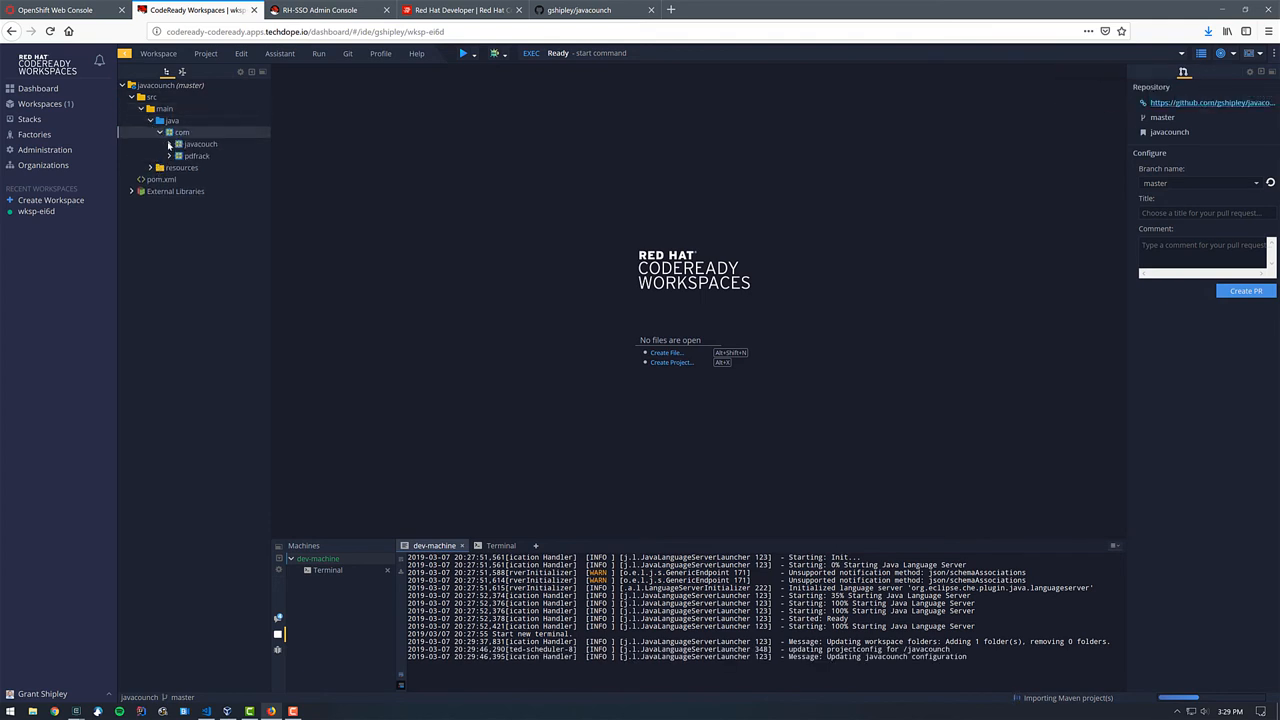
{"action": "left_click", "coordinate": [168, 144]}
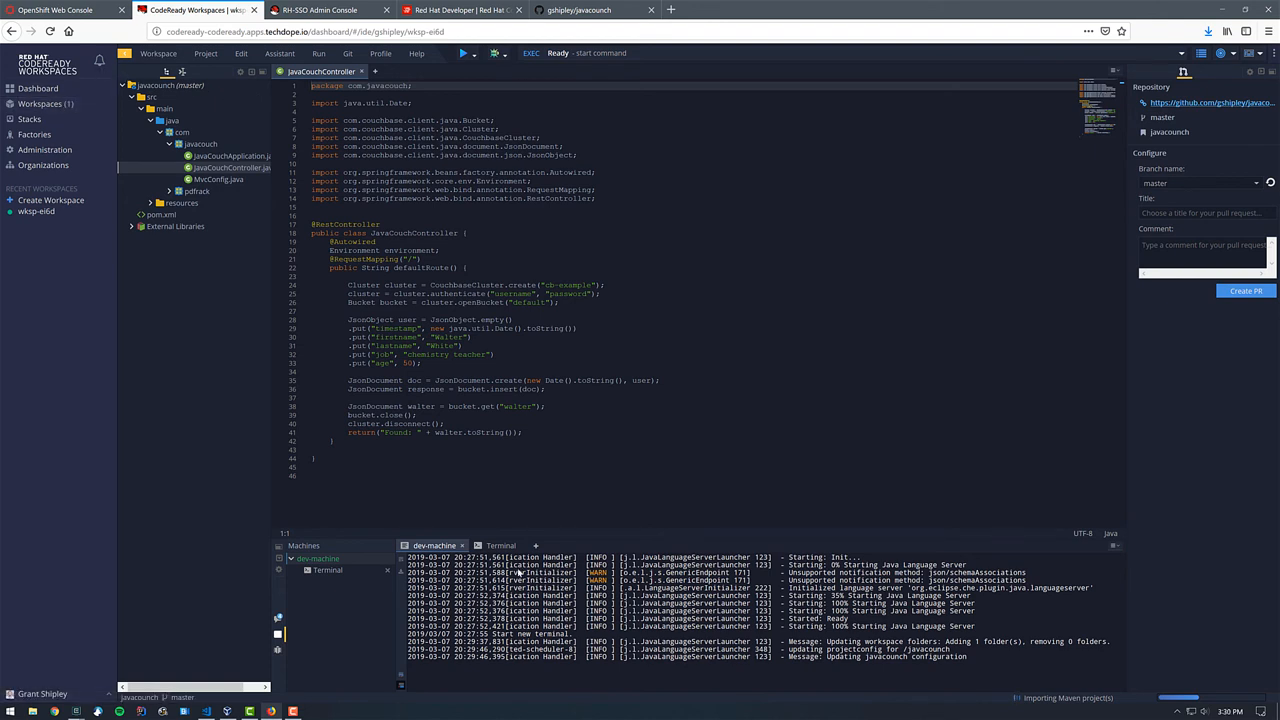
In the terminal run 'cd javacouch/' then 'mvn clean package' until BUILD SUCCESS.
{"action": "left_click", "coordinate": [500, 544]}
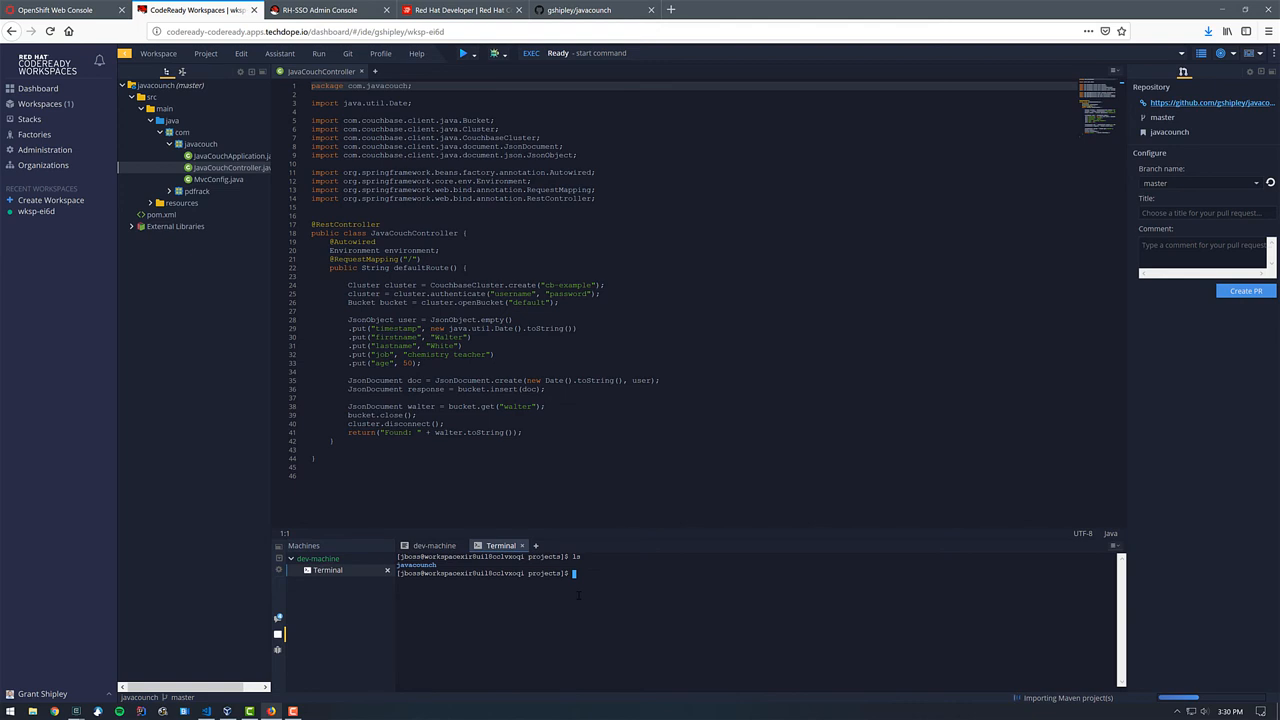
{"action": "type", "text": "cd javacouch/"}
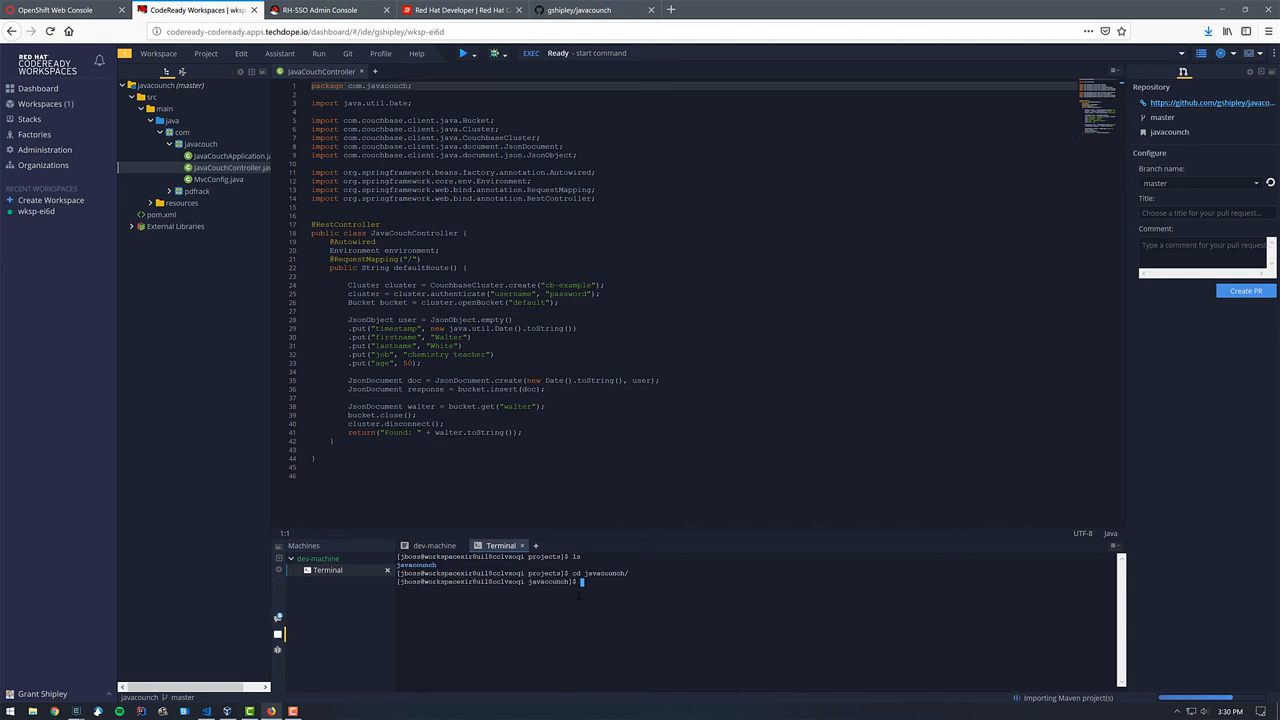
{"action": "type", "text": "mvn clean pac"}
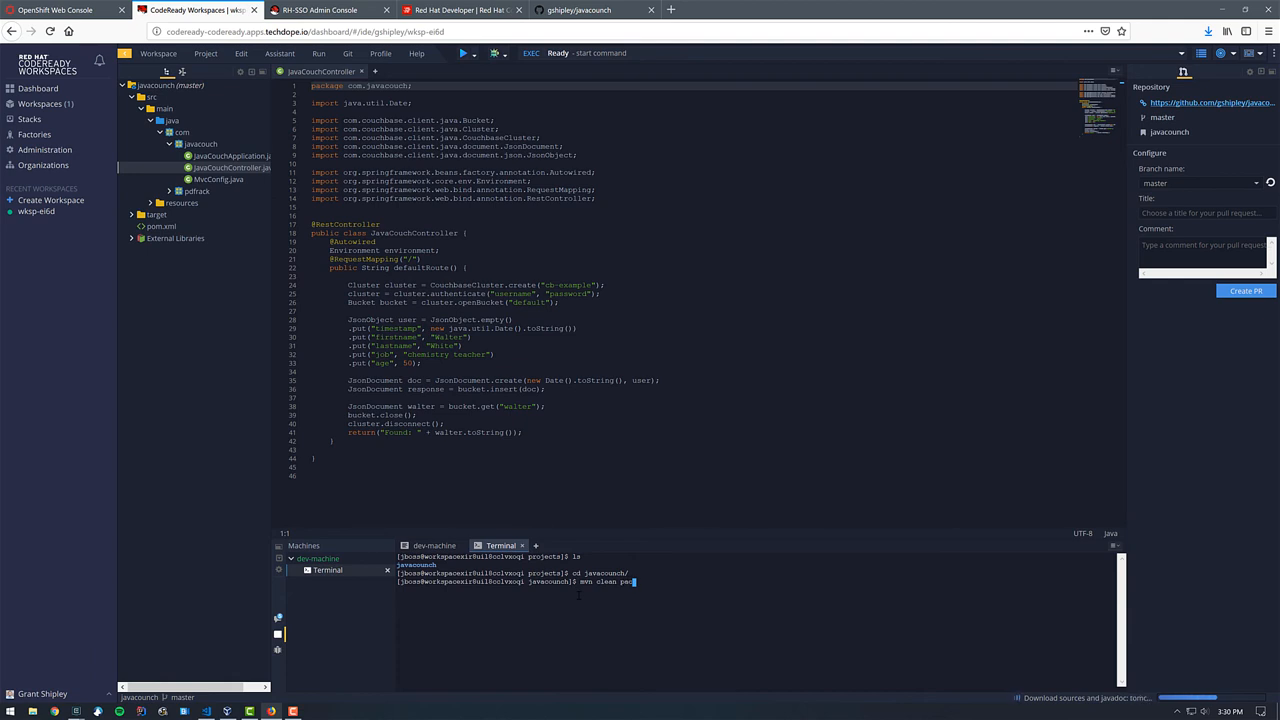
{"action": "key", "text": "Return"}
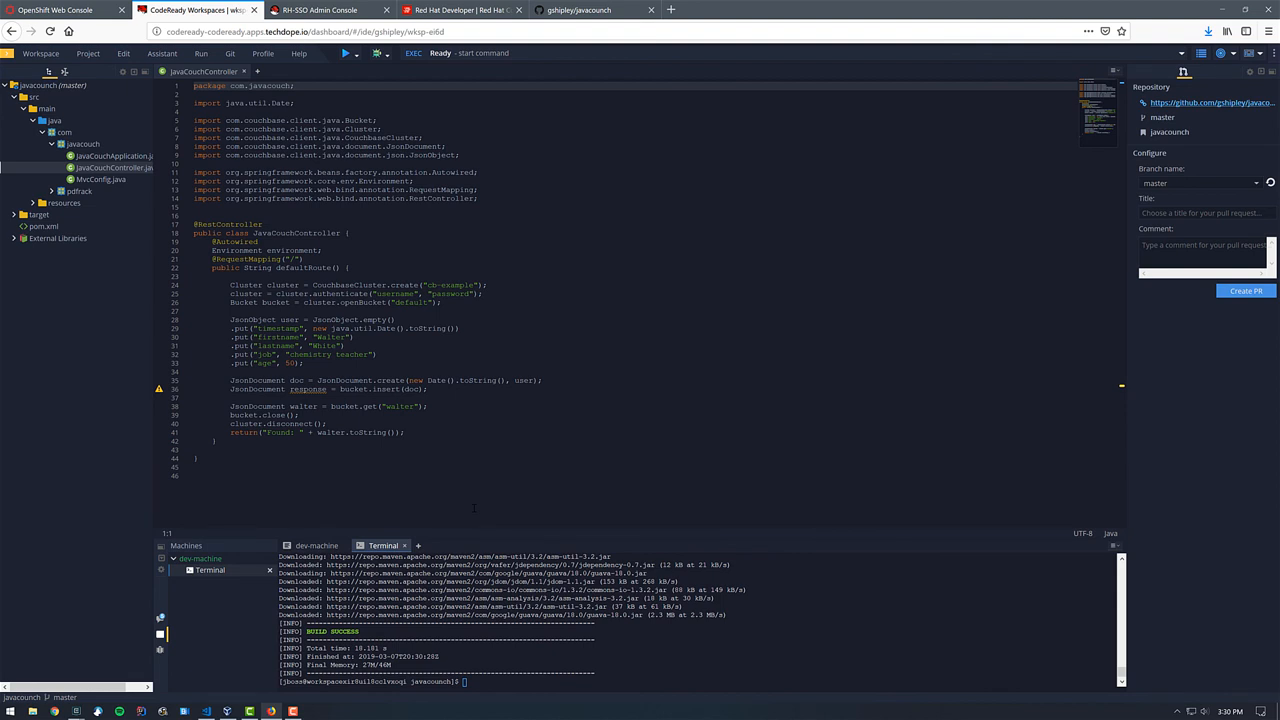
Rerun 'mvn clean package', then launch 'java -jar ./target/javacounch-1.0.jar' so Spring Boot starts.
{"action": "type", "text": "mvn clean package"}
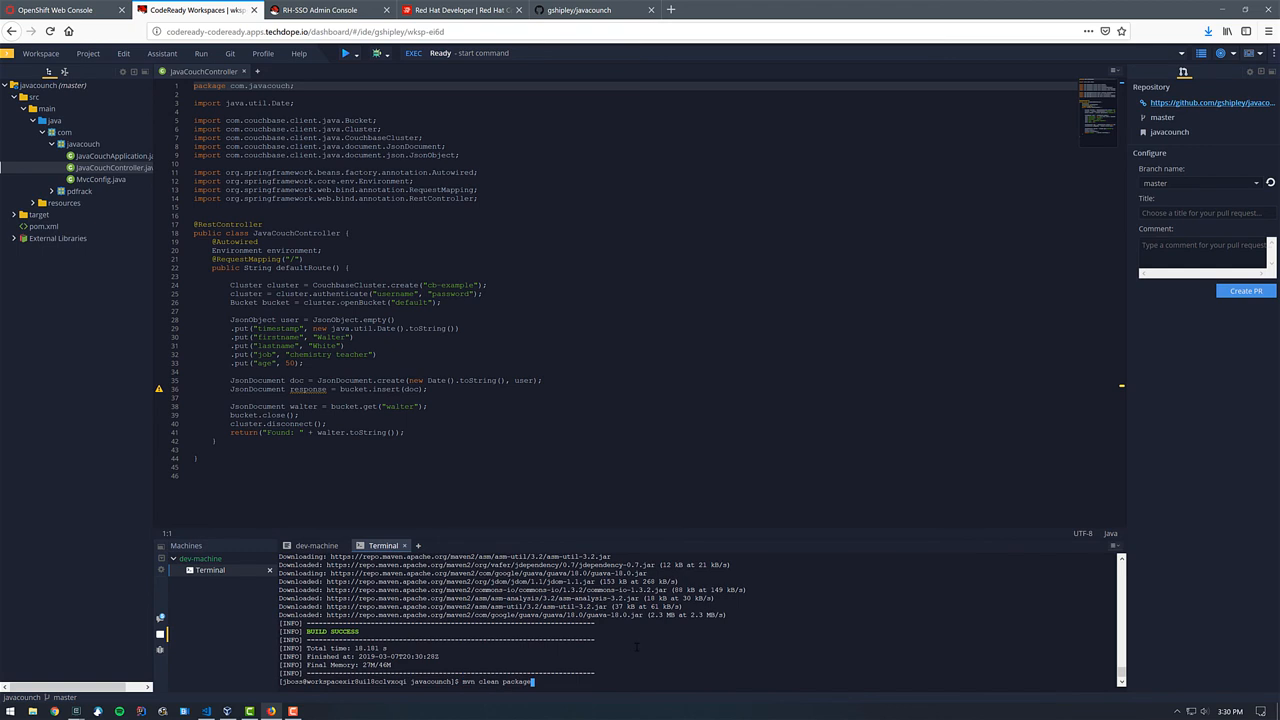
{"action": "key", "text": "Return"}
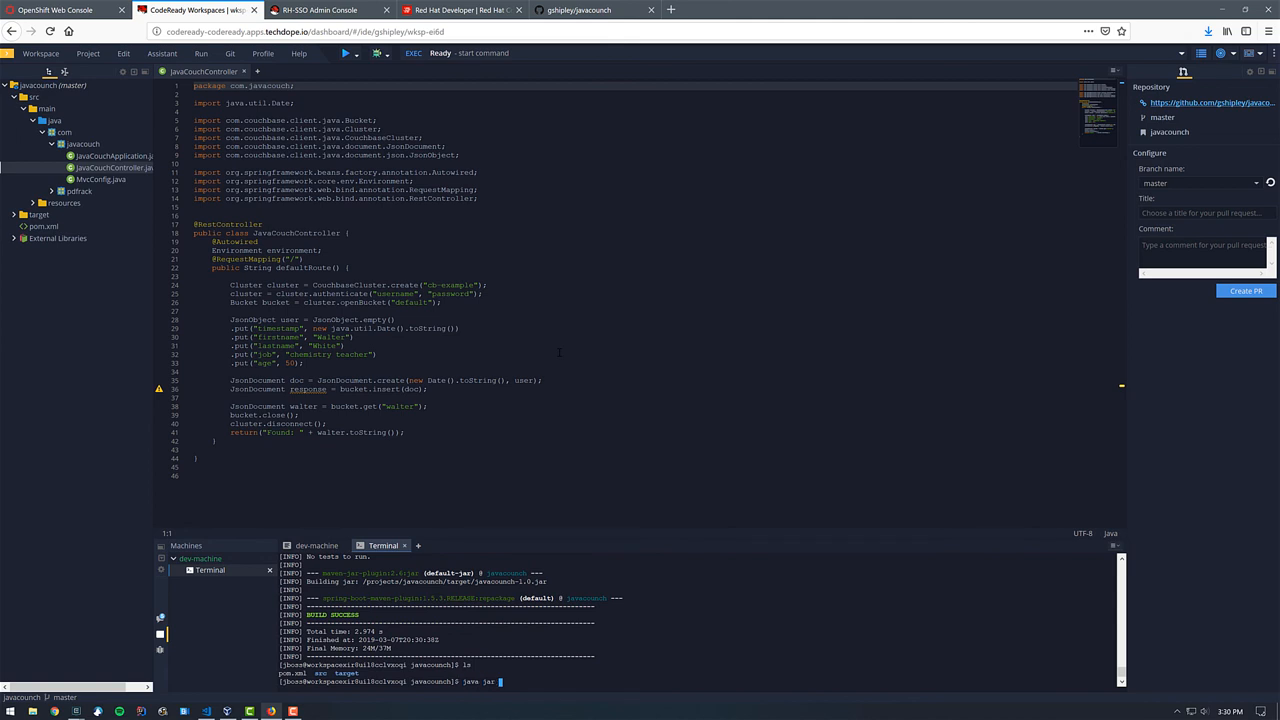
{"action": "type", "text": "./target/"}
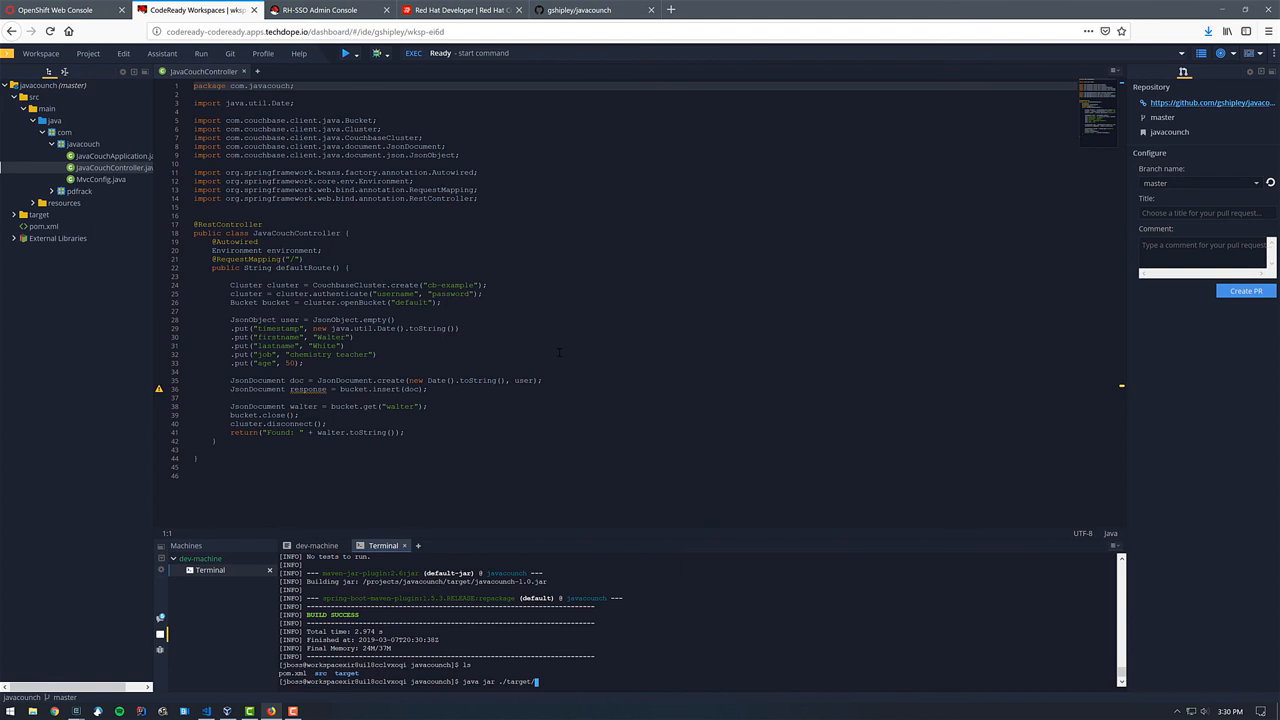
{"action": "type", "text": "javacounch-1.0.jar"}
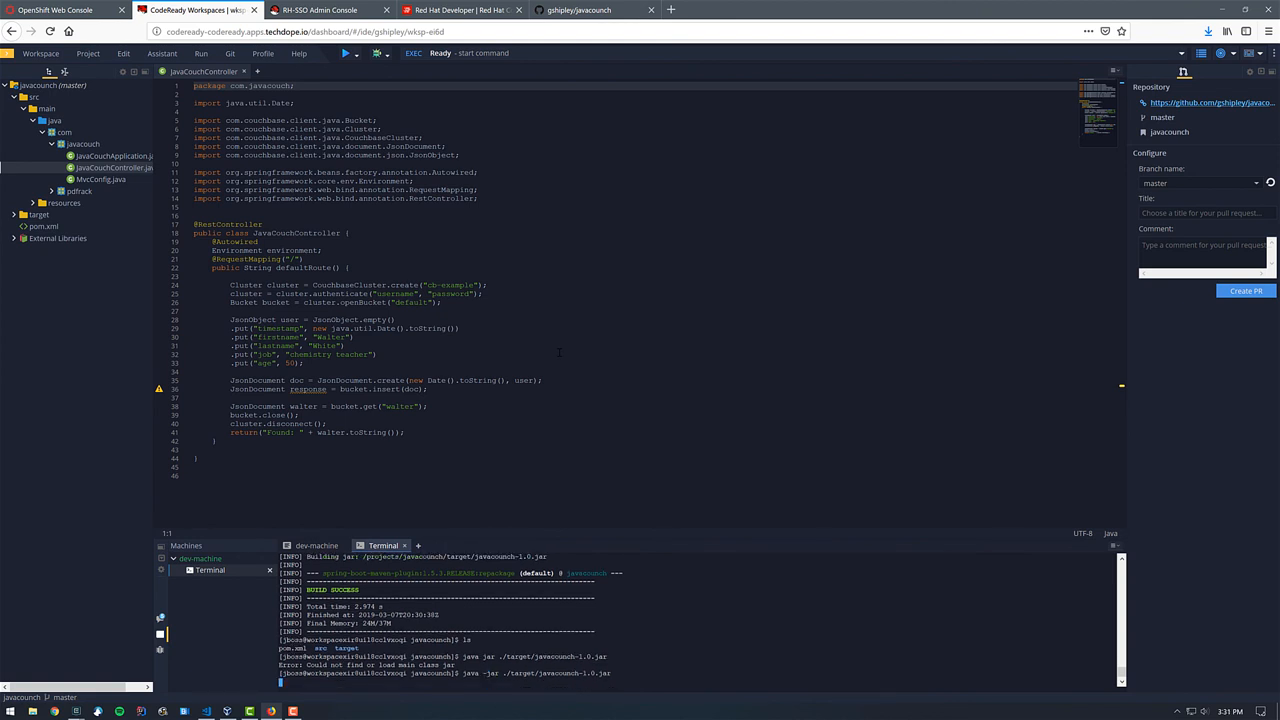
{"action": "key", "text": "Return"}
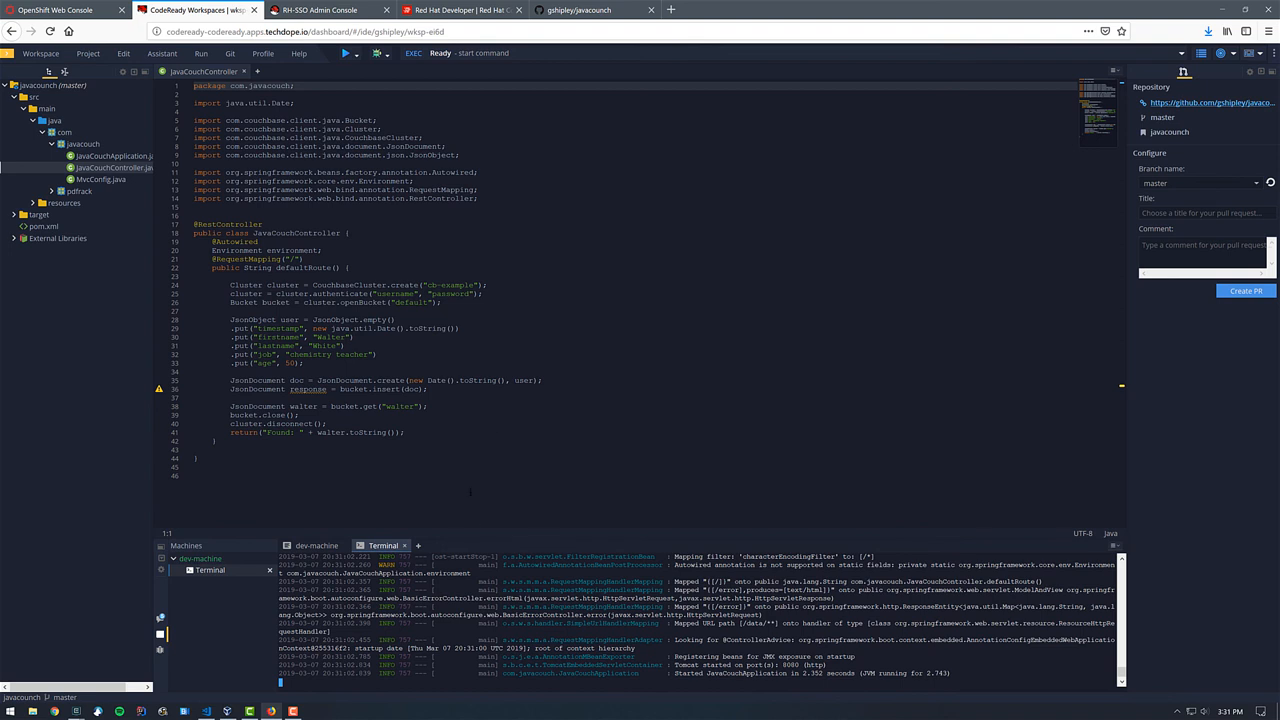
{"action": "mouse_move", "coordinate": [420, 552]}
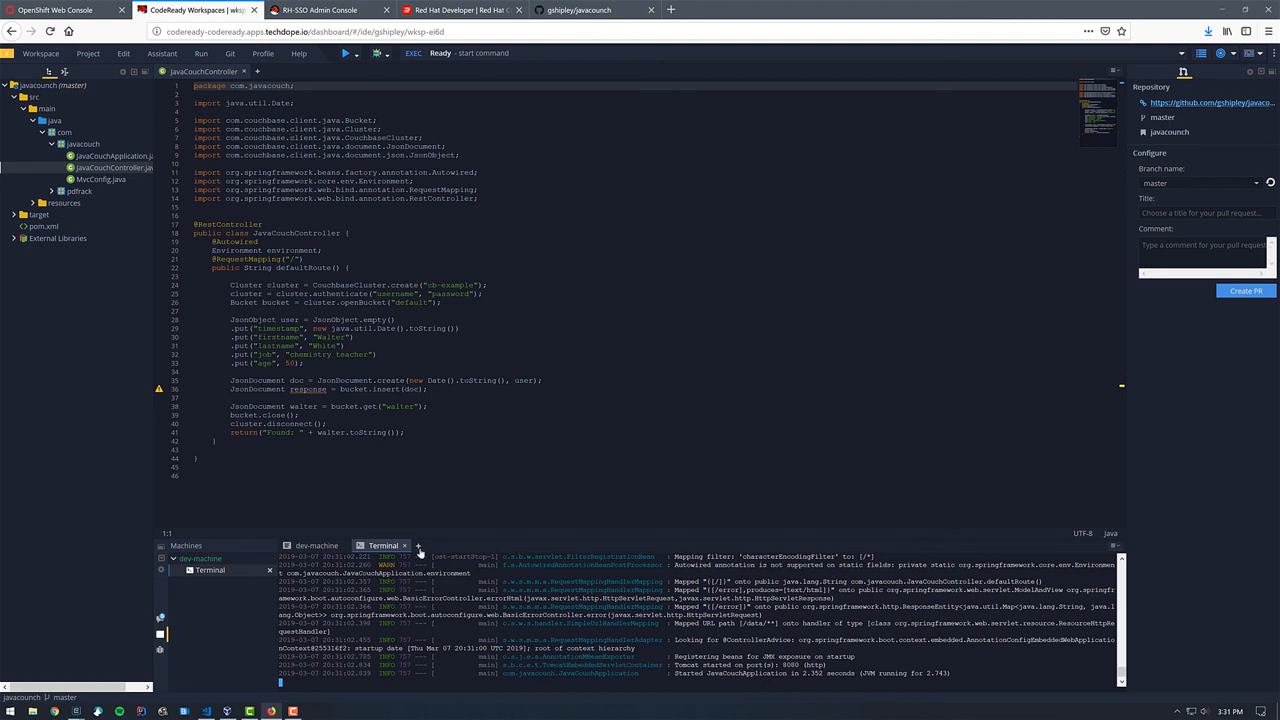
Show the dev-machine's Servers list with ports and external URLs.
{"action": "left_click", "coordinate": [440, 544]}
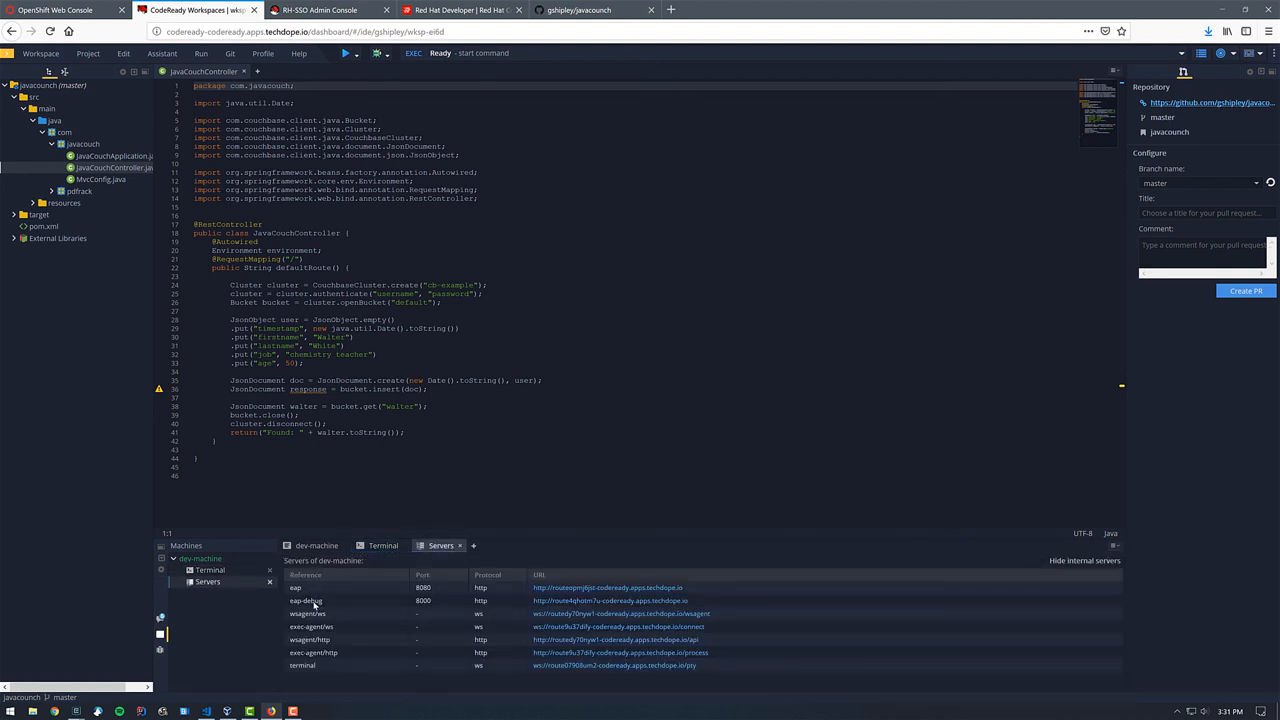
{"action": "mouse_move", "coordinate": [358, 664]}
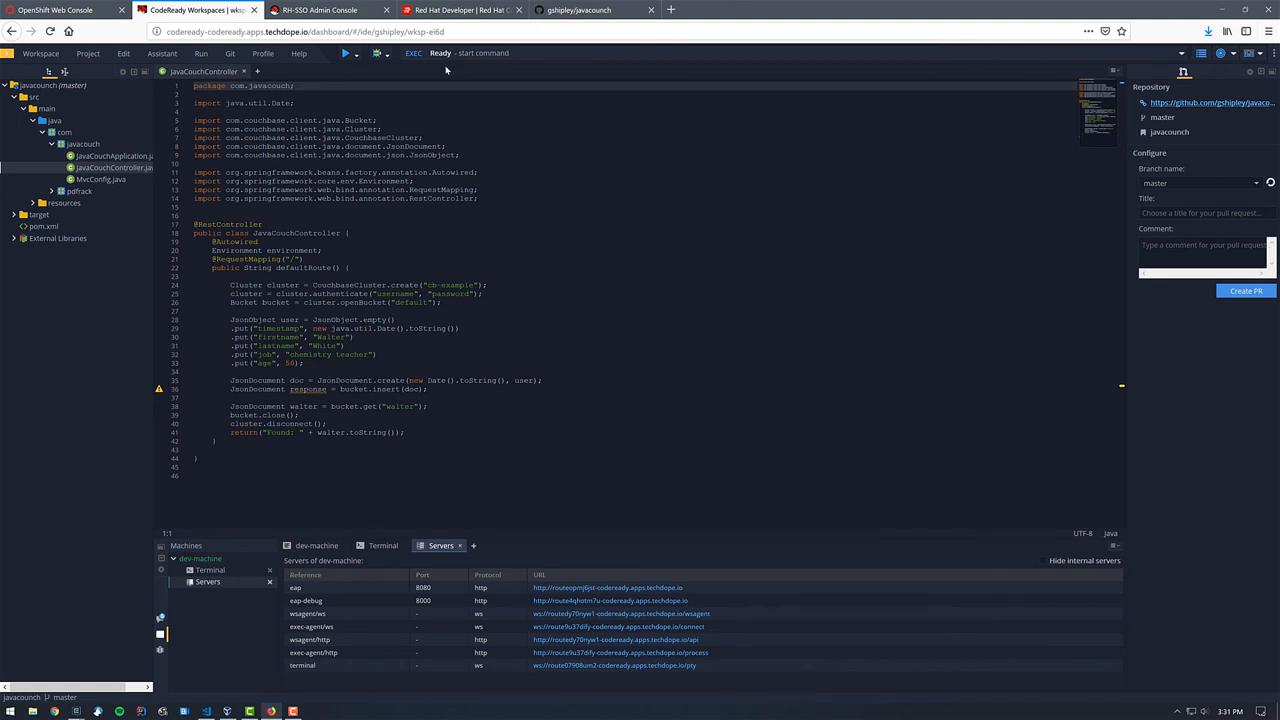
In the codeready project overview, expand the workspace deployment to its dev-machine service and routes.
{"action": "left_click", "coordinate": [56, 10]}
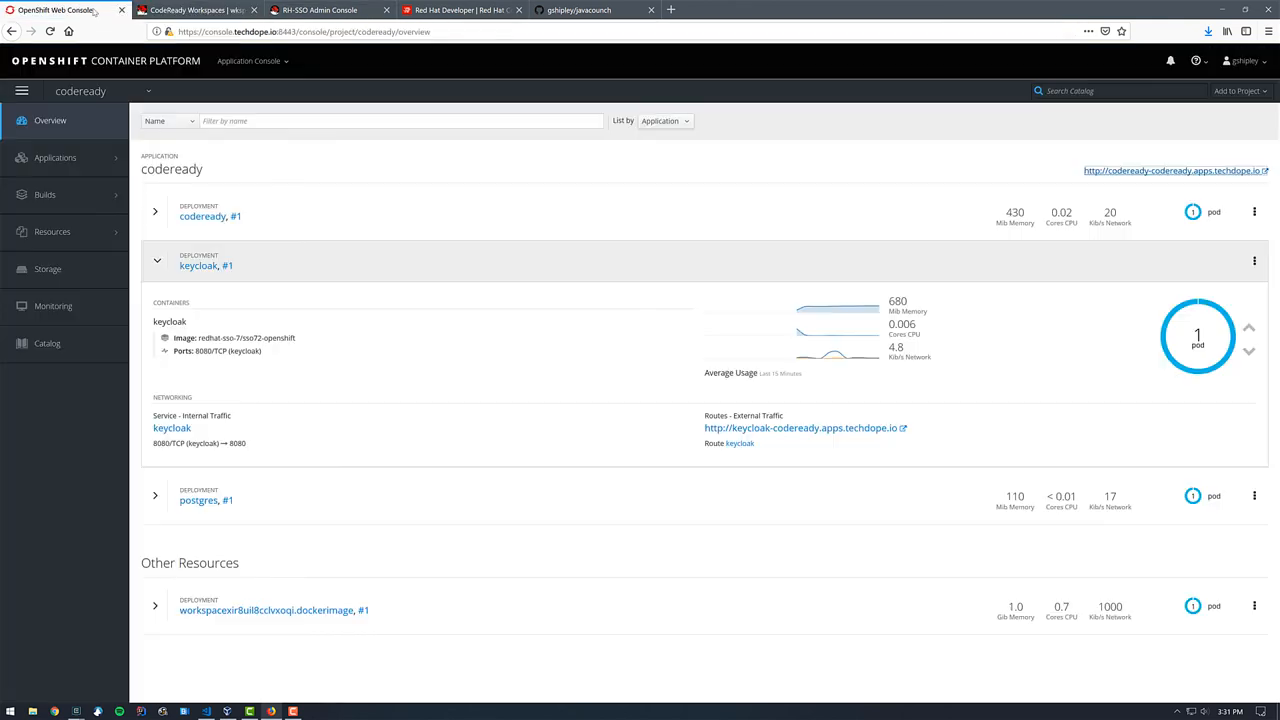
{"action": "mouse_move", "coordinate": [308, 244]}
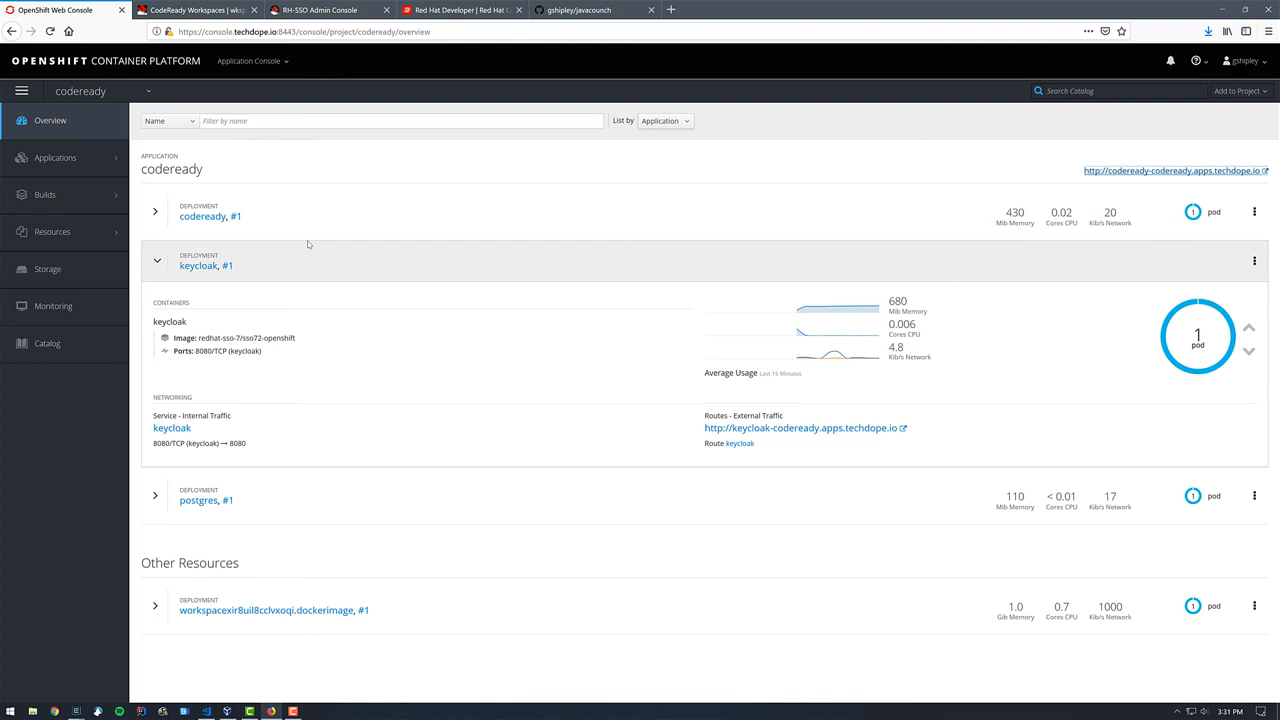
{"action": "mouse_move", "coordinate": [400, 442]}
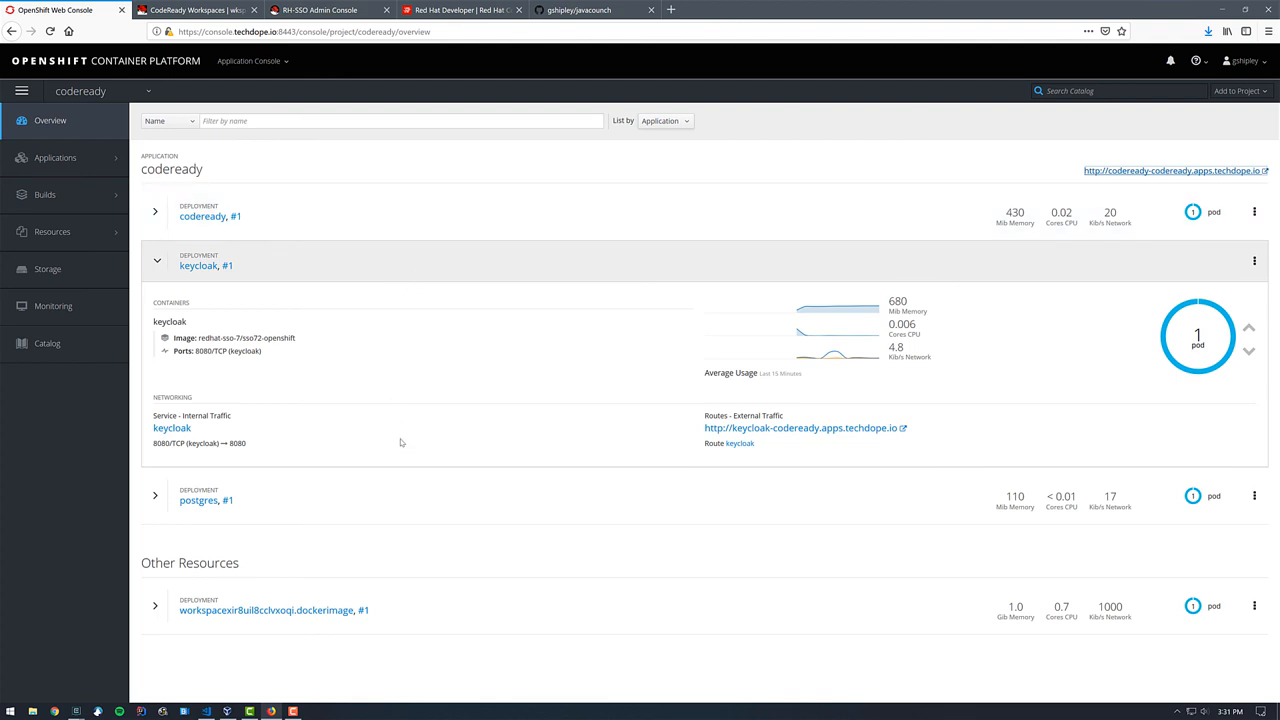
{"action": "mouse_move", "coordinate": [356, 540]}
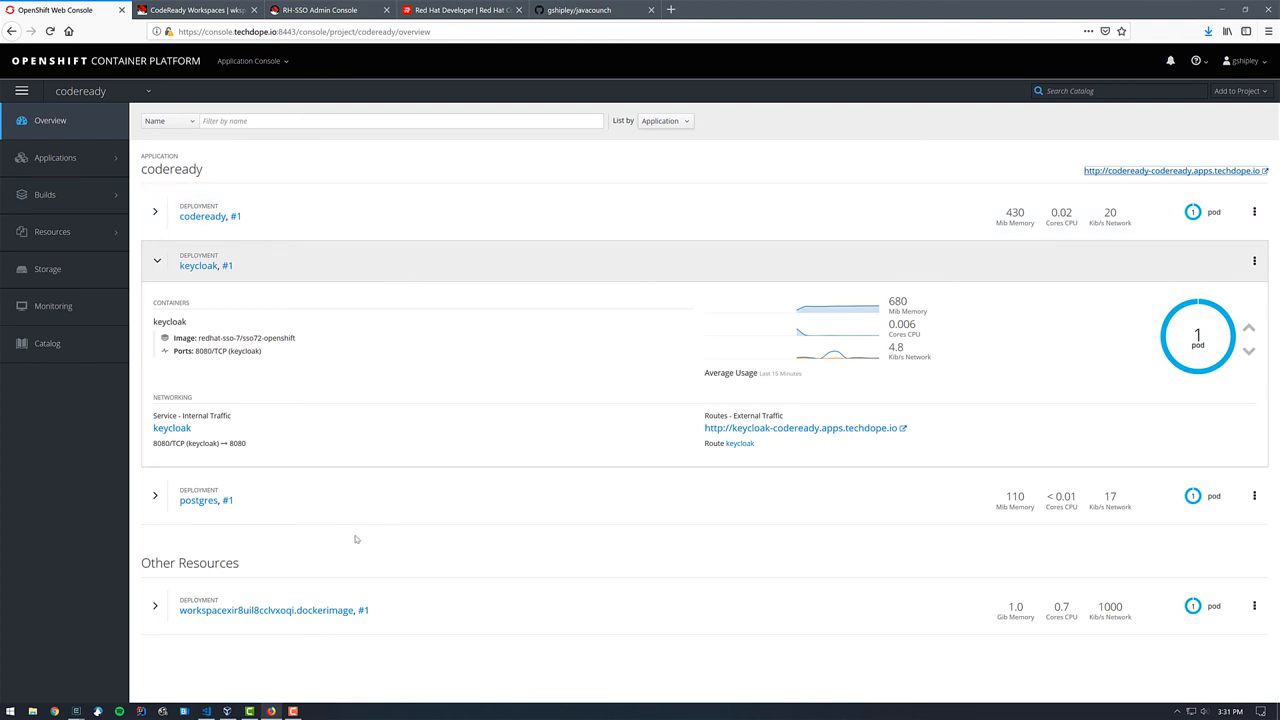
{"action": "left_click", "coordinate": [156, 610]}
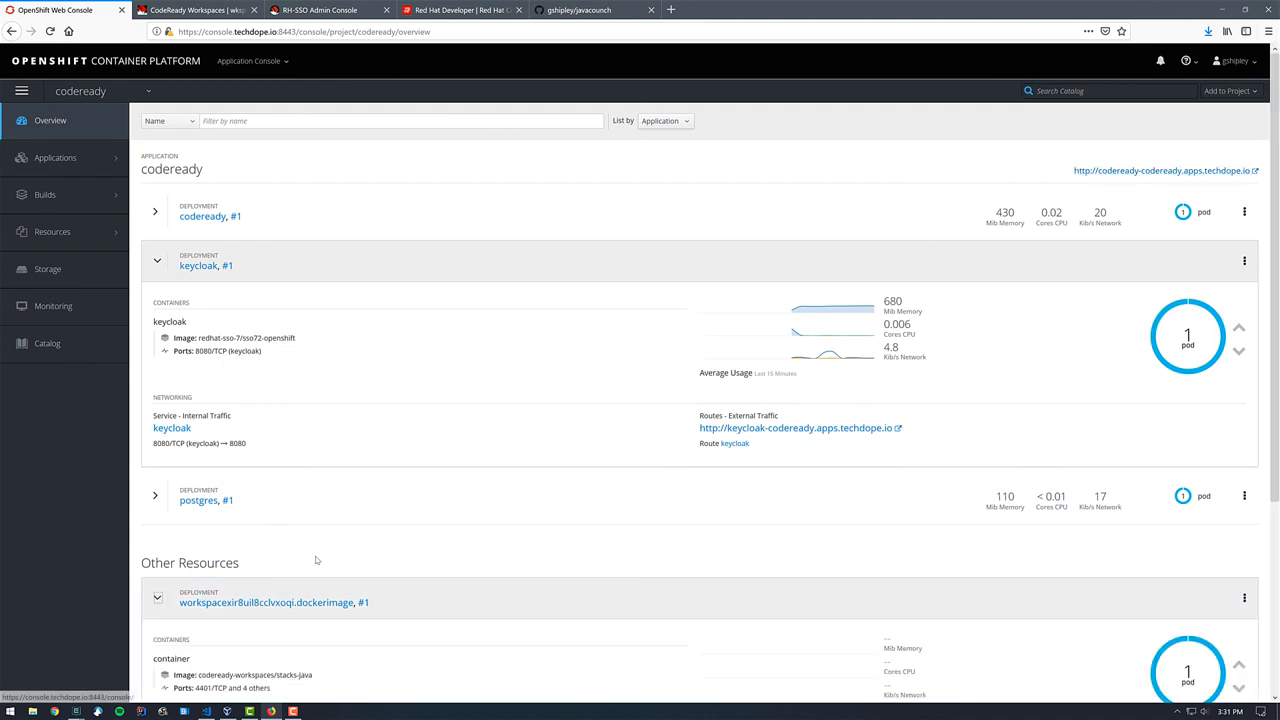
{"action": "scroll", "scroll_direction": "down", "scroll_amount": 3}
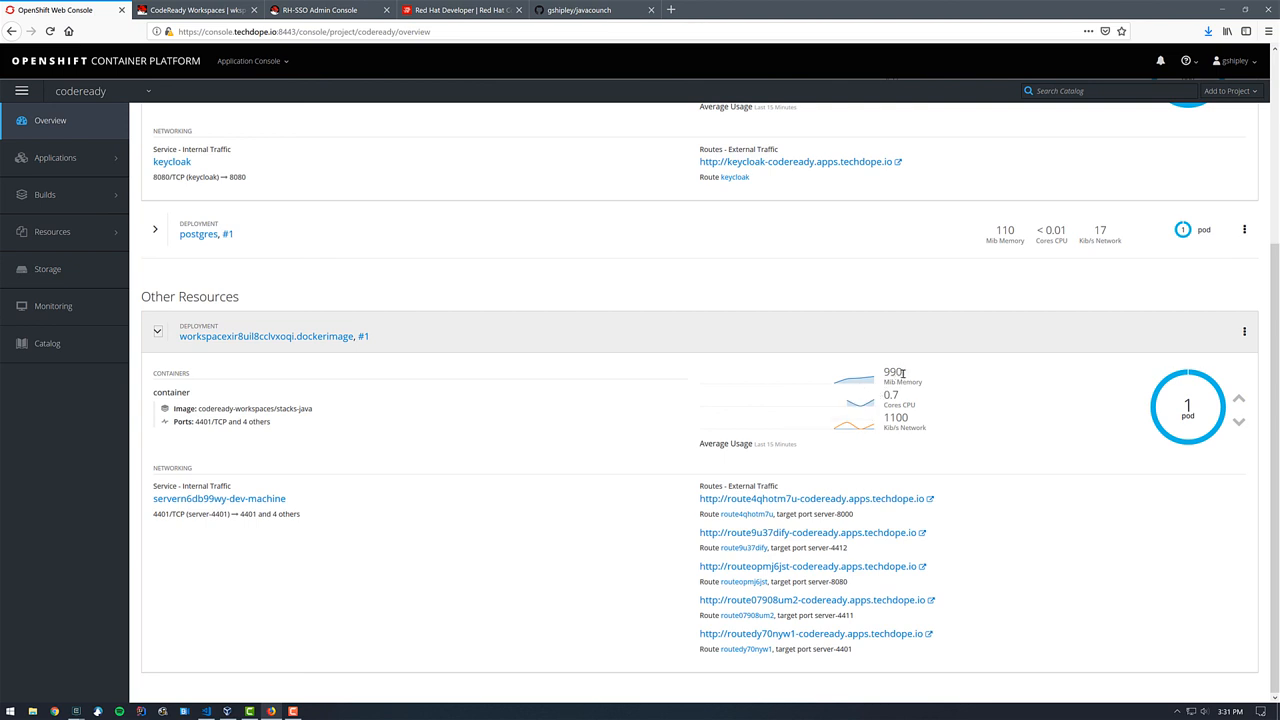
{"action": "mouse_move", "coordinate": [924, 380]}
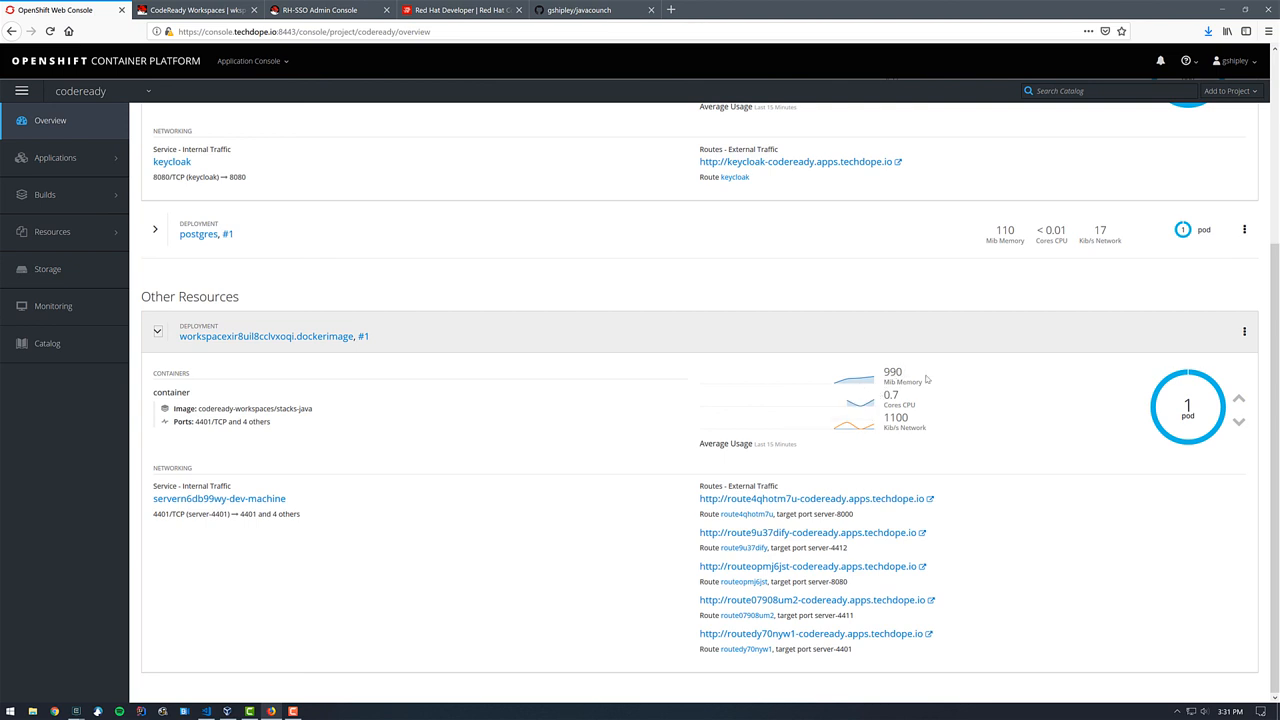
{"action": "mouse_move", "coordinate": [1064, 476]}
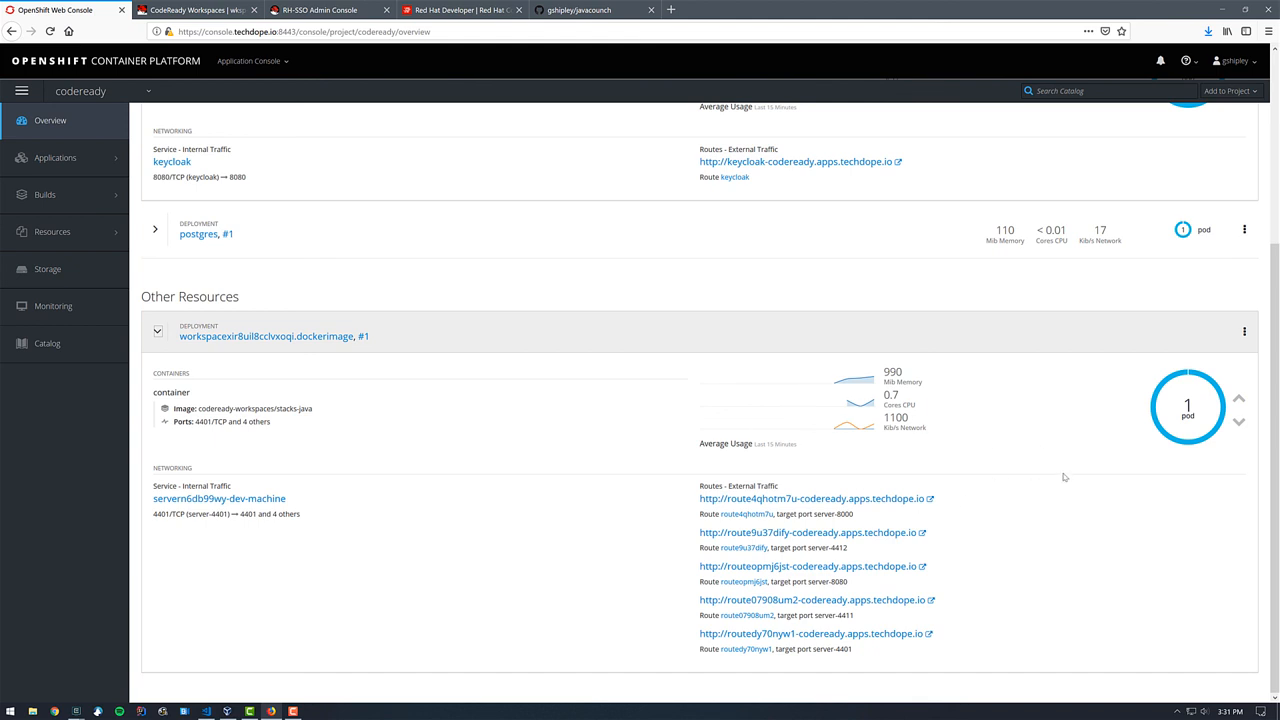
{"action": "mouse_move", "coordinate": [620, 418]}
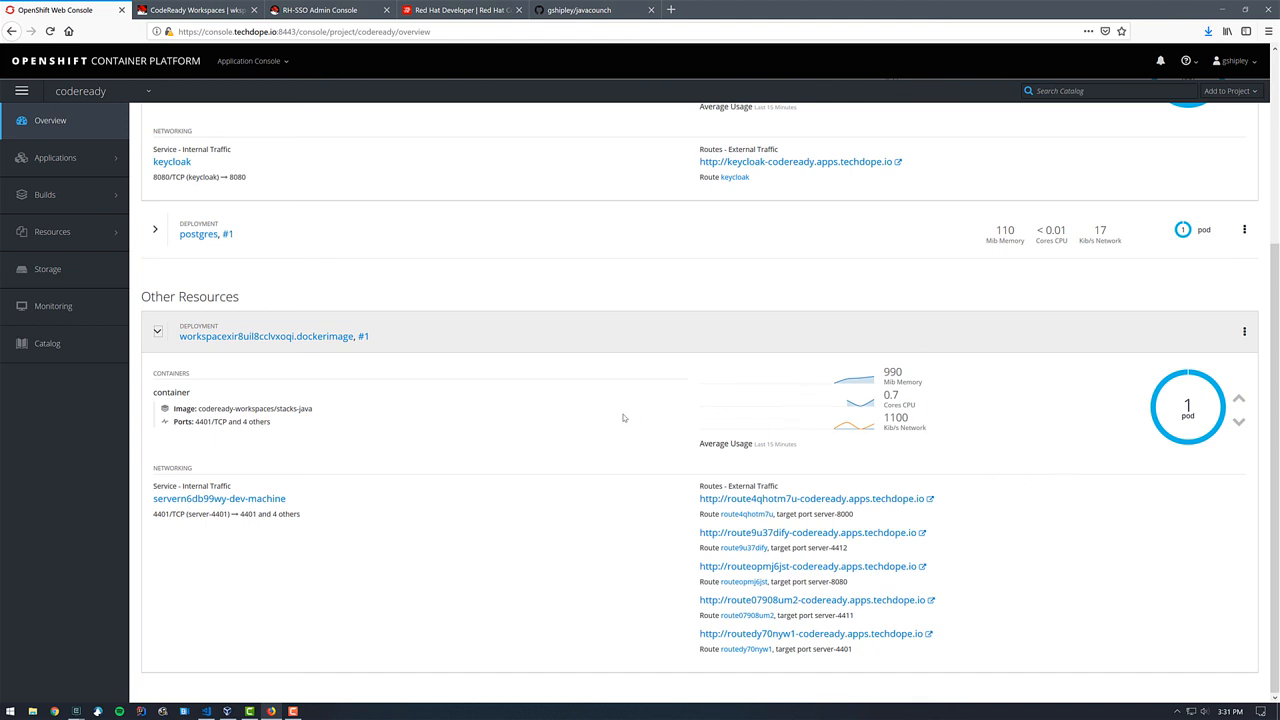
{"action": "mouse_move", "coordinate": [524, 352]}
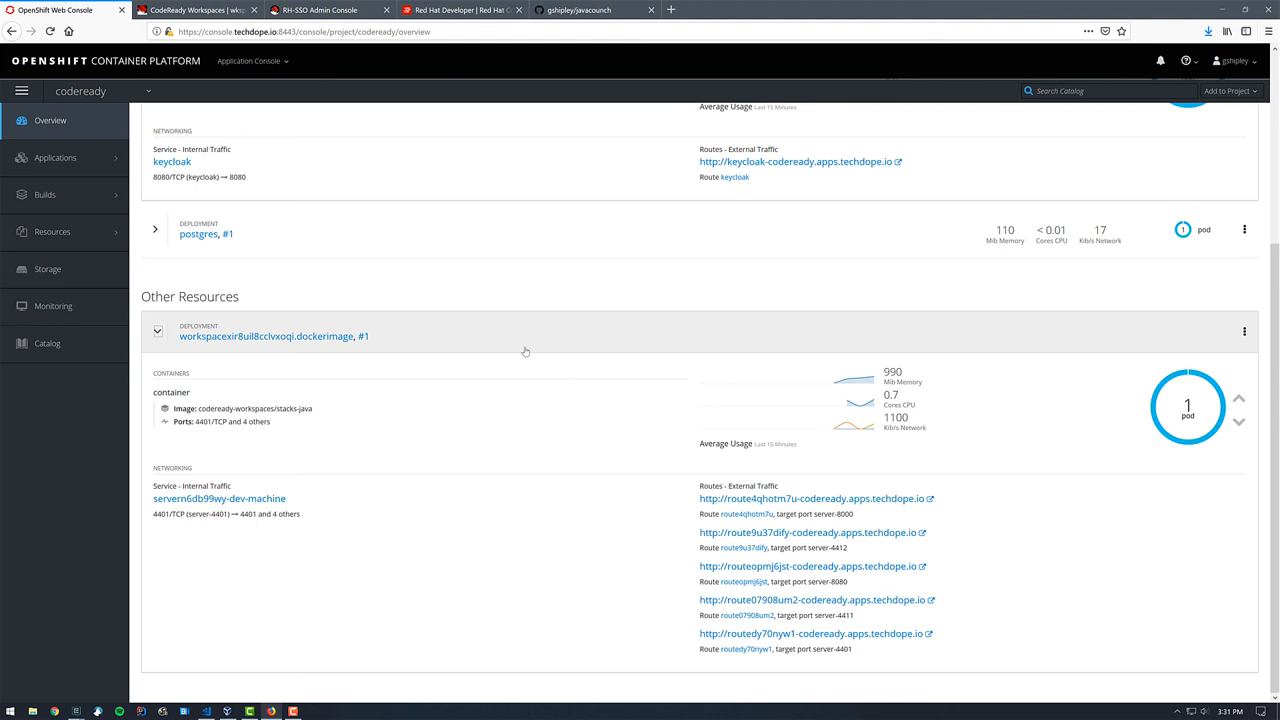
{"action": "mouse_move", "coordinate": [432, 252]}
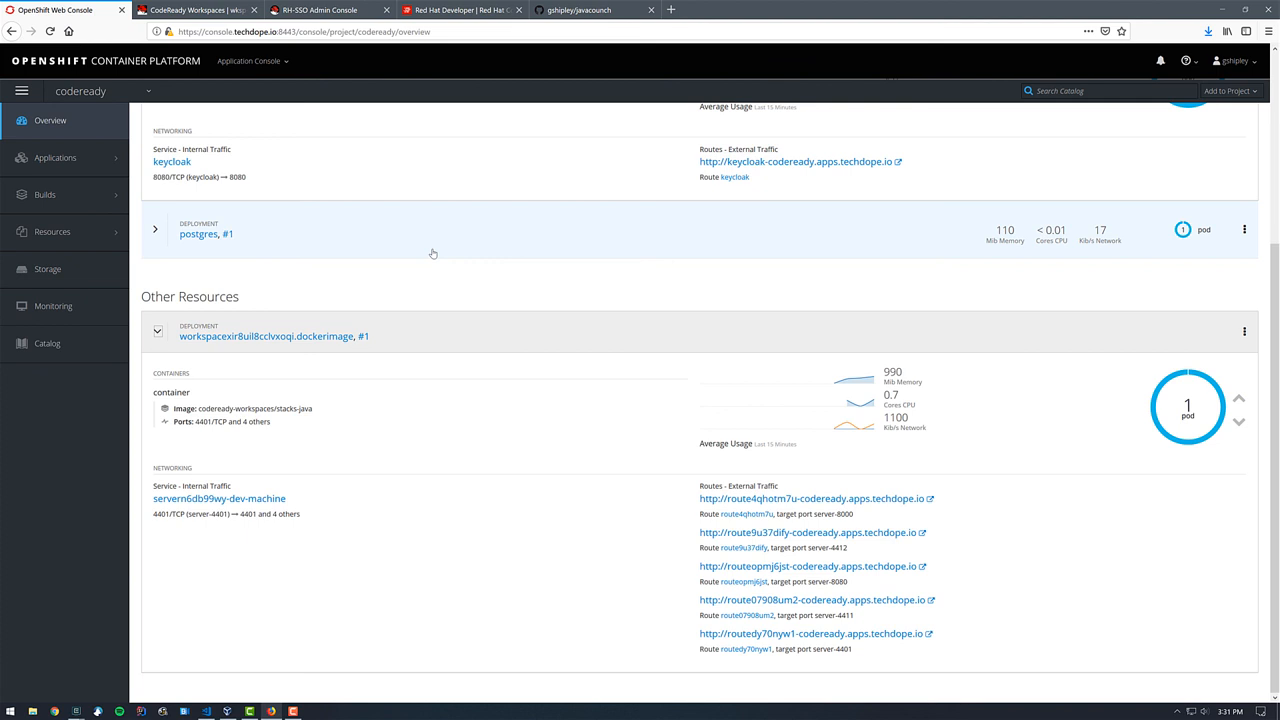
{"action": "mouse_move", "coordinate": [452, 240]}
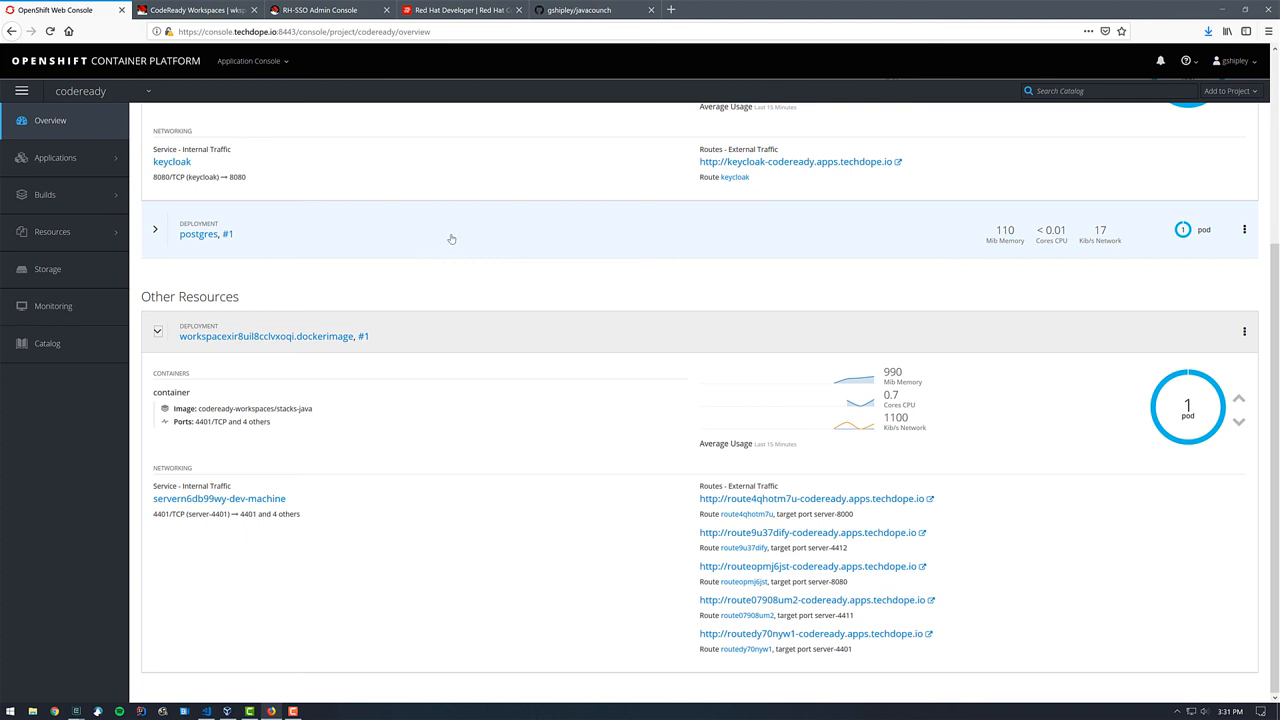